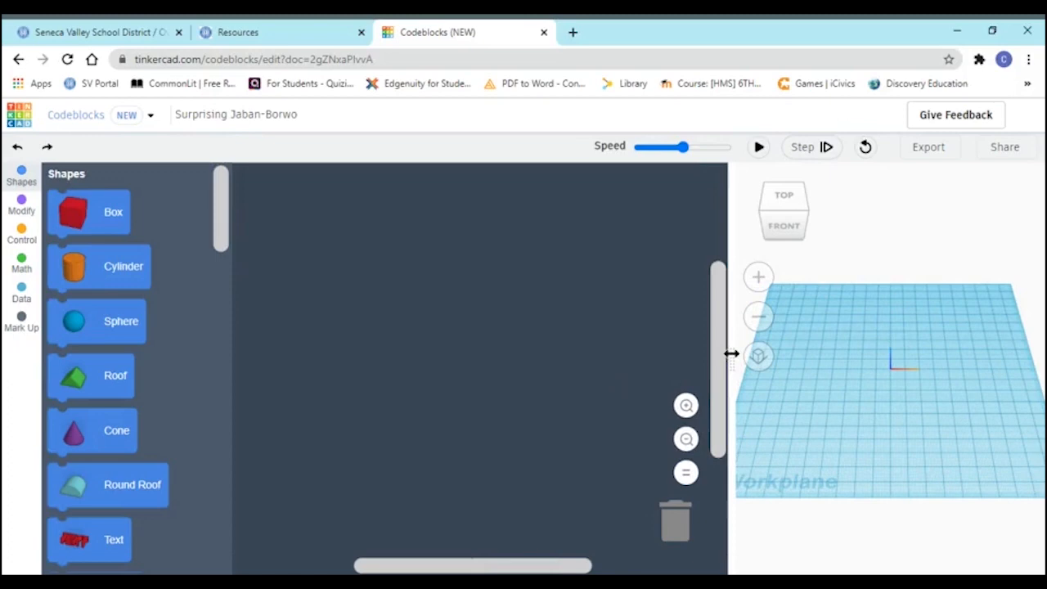
{"action": "mouse_move", "coordinate": [685, 351]}
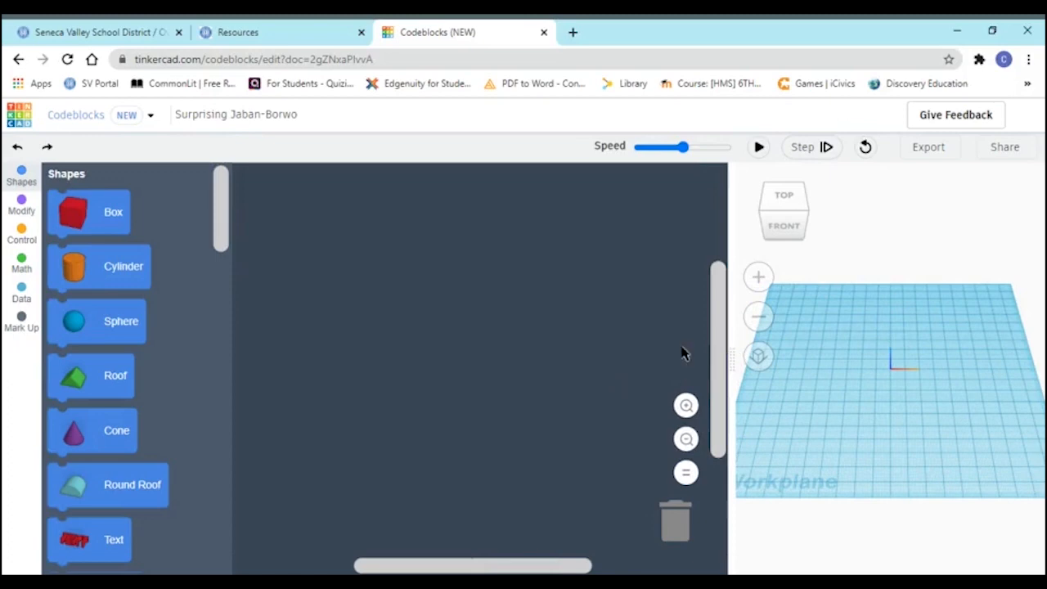
{"action": "mouse_move", "coordinate": [658, 349]}
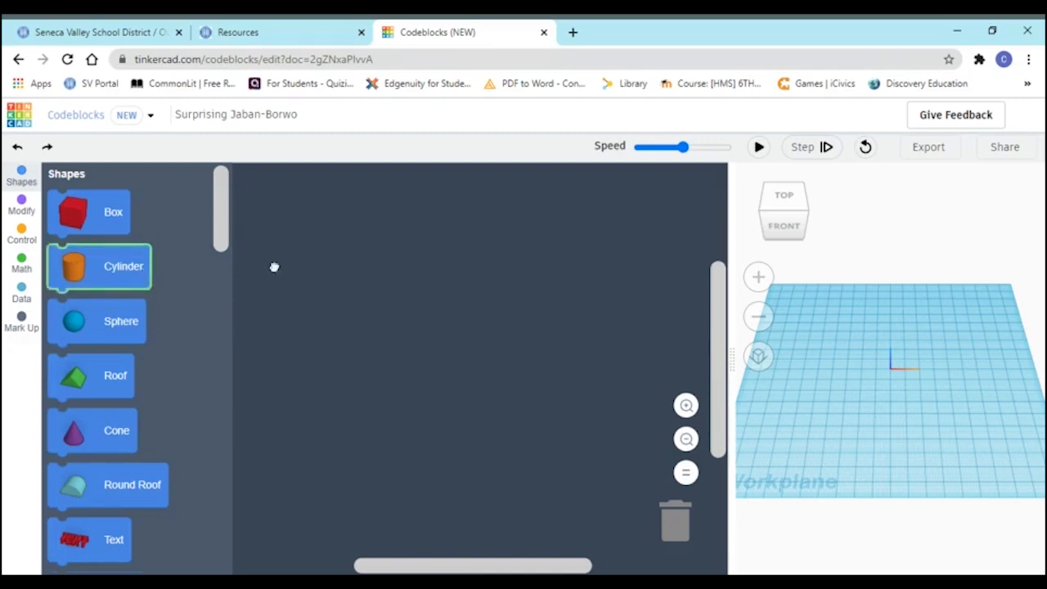
Add a red cylinder block with edge 1.5 and 5 edge steps, and run it
{"action": "left_click_drag", "start_coordinate": [98, 266], "coordinate": [370, 207]}
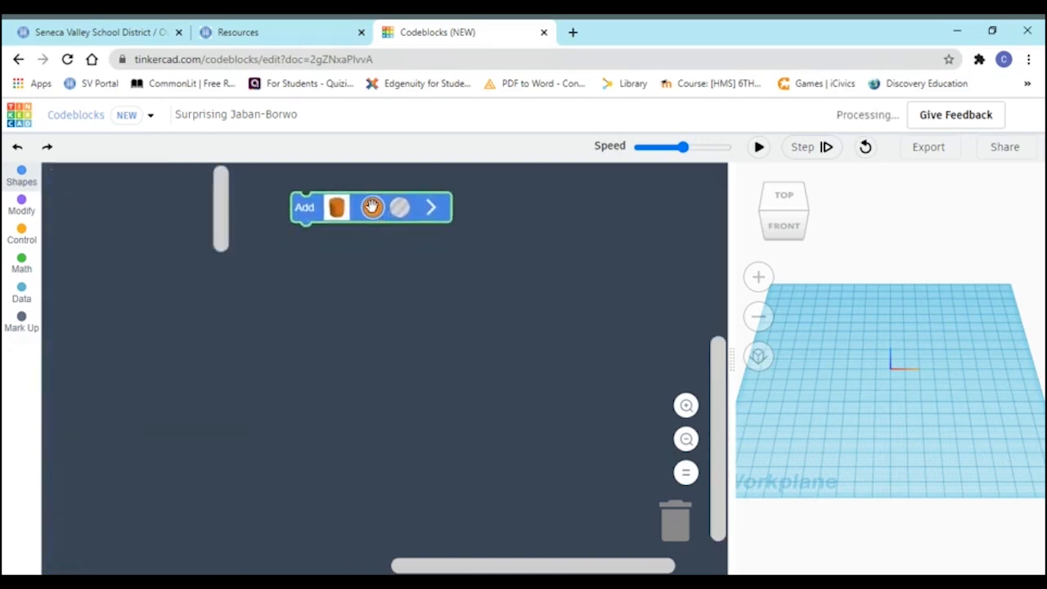
{"action": "left_click", "coordinate": [372, 207]}
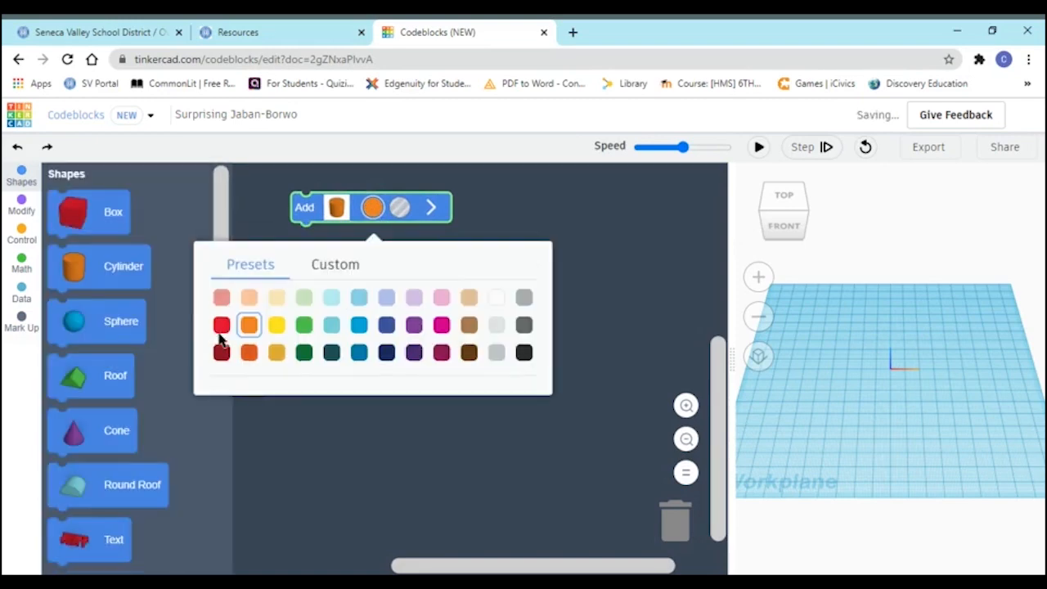
{"action": "left_click", "coordinate": [221, 325]}
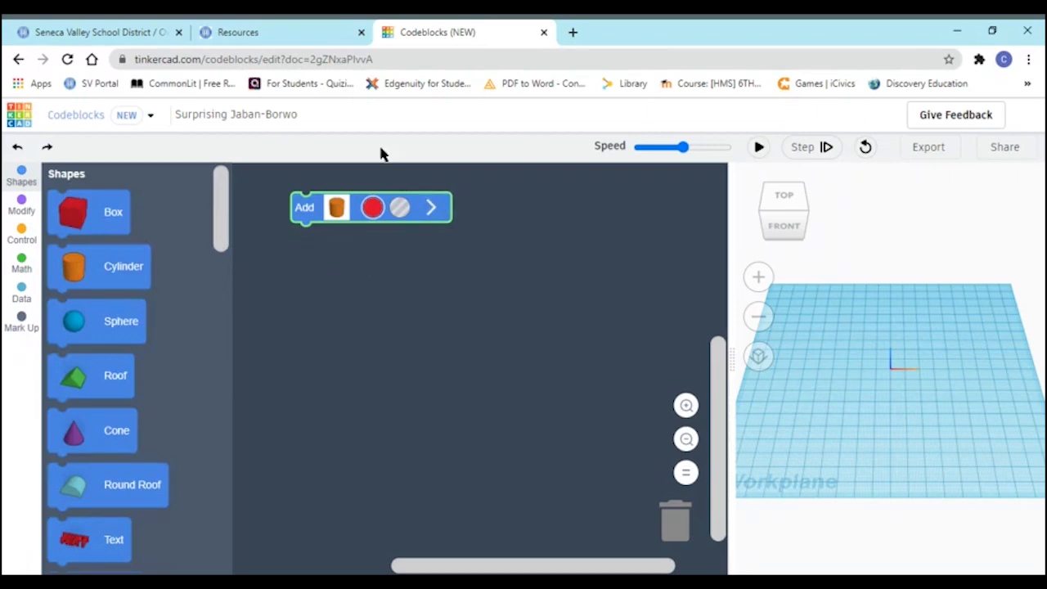
{"action": "left_click", "coordinate": [431, 207]}
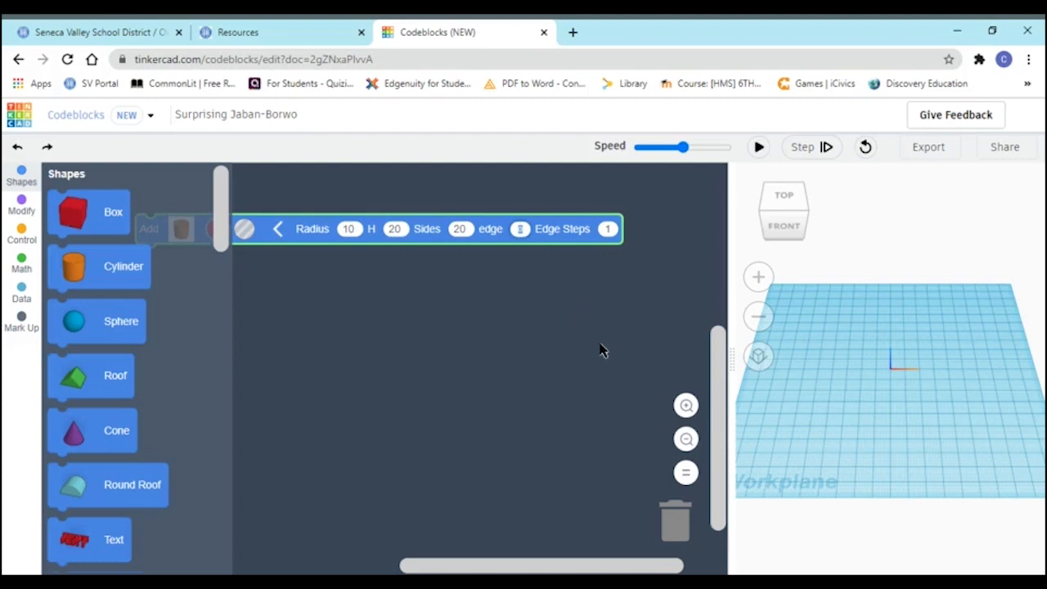
{"action": "mouse_move", "coordinate": [604, 350]}
{"action": "type", "text": "1.5"}
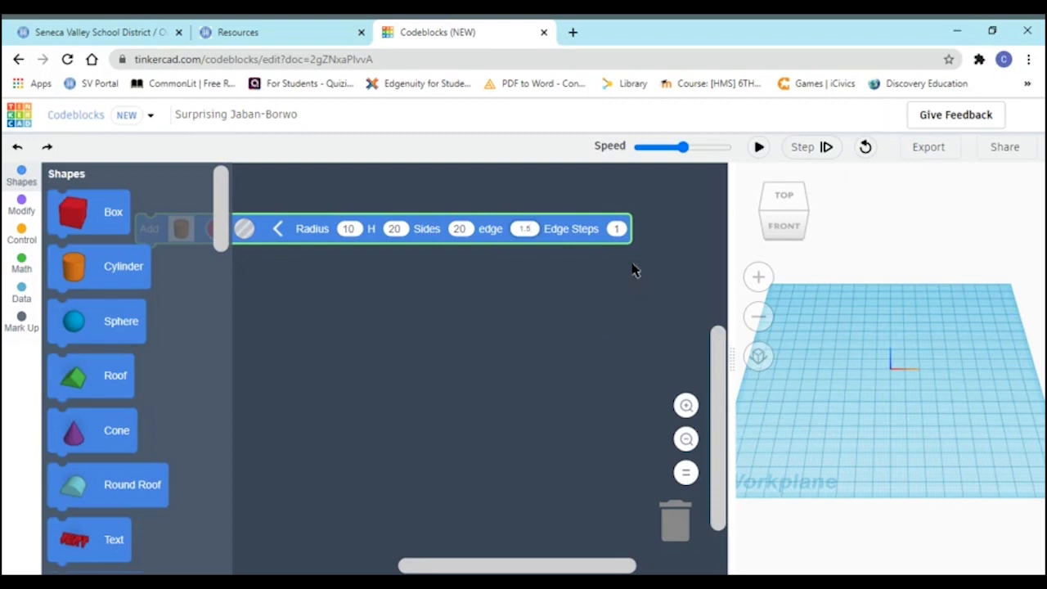
{"action": "left_click", "coordinate": [616, 228]}
{"action": "type", "text": "5"}
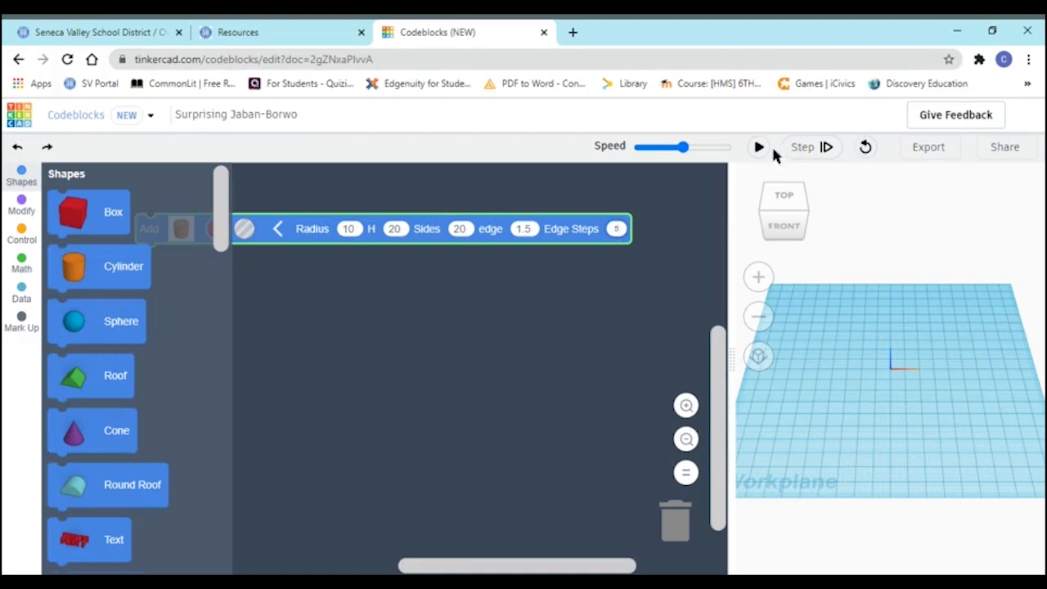
{"action": "left_click", "coordinate": [758, 147]}
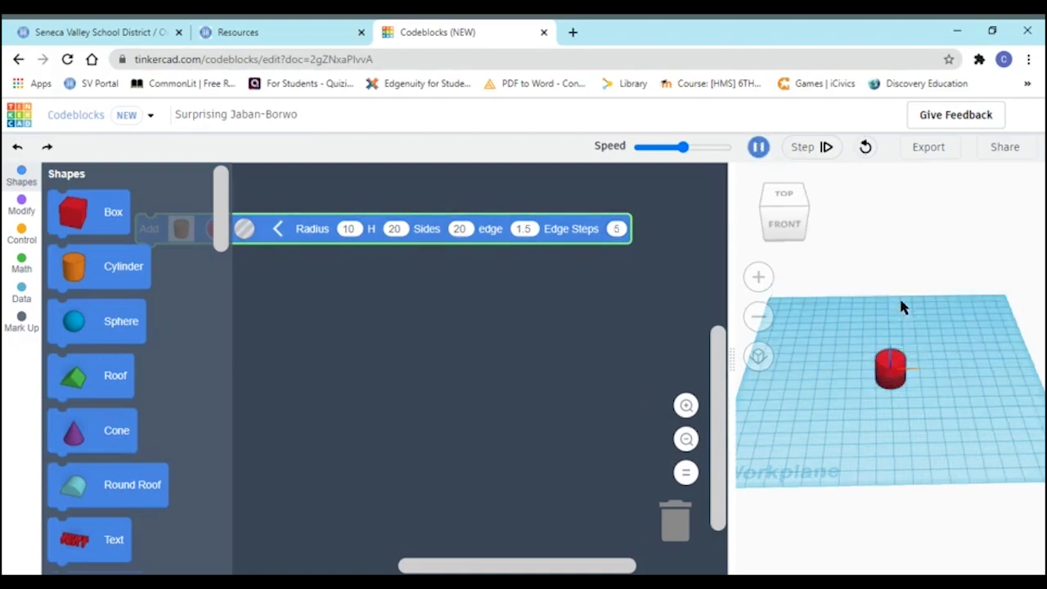
{"action": "left_click", "coordinate": [757, 146]}
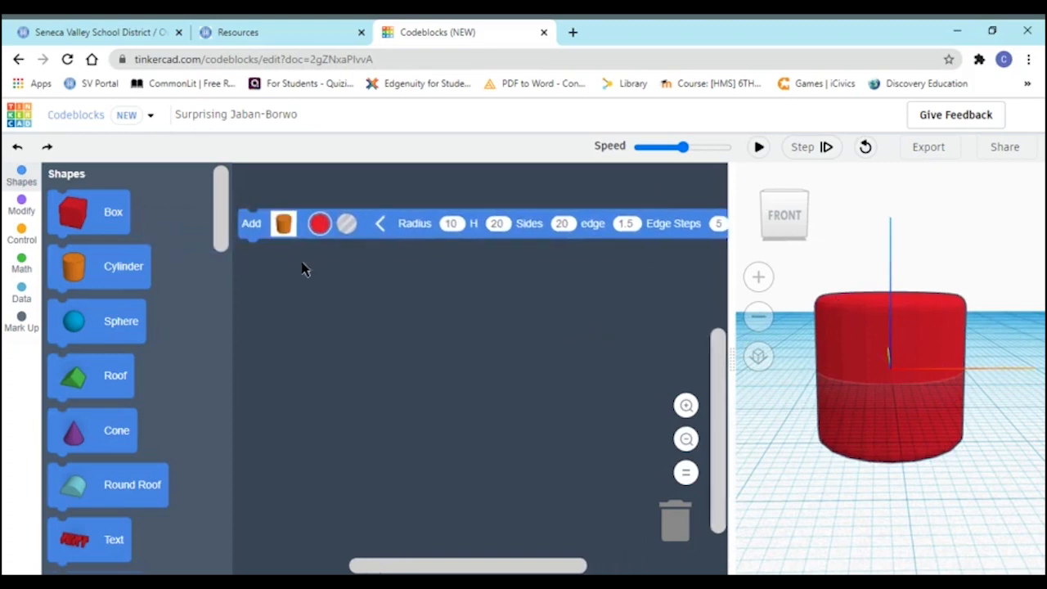
{"action": "mouse_move", "coordinate": [446, 280]}
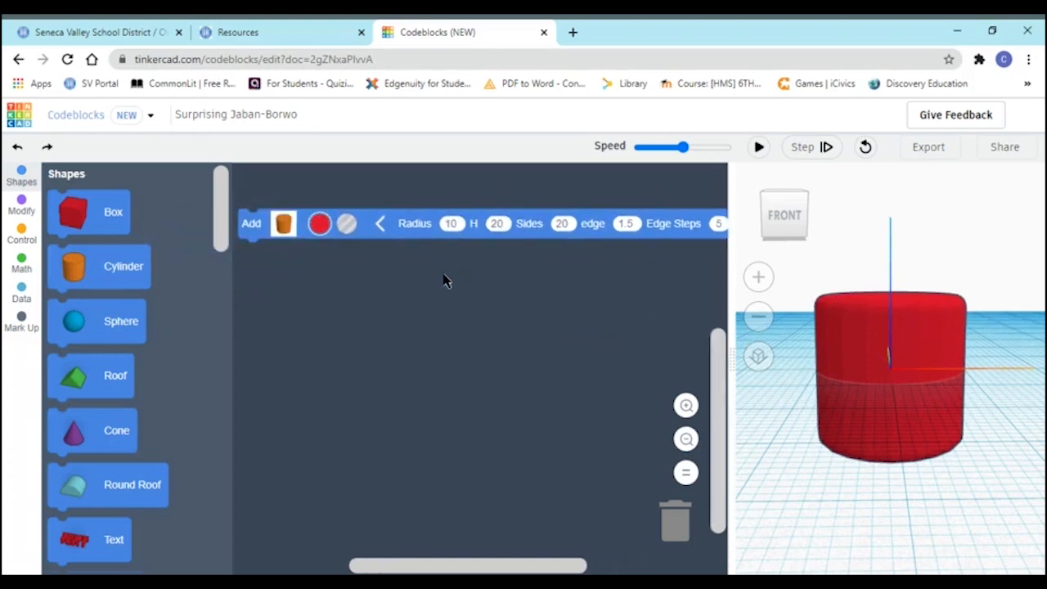
Attach a Move block under the cylinder with Z set to 10, and run the program
{"action": "left_click", "coordinate": [21, 203]}
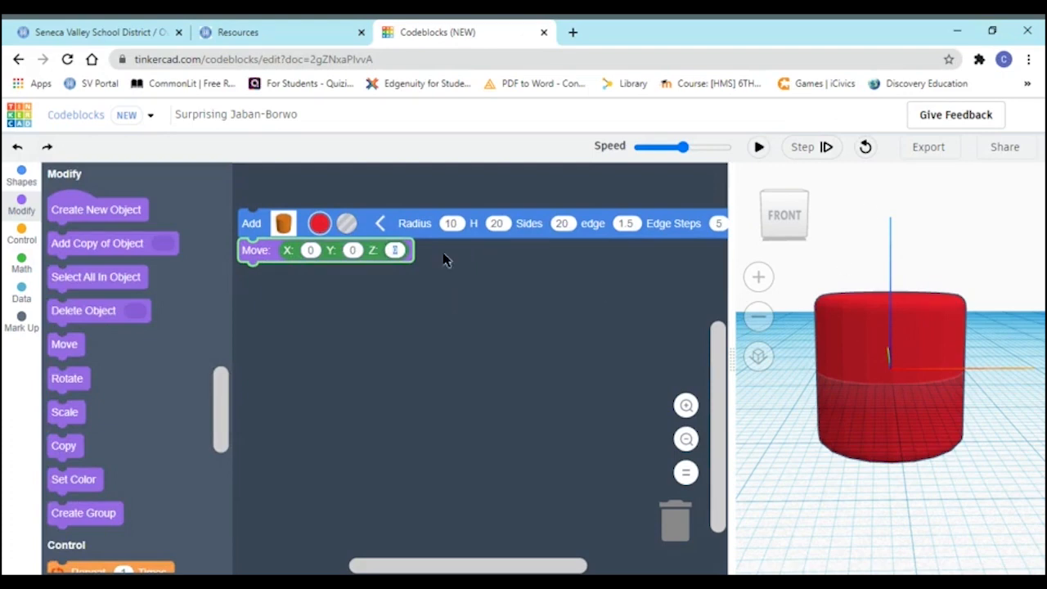
{"action": "mouse_move", "coordinate": [448, 294]}
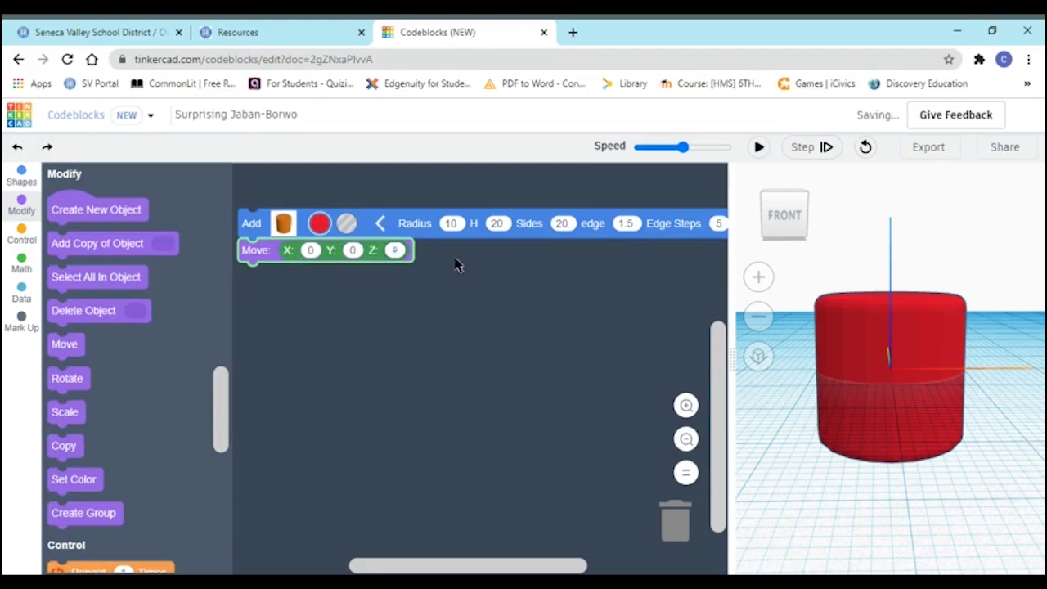
{"action": "left_click", "coordinate": [756, 147]}
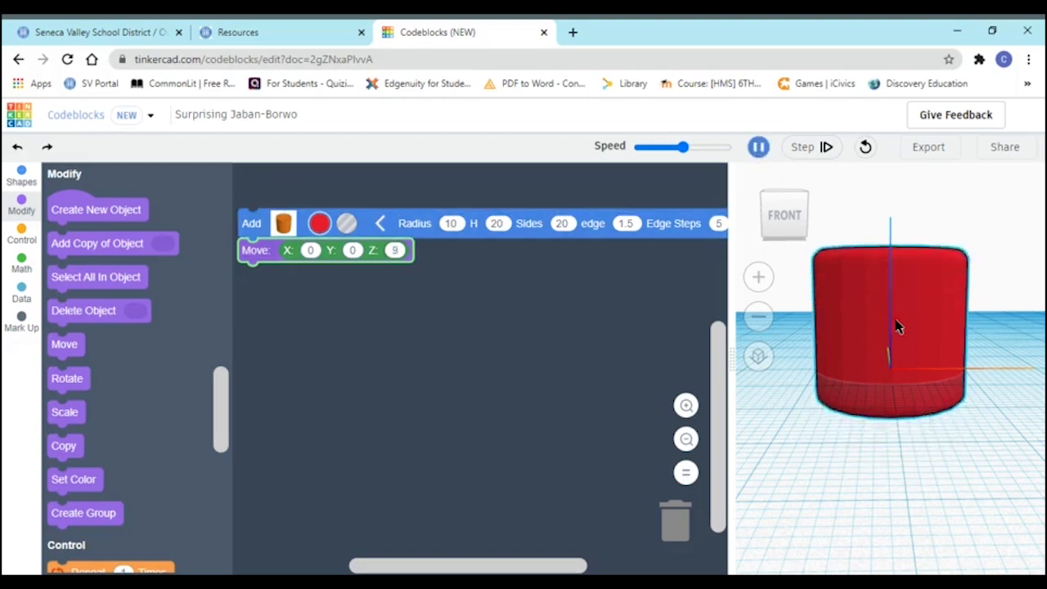
{"action": "left_click", "coordinate": [758, 146]}
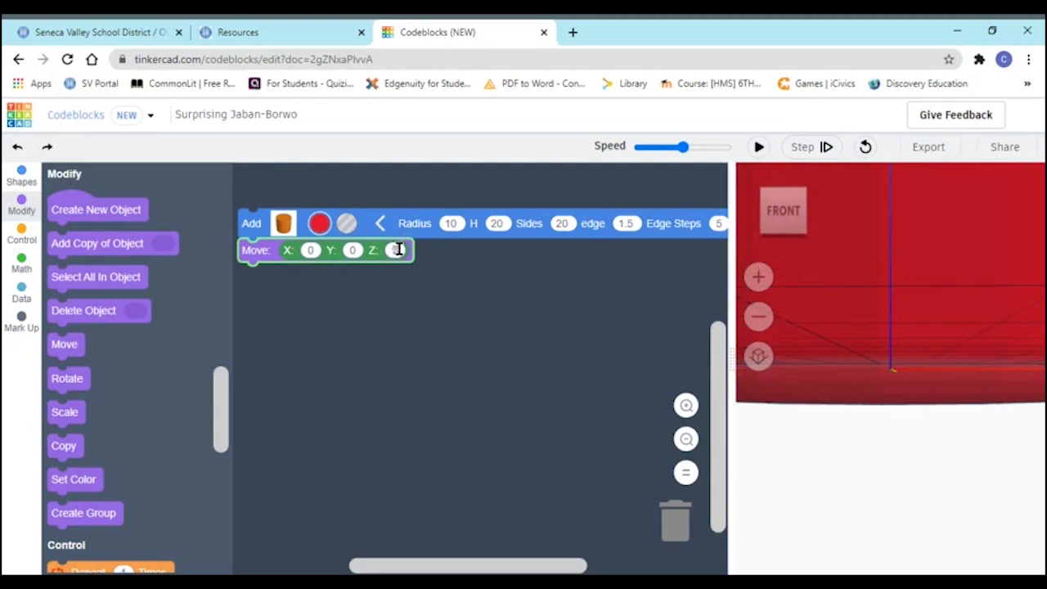
{"action": "type", "text": "10"}
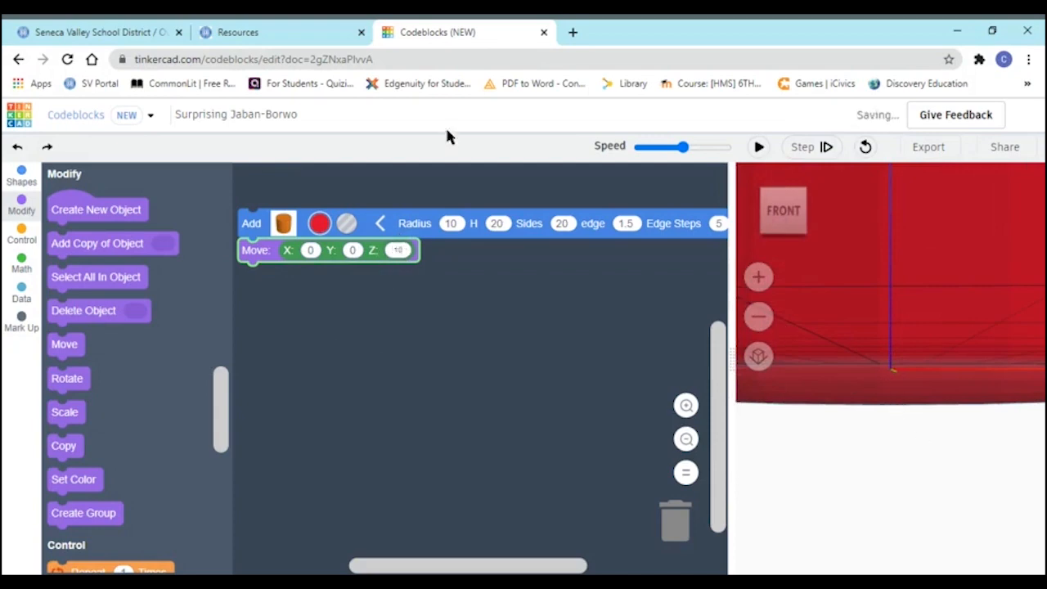
{"action": "left_click", "coordinate": [758, 146]}
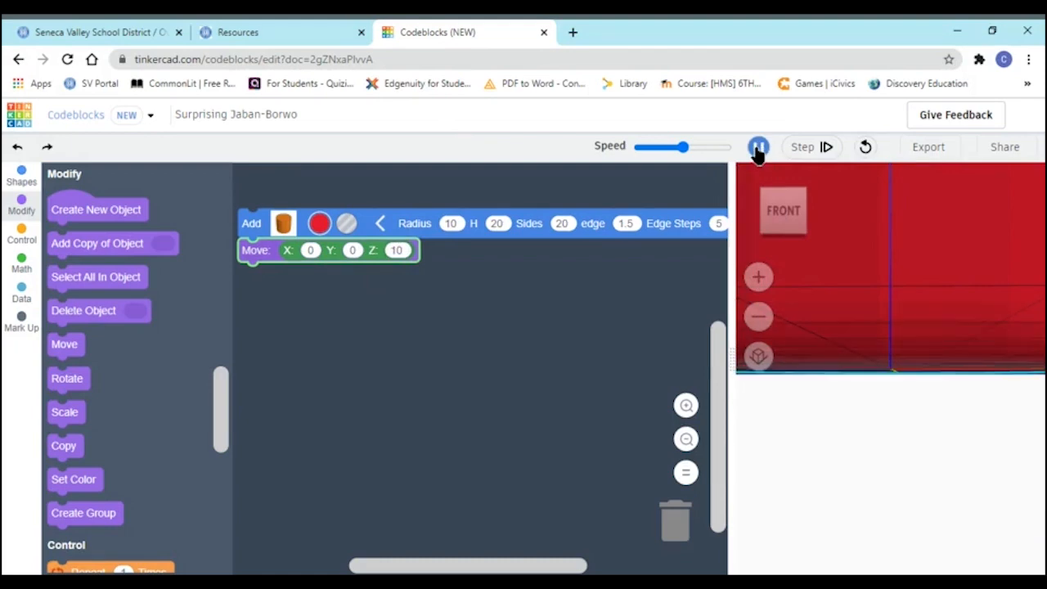
{"action": "left_click", "coordinate": [758, 147]}
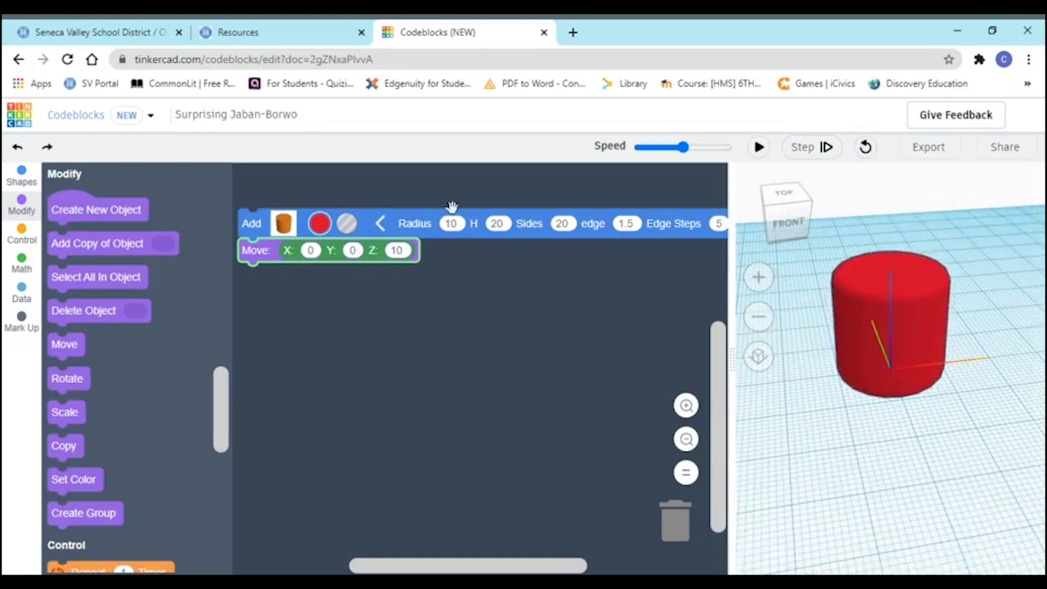
Change the cylinder's radius to 5 and height to 19, then rerun the program
{"action": "left_click", "coordinate": [451, 224]}
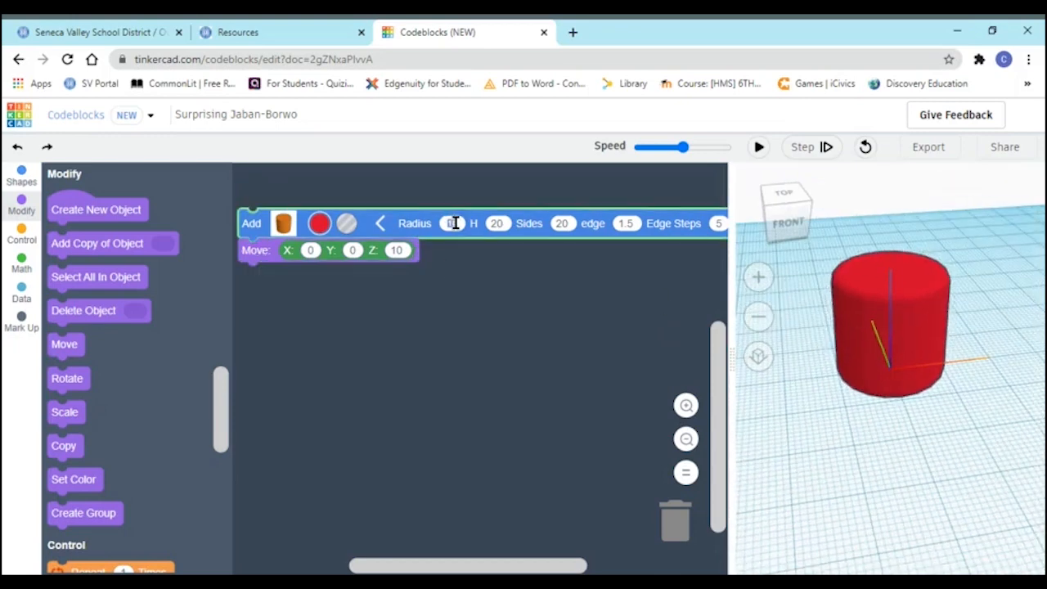
{"action": "type", "text": "5"}
{"action": "left_click", "coordinate": [497, 224]}
{"action": "type", "text": "10"}
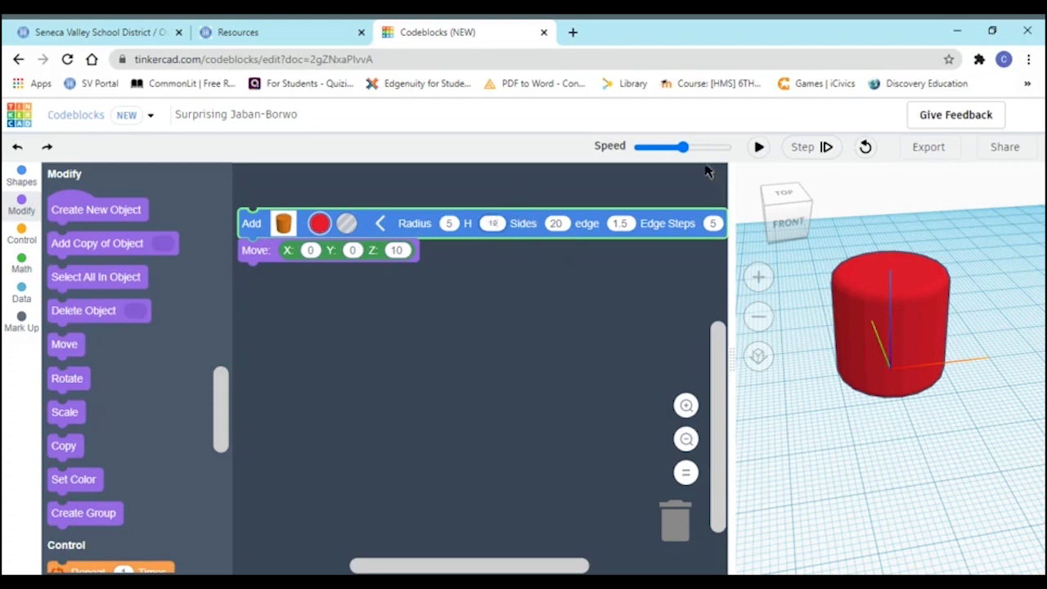
{"action": "left_click", "coordinate": [758, 146]}
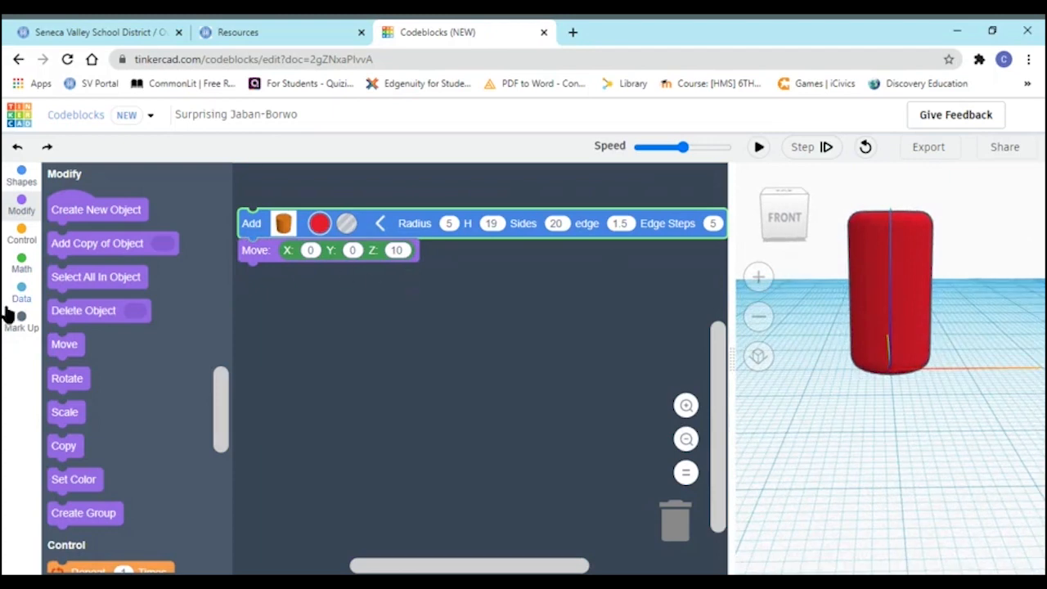
{"action": "mouse_move", "coordinate": [64, 344]}
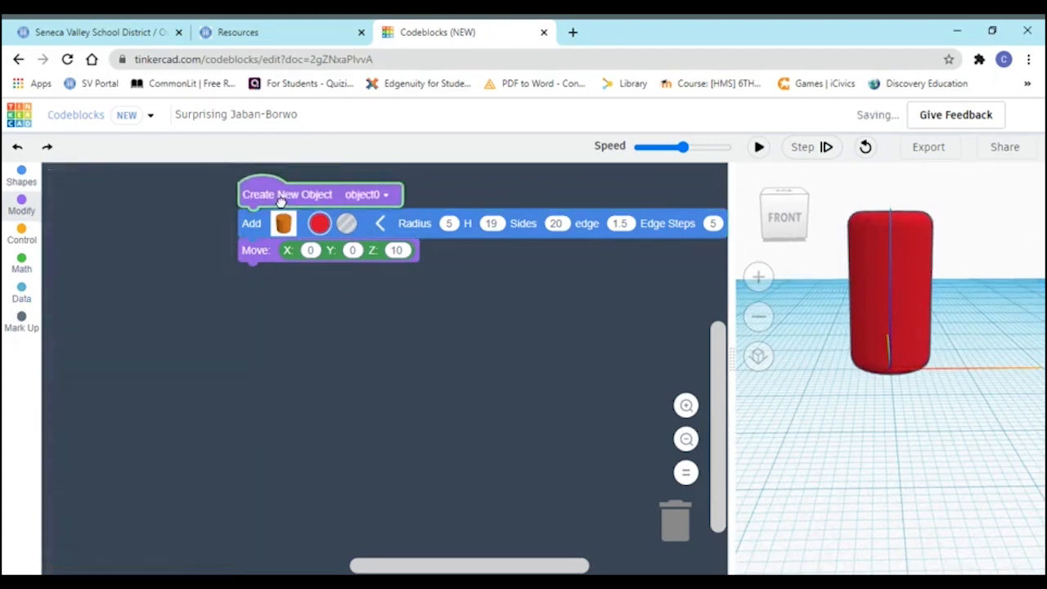
Rename the new object variable to legmodel and add a Create Group block after the move
{"action": "left_click", "coordinate": [385, 194]}
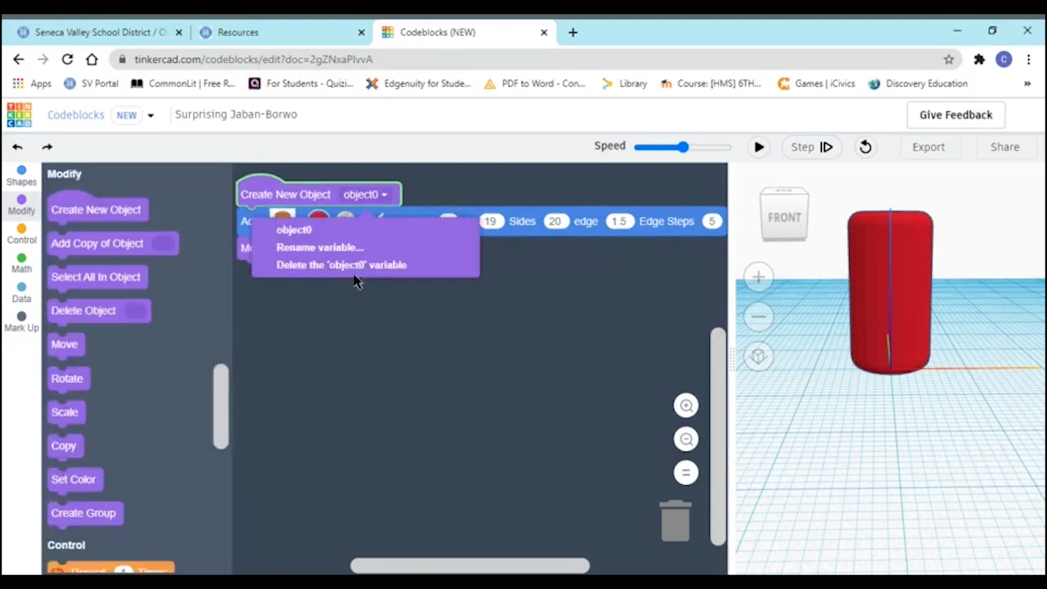
{"action": "left_click", "coordinate": [320, 247]}
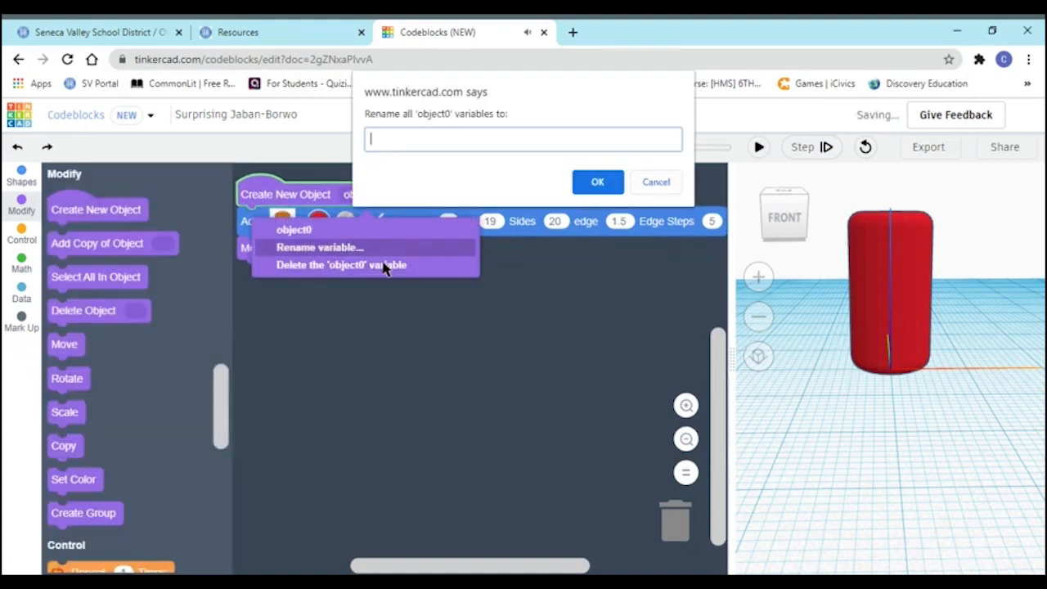
{"action": "type", "text": "legm"}
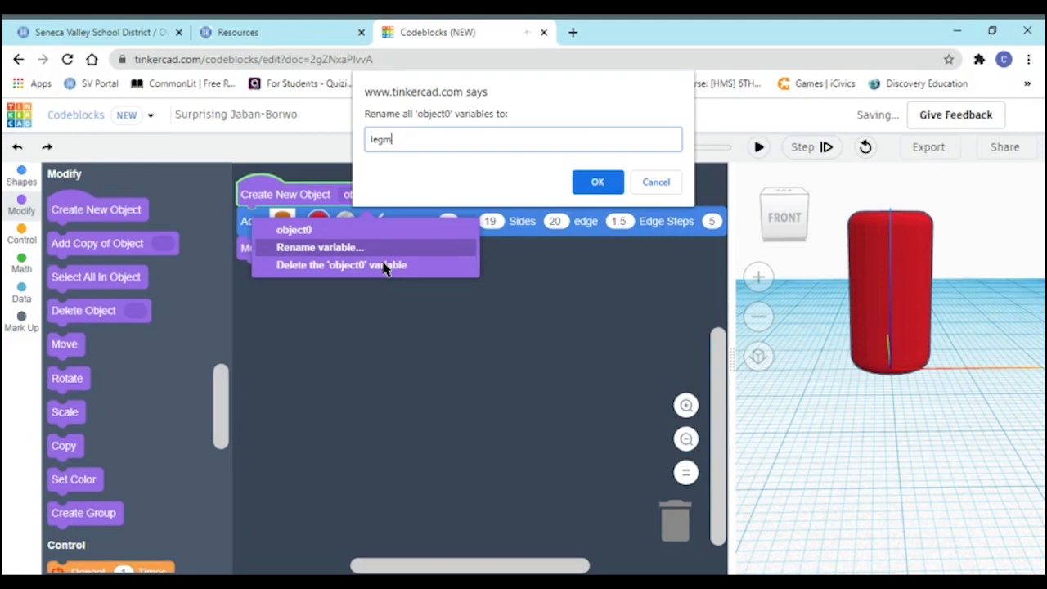
{"action": "type", "text": "odel"}
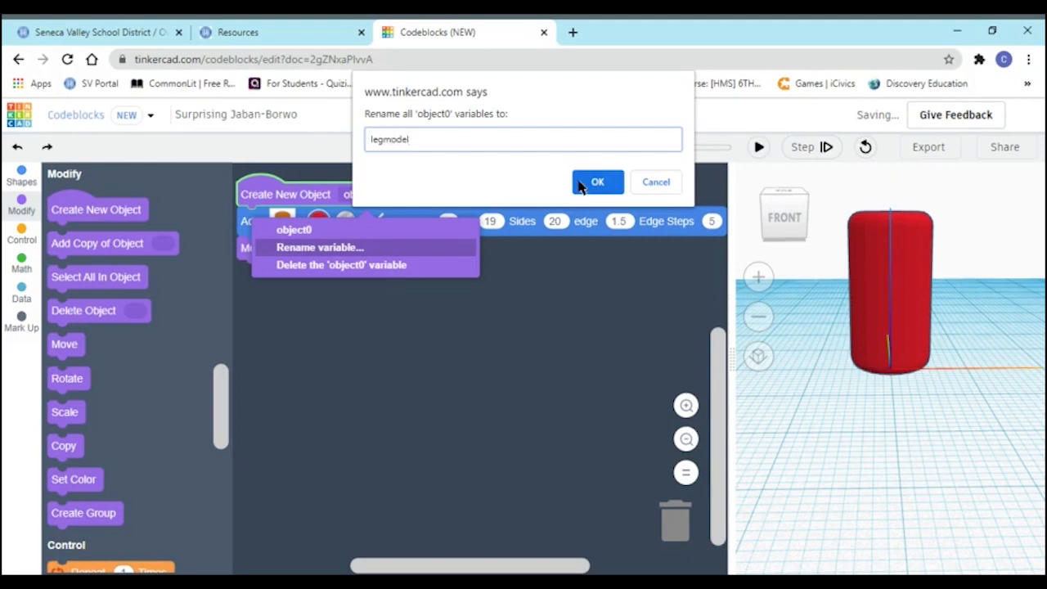
{"action": "left_click", "coordinate": [597, 182]}
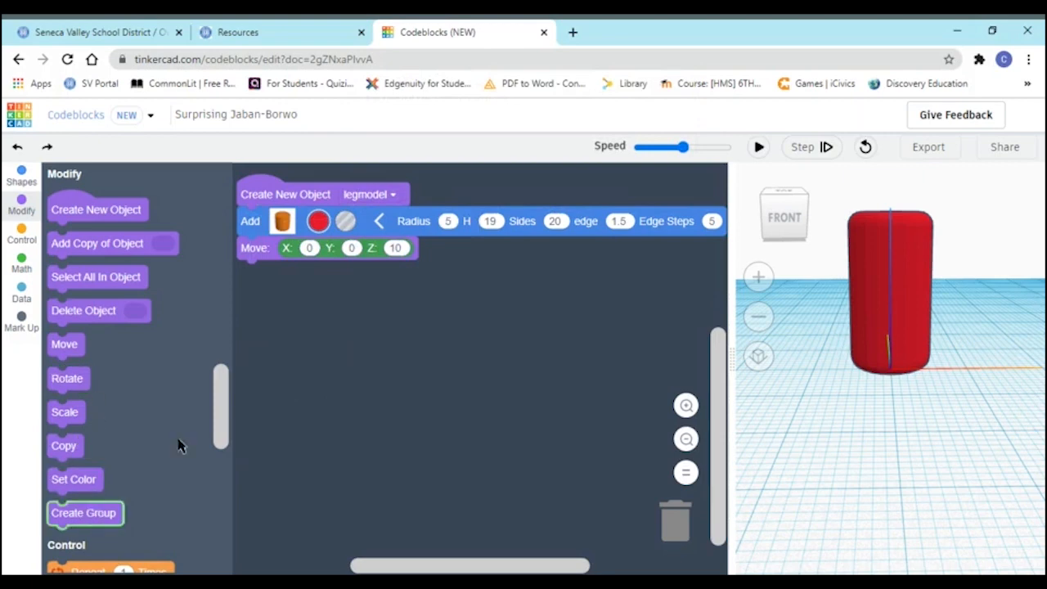
{"action": "left_click_drag", "start_coordinate": [84, 513], "coordinate": [303, 272]}
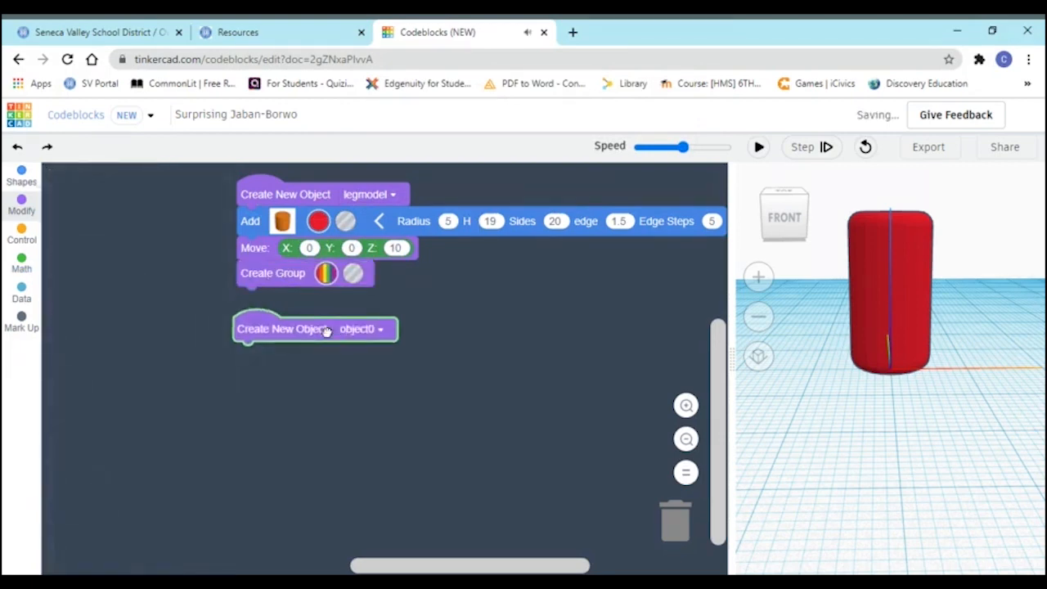
Rename the second new object's variable to leg
{"action": "left_click", "coordinate": [379, 328]}
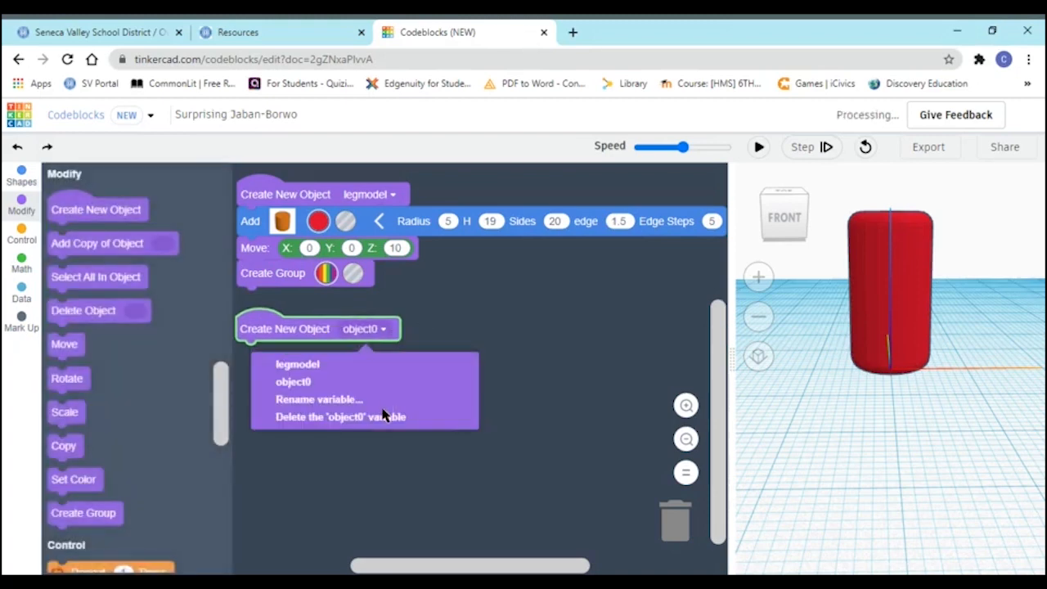
{"action": "left_click", "coordinate": [319, 399]}
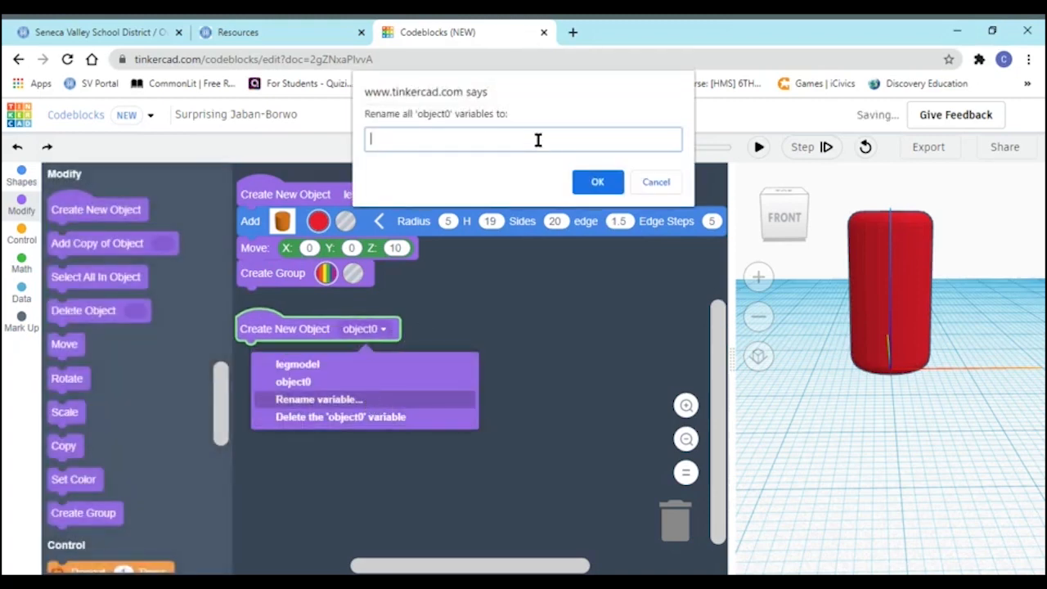
{"action": "type", "text": "leg"}
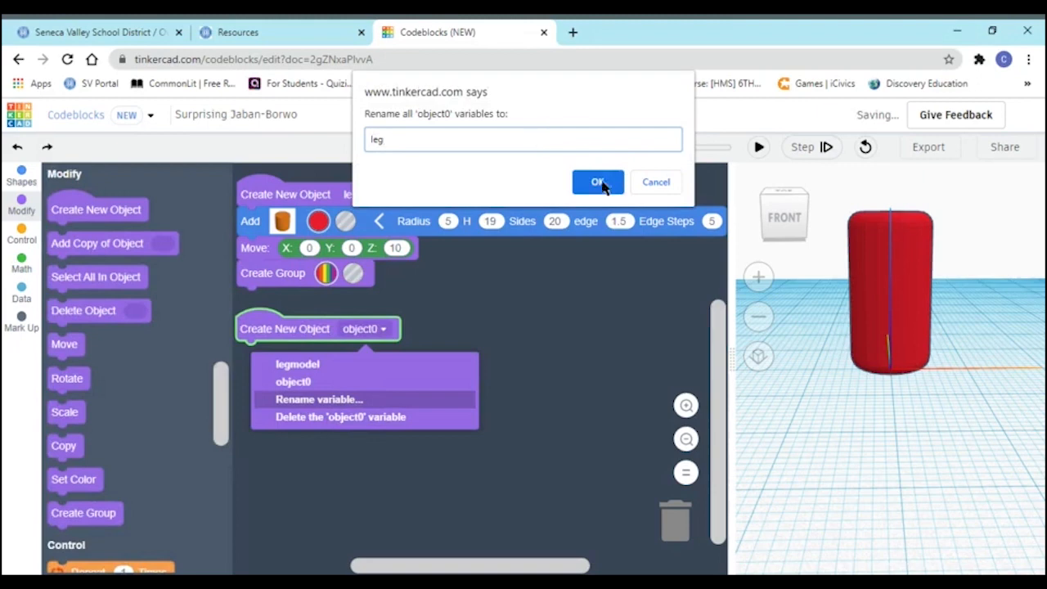
{"action": "left_click", "coordinate": [597, 181]}
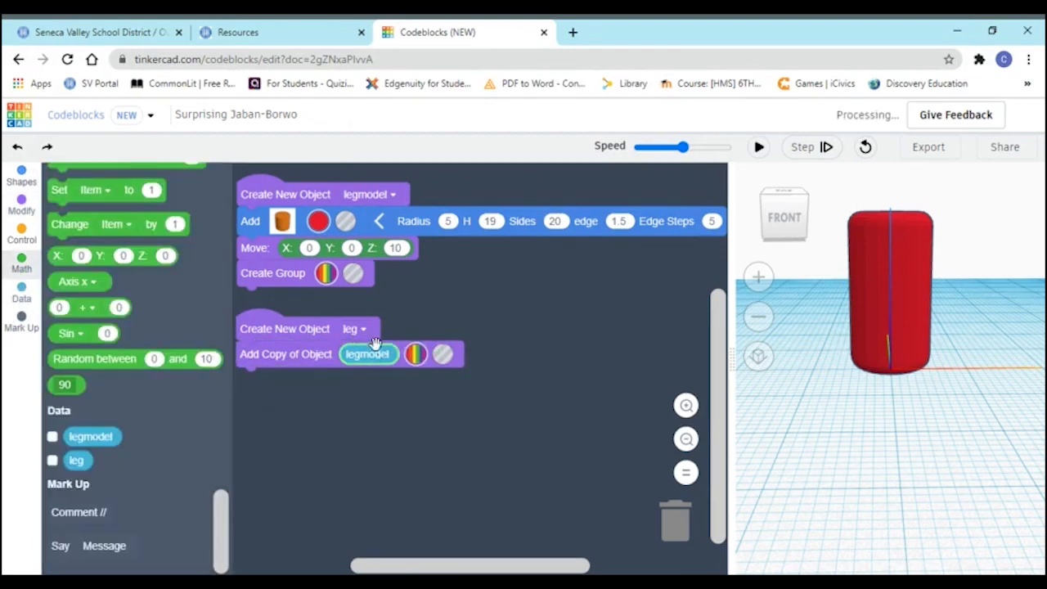
Move the legmodel copy to X 6, duplicate it for X -6, and preview both legs
{"action": "left_click", "coordinate": [22, 202]}
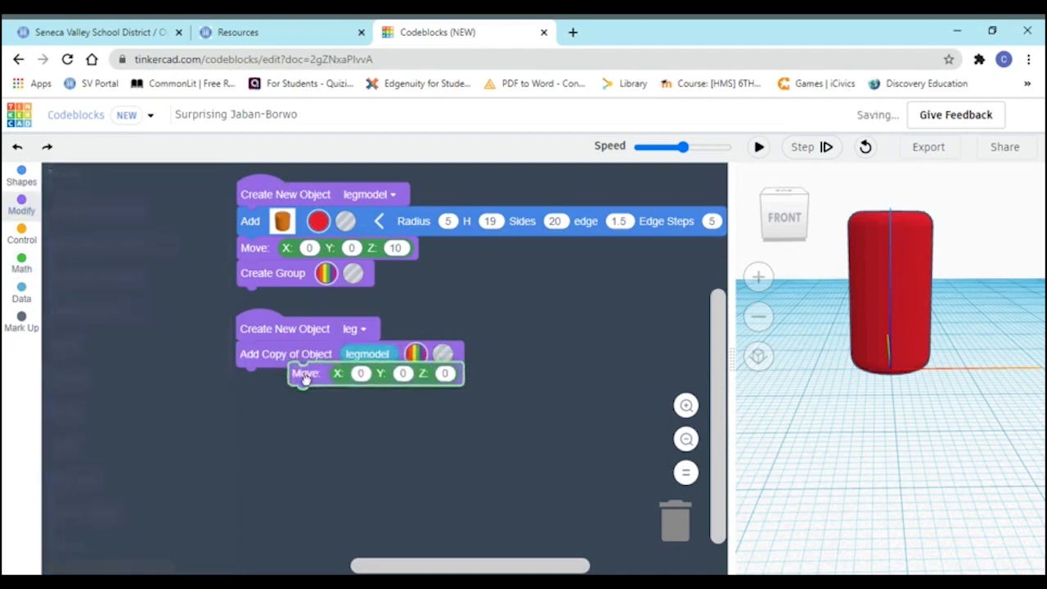
{"action": "left_click", "coordinate": [21, 205]}
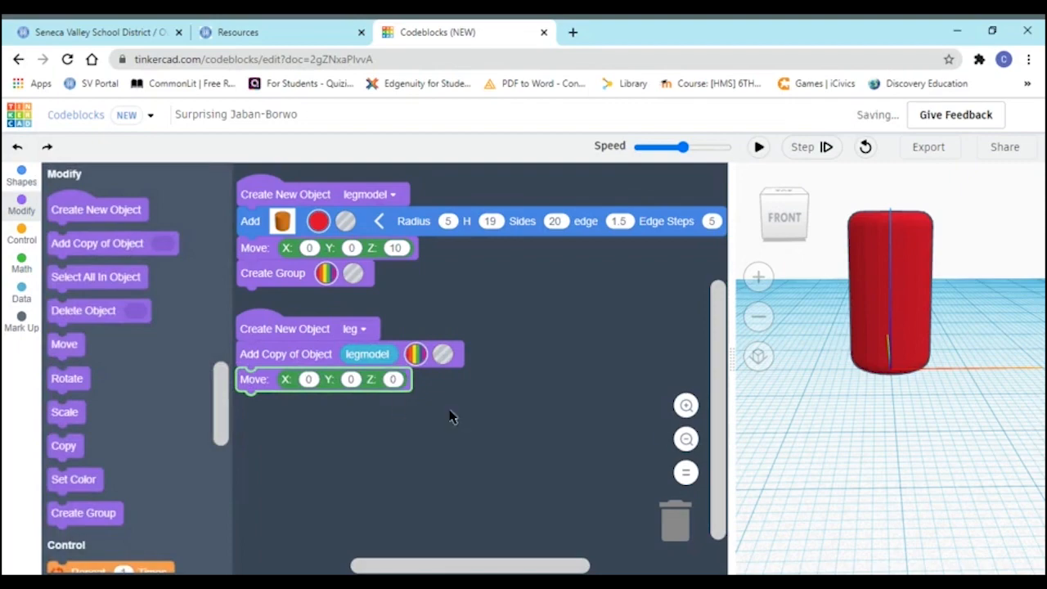
{"action": "left_click_drag", "start_coordinate": [450, 417], "coordinate": [859, 388]}
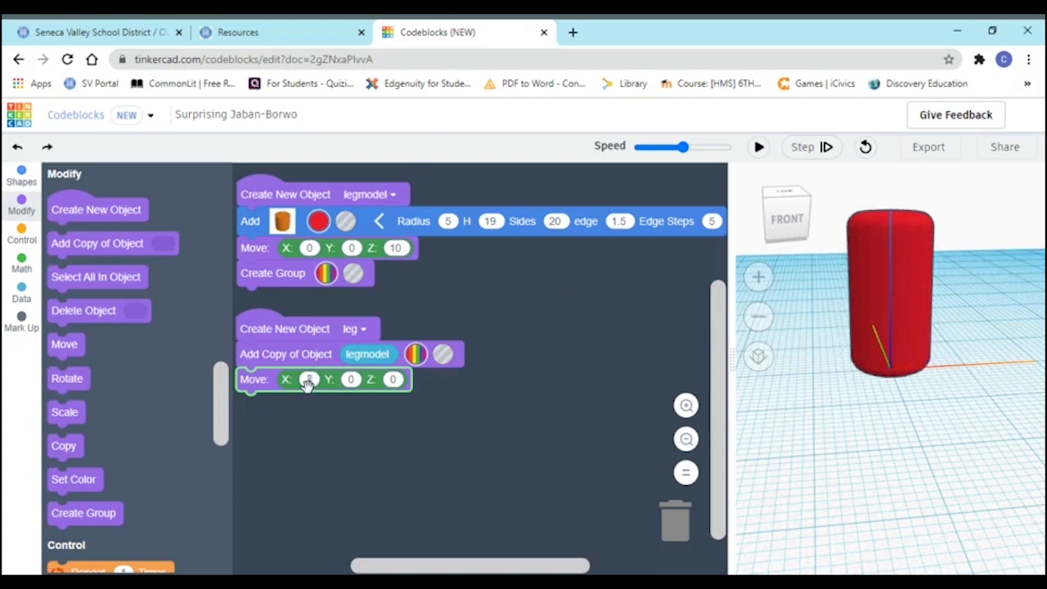
{"action": "right_click", "coordinate": [311, 353]}
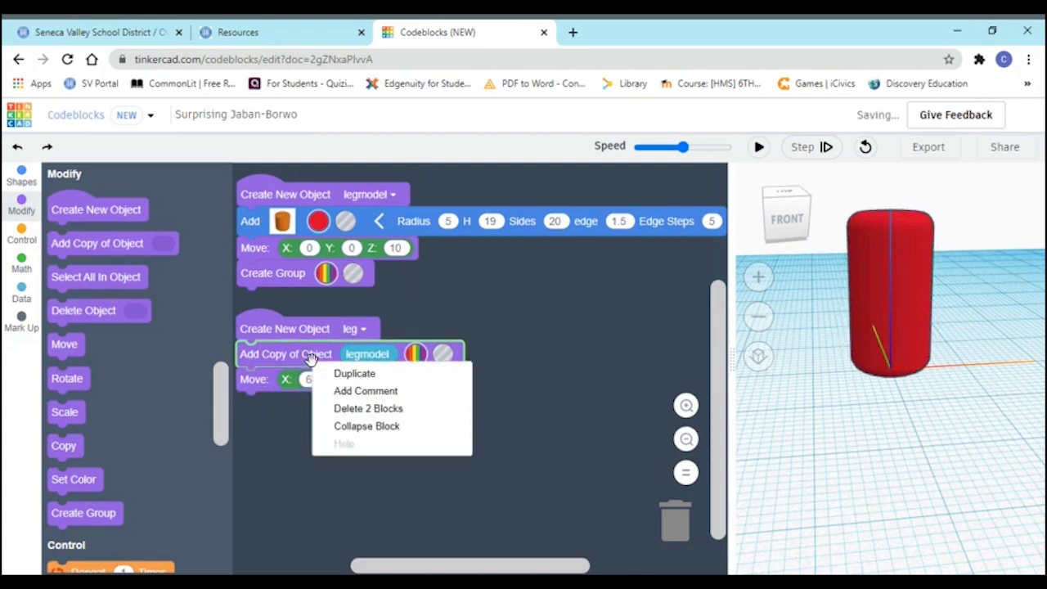
{"action": "left_click", "coordinate": [355, 373]}
{"action": "type", "text": "-6"}
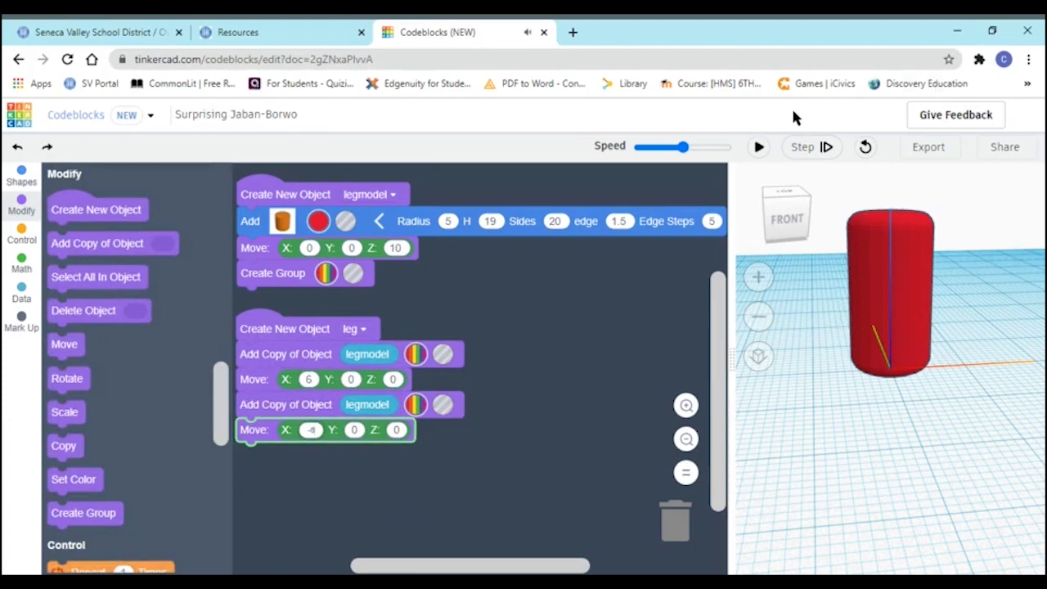
{"action": "left_click", "coordinate": [757, 147]}
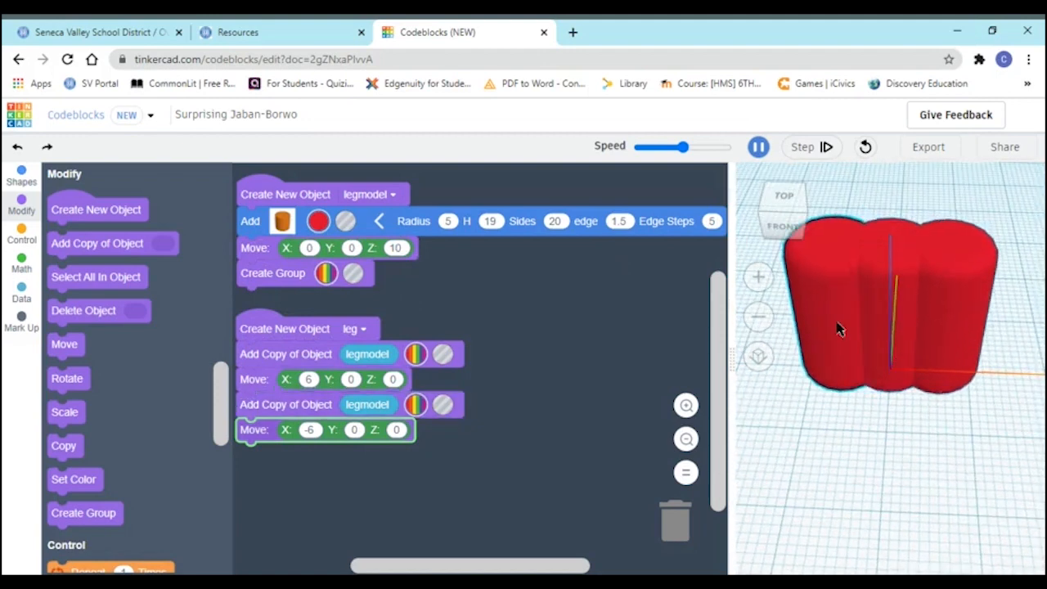
{"action": "left_click", "coordinate": [758, 146]}
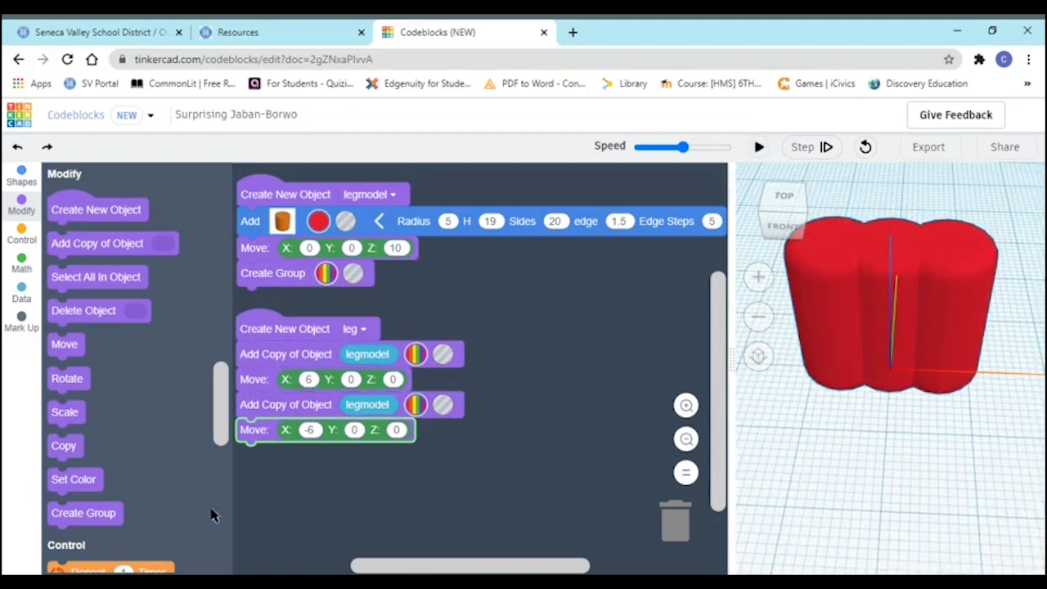
{"action": "mouse_move", "coordinate": [761, 253]}
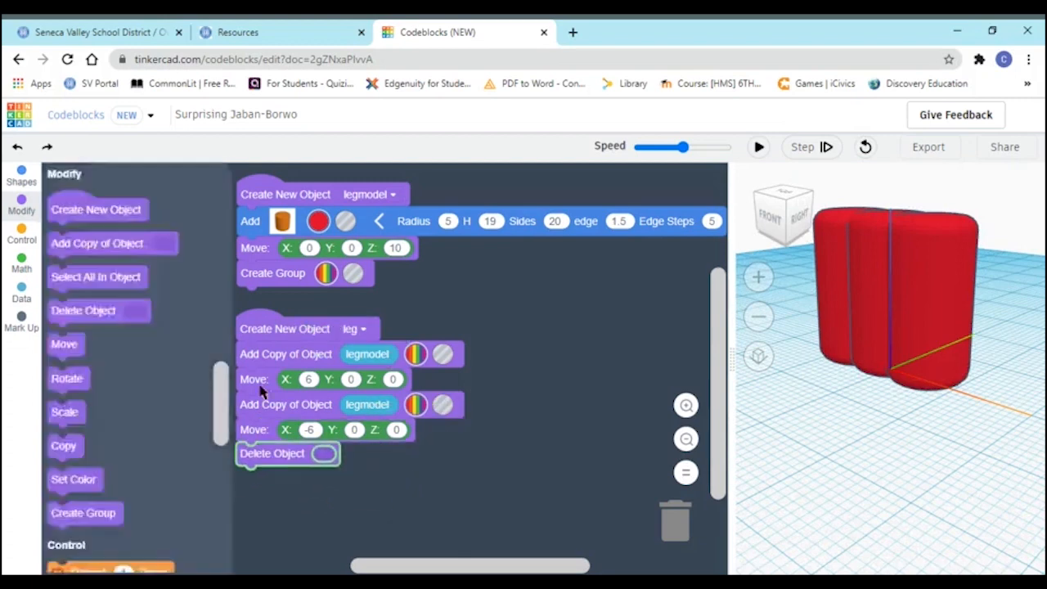
Add a Delete Object block for legmodel, set simulation speed to maximum, and run
{"action": "left_click_drag", "start_coordinate": [325, 453], "coordinate": [401, 452]}
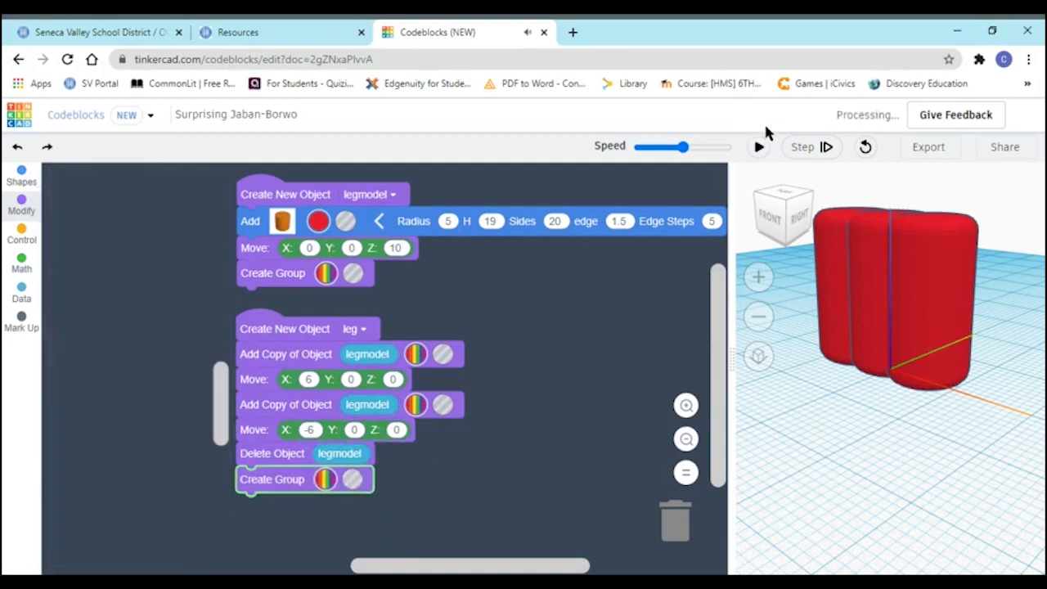
{"action": "left_click", "coordinate": [757, 146]}
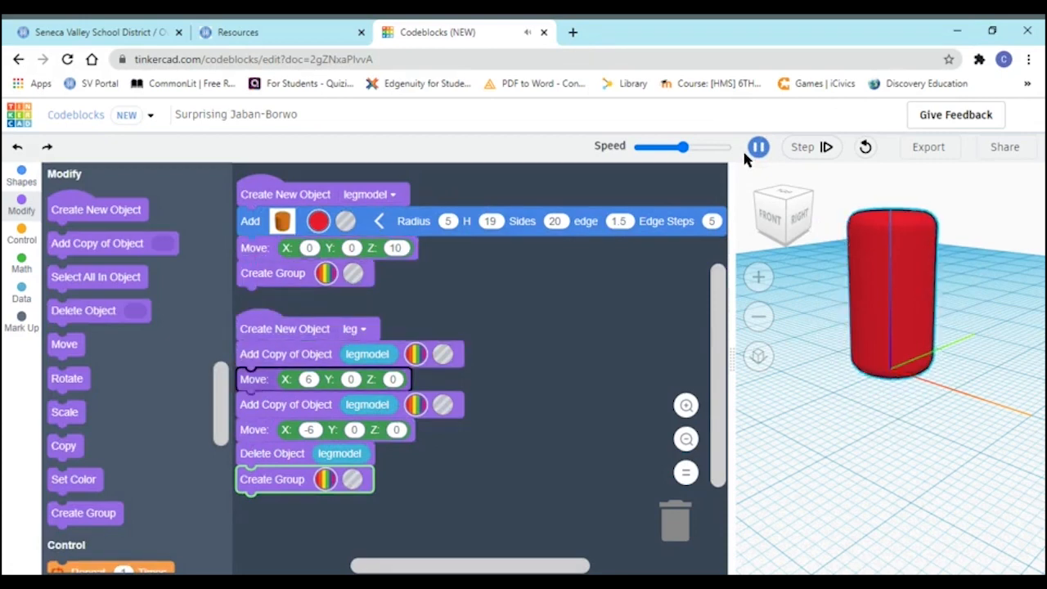
{"action": "left_click", "coordinate": [802, 147]}
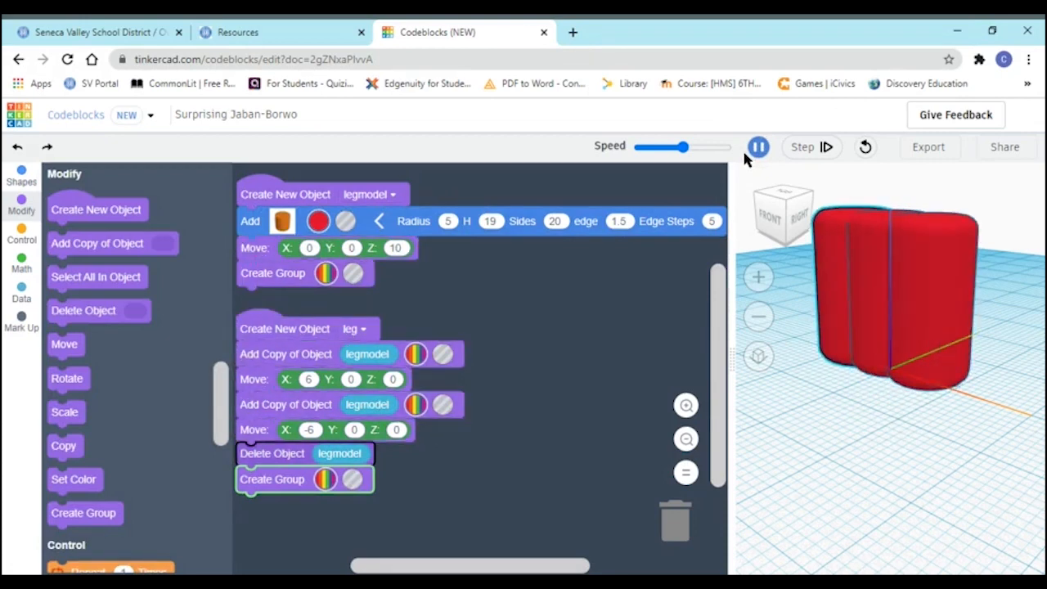
{"action": "left_click", "coordinate": [758, 146]}
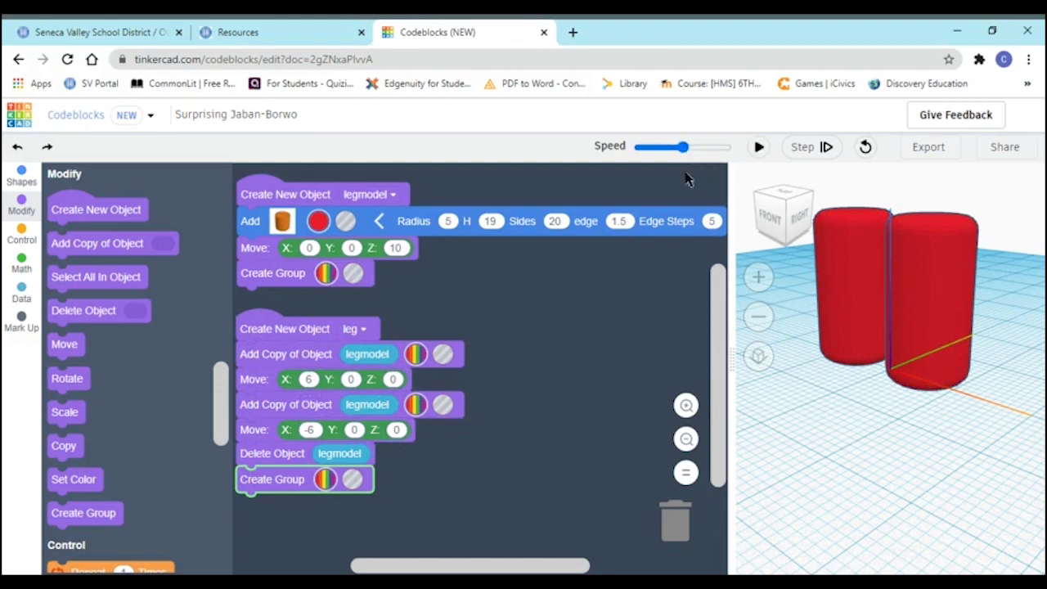
{"action": "left_click_drag", "start_coordinate": [660, 147], "coordinate": [727, 147]}
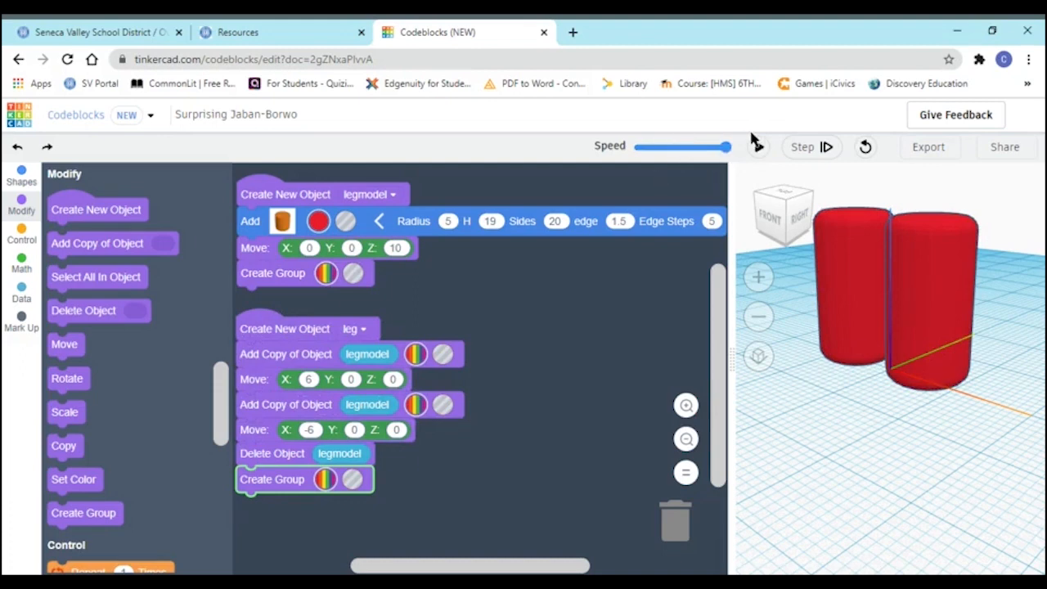
{"action": "left_click", "coordinate": [757, 147]}
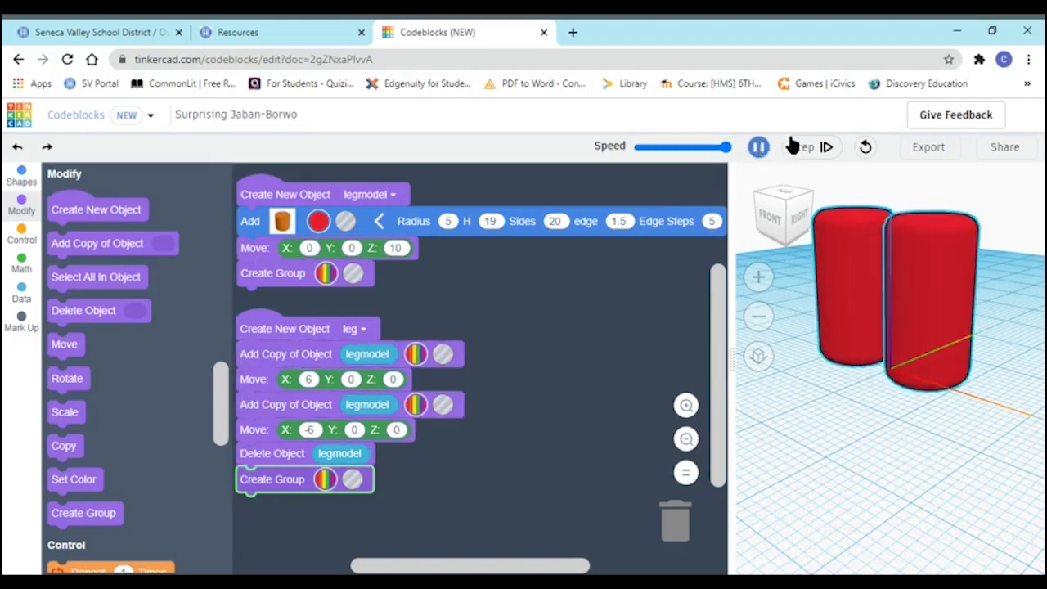
{"action": "left_click", "coordinate": [757, 146]}
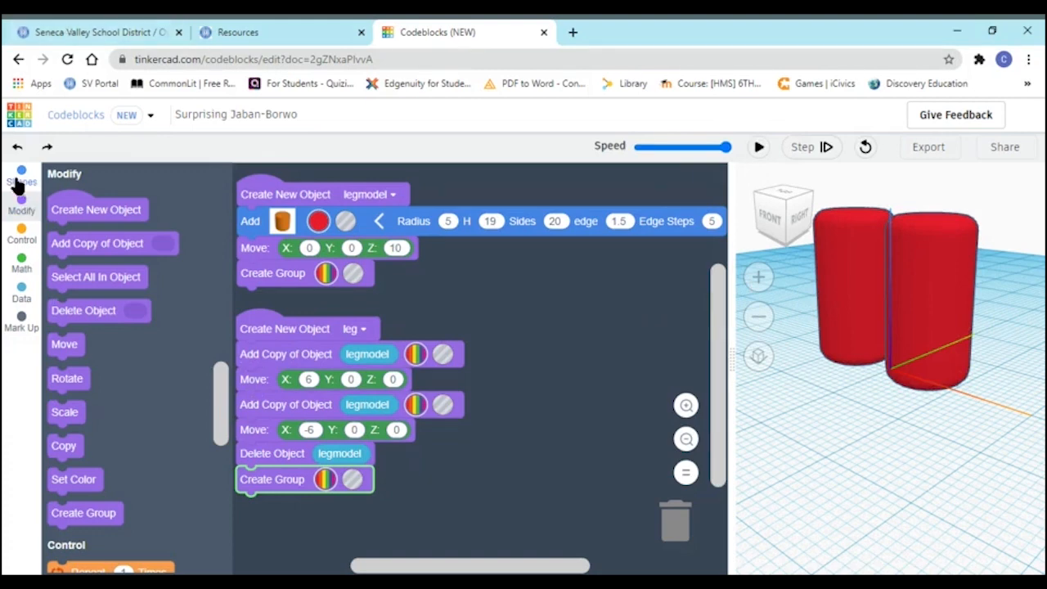
Add a Create New Object block holding an orange tube shape below the legs
{"action": "left_click", "coordinate": [21, 175]}
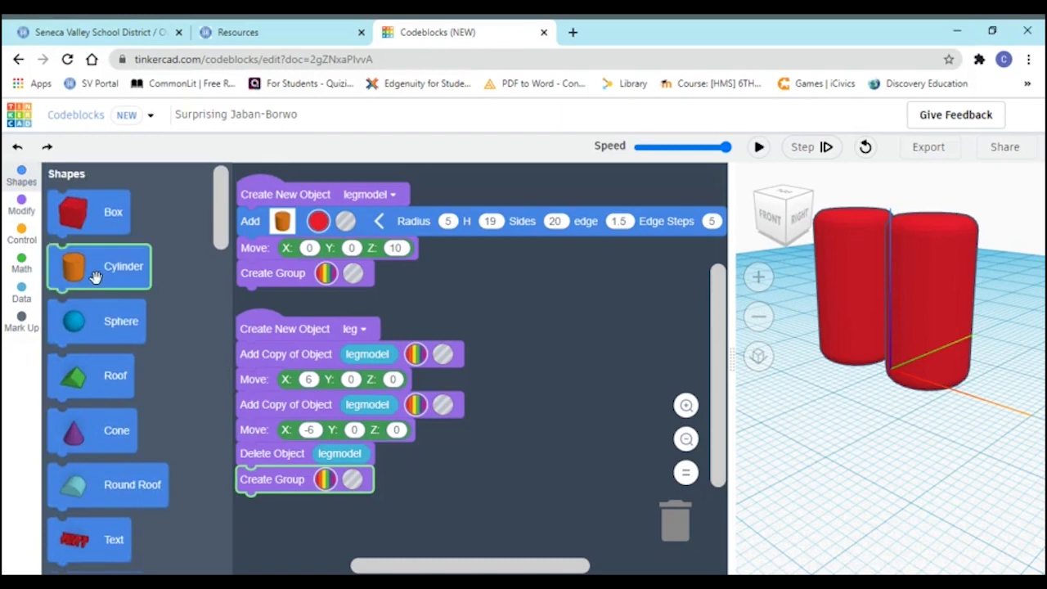
{"action": "scroll", "scroll_direction": "down", "scroll_amount": 3}
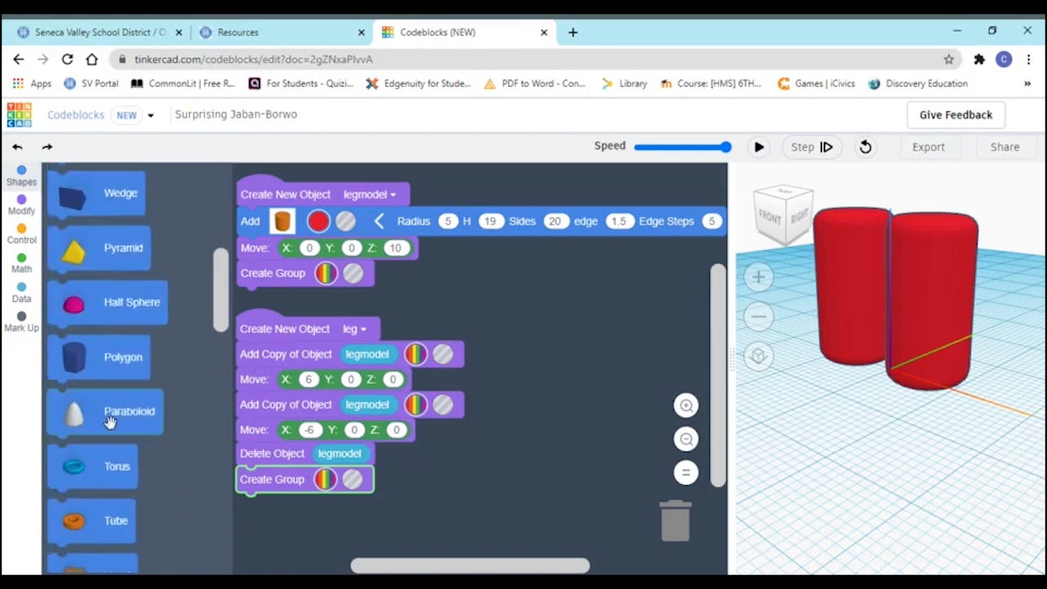
{"action": "scroll", "scroll_direction": "down", "scroll_amount": 3}
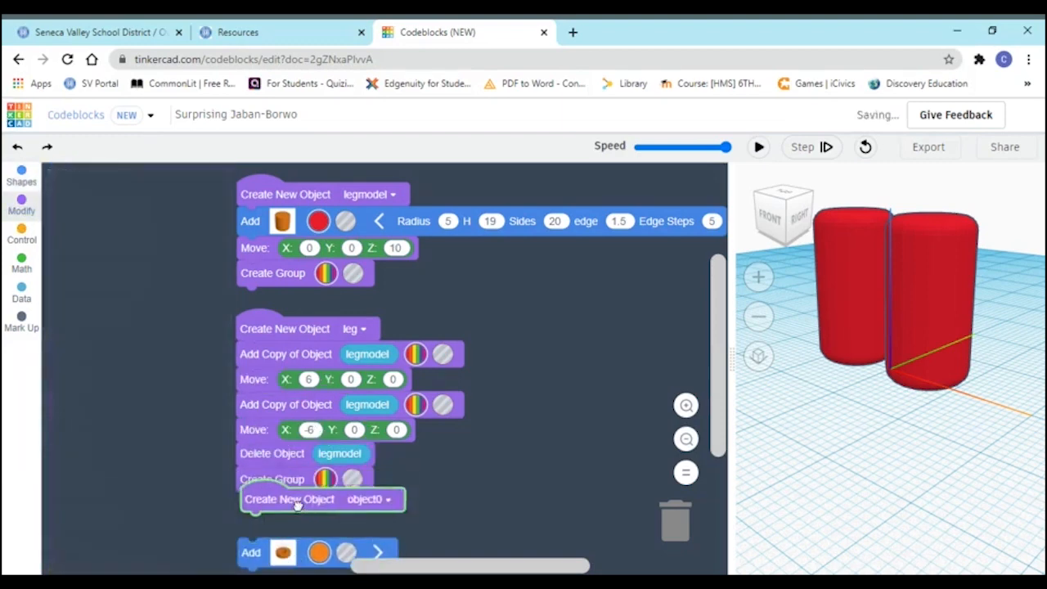
{"action": "left_click", "coordinate": [21, 203]}
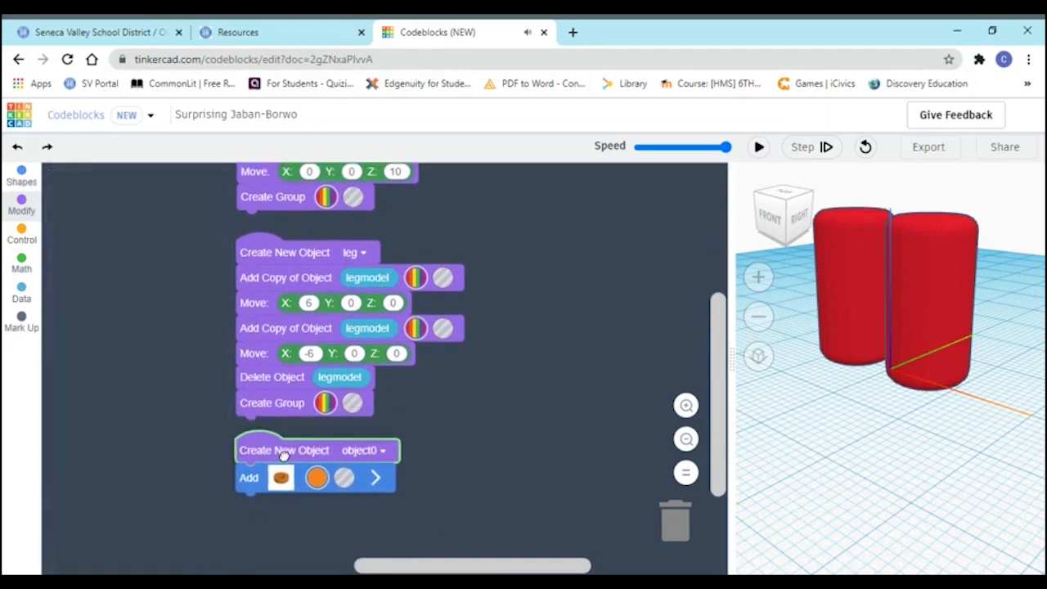
{"action": "left_click", "coordinate": [21, 204]}
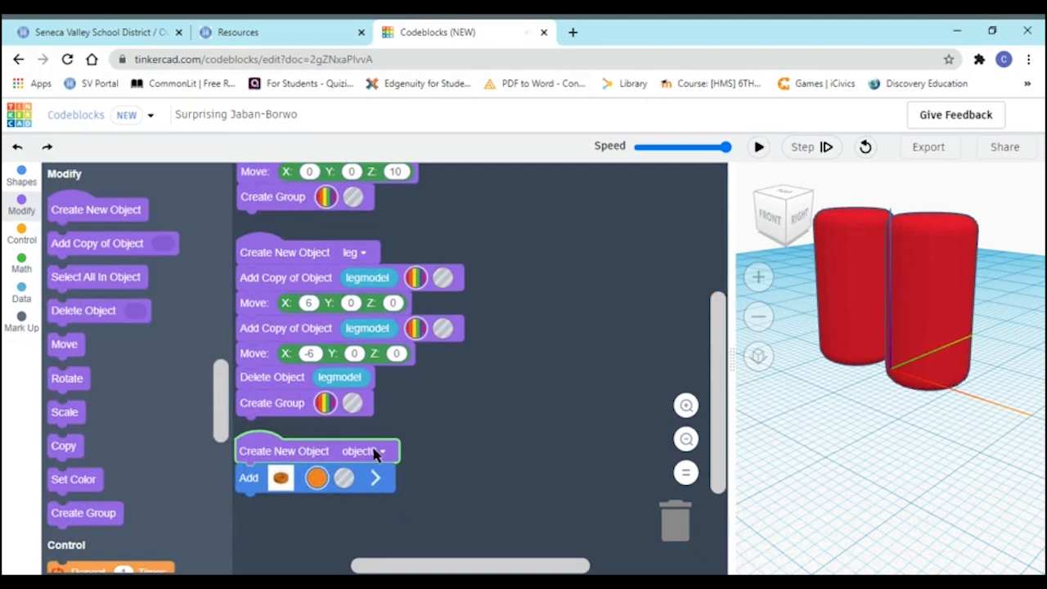
Rename the new object's variable to lowerbody
{"action": "left_click", "coordinate": [317, 539]}
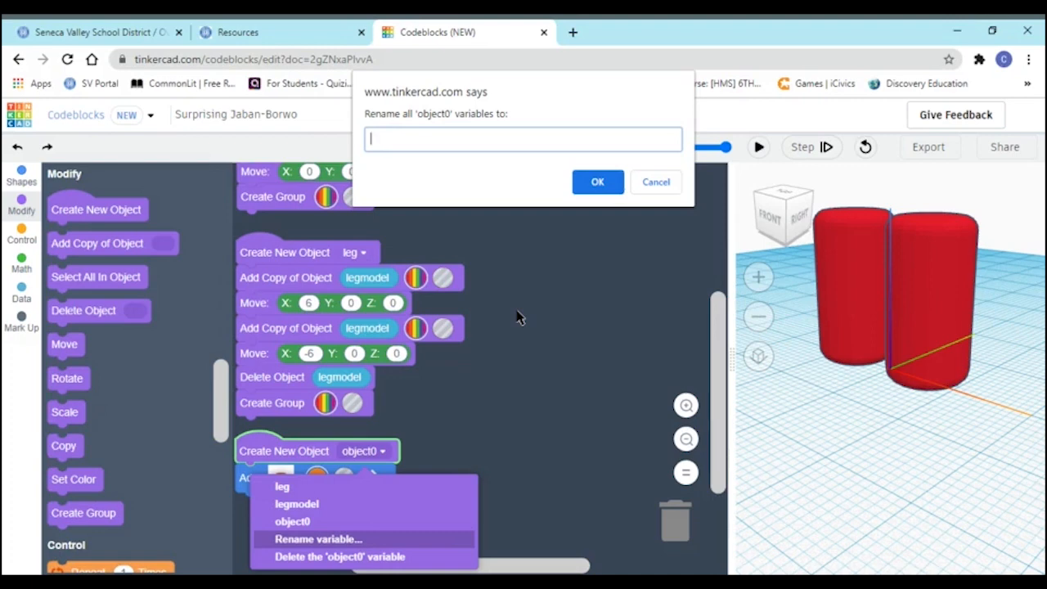
{"action": "type", "text": "lower"}
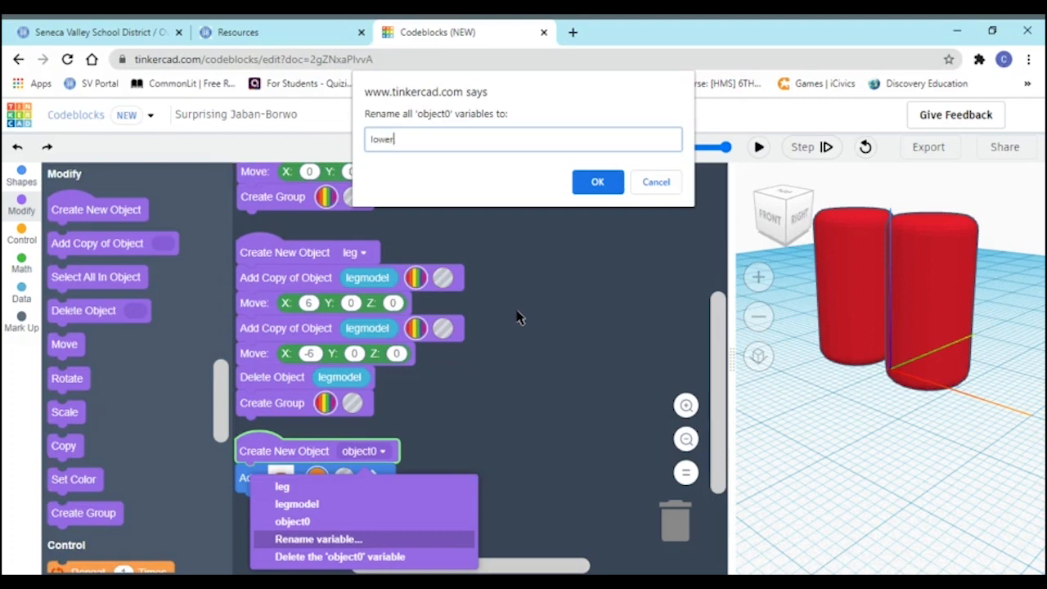
{"action": "type", "text": "body"}
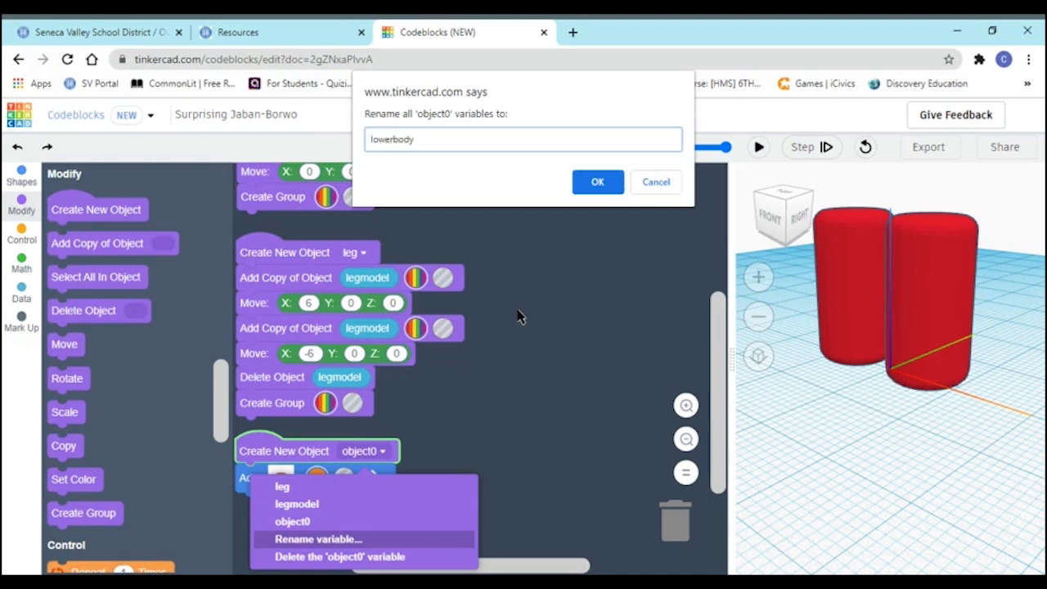
{"action": "left_click", "coordinate": [597, 181]}
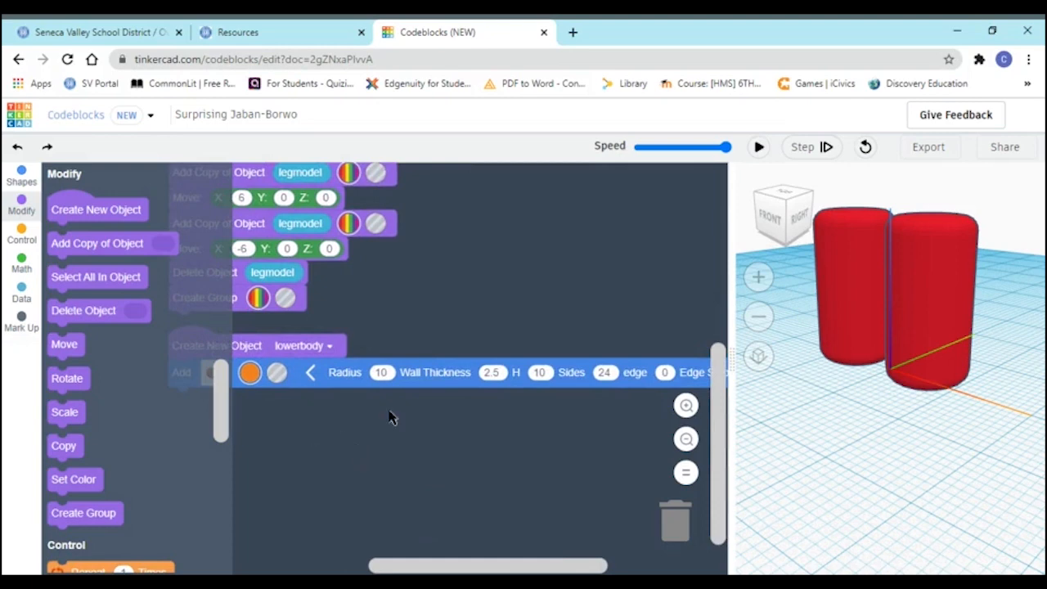
Raise the tube above the legs with a Move block (Z 23.5), preview, and color it red
{"action": "left_click", "coordinate": [381, 372]}
{"action": "type", "text": "11.5"}
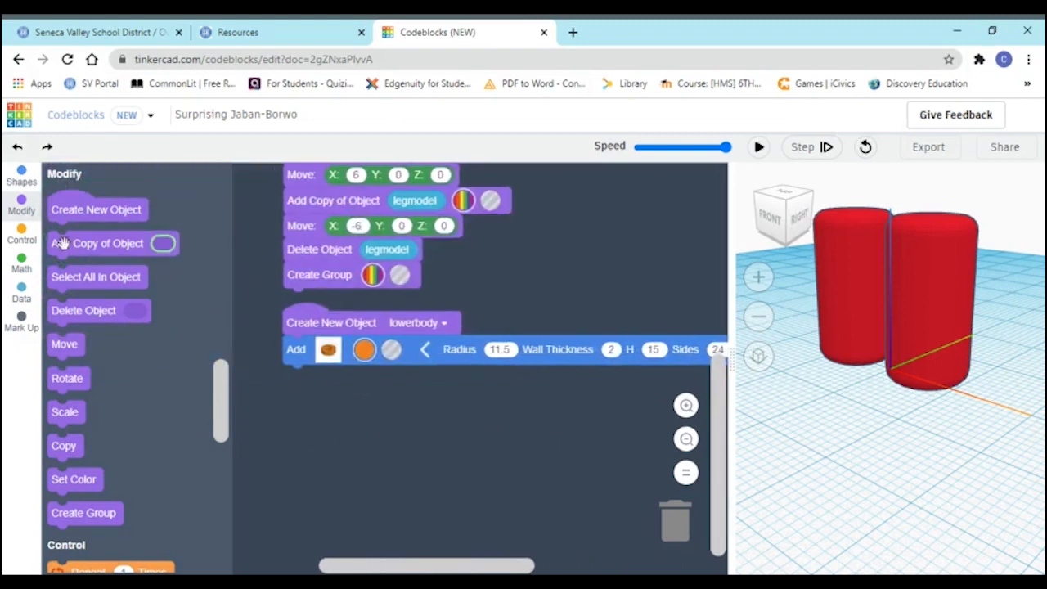
{"action": "mouse_move", "coordinate": [98, 243]}
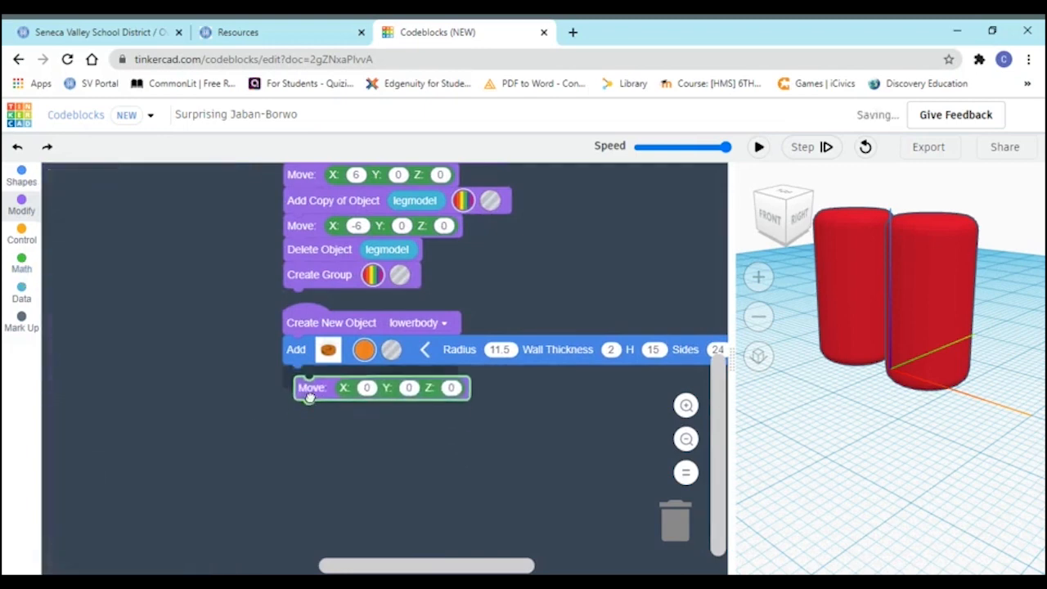
{"action": "left_click", "coordinate": [21, 204]}
{"action": "type", "text": "23.5"}
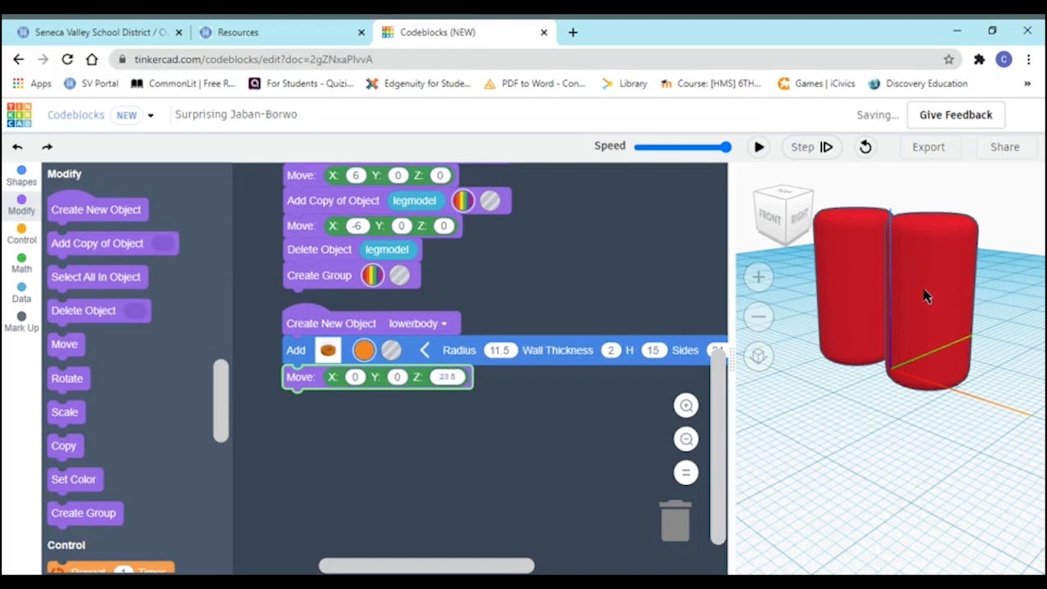
{"action": "left_click", "coordinate": [757, 146]}
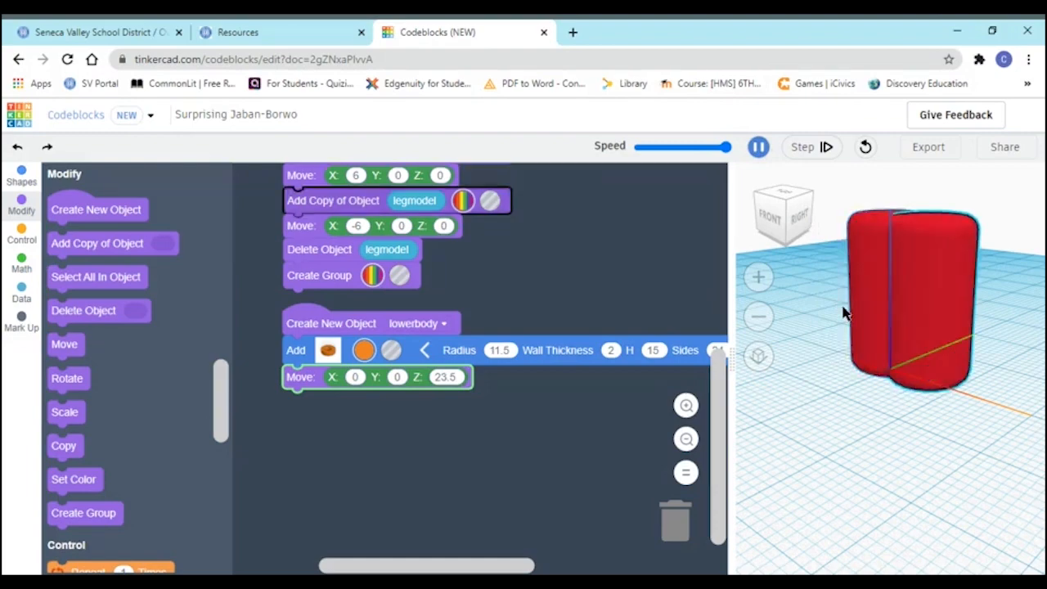
{"action": "left_click", "coordinate": [758, 147]}
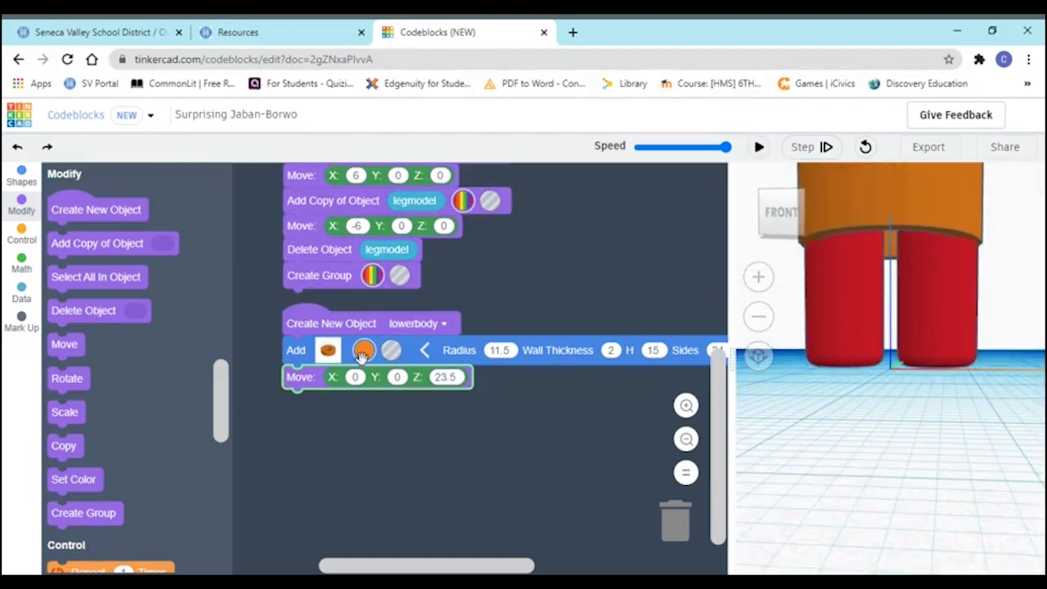
{"action": "left_click", "coordinate": [363, 350]}
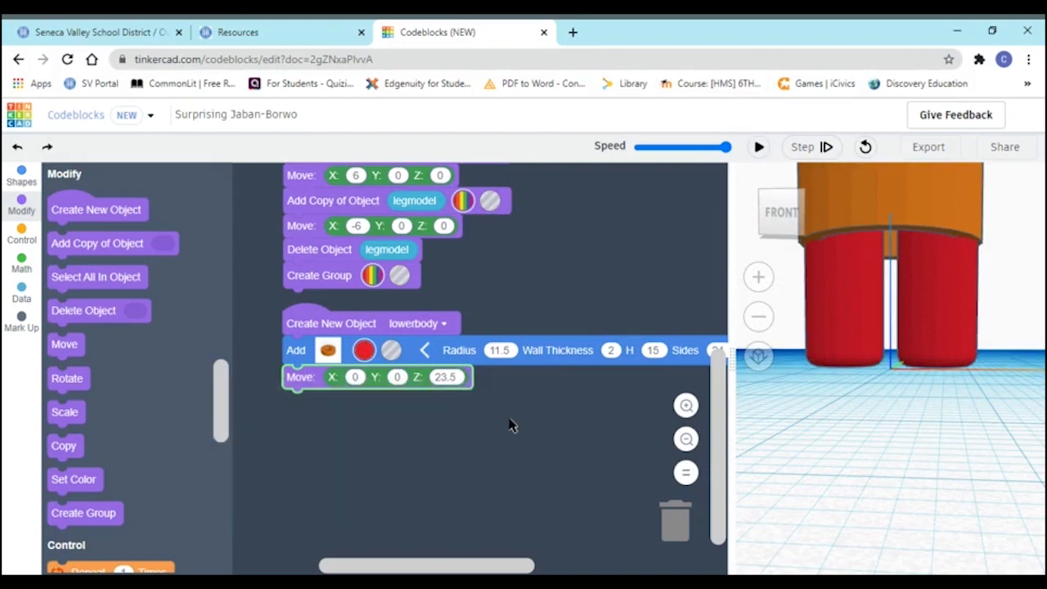
{"action": "scroll", "scroll_direction": "down", "scroll_amount": 3}
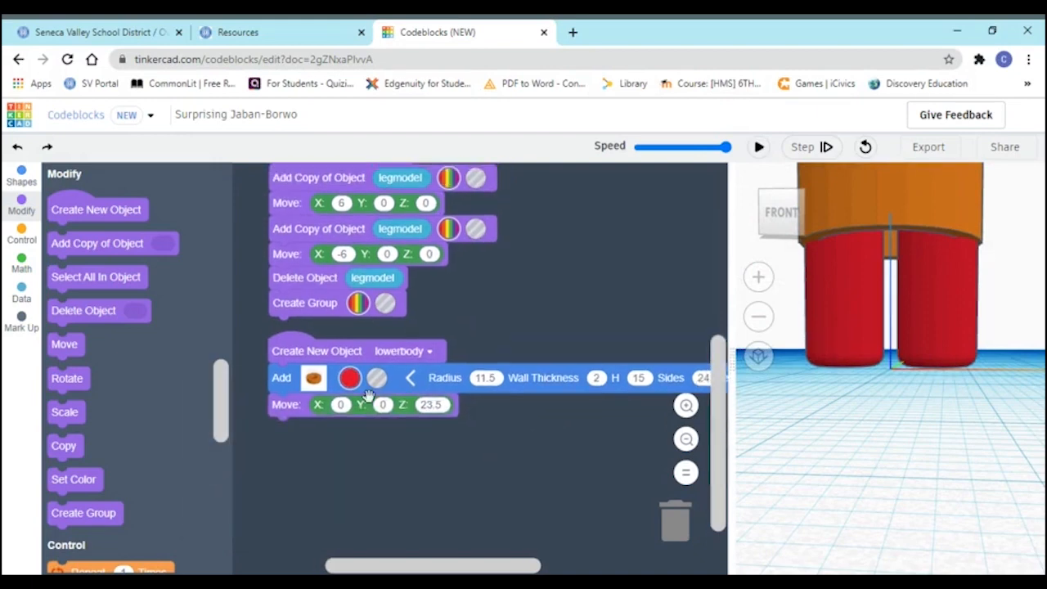
{"action": "mouse_move", "coordinate": [350, 377]}
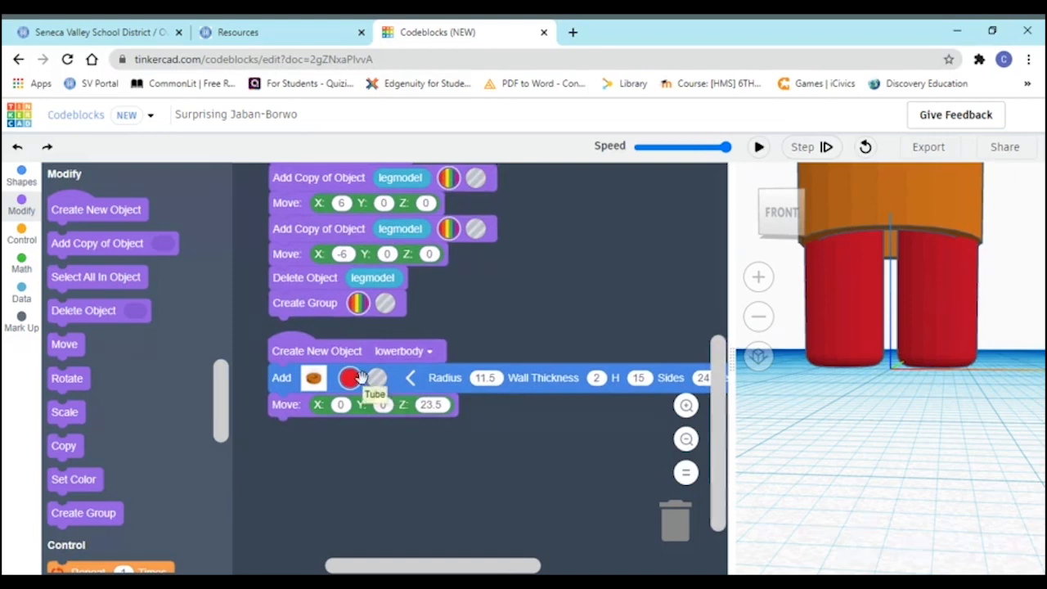
{"action": "mouse_move", "coordinate": [378, 405]}
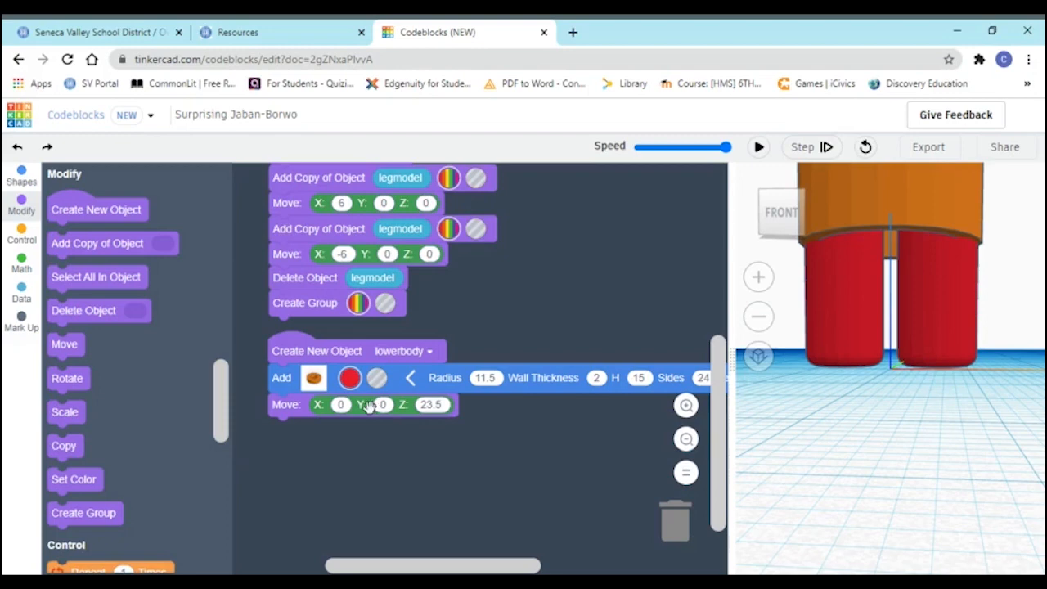
{"action": "mouse_move", "coordinate": [139, 472]}
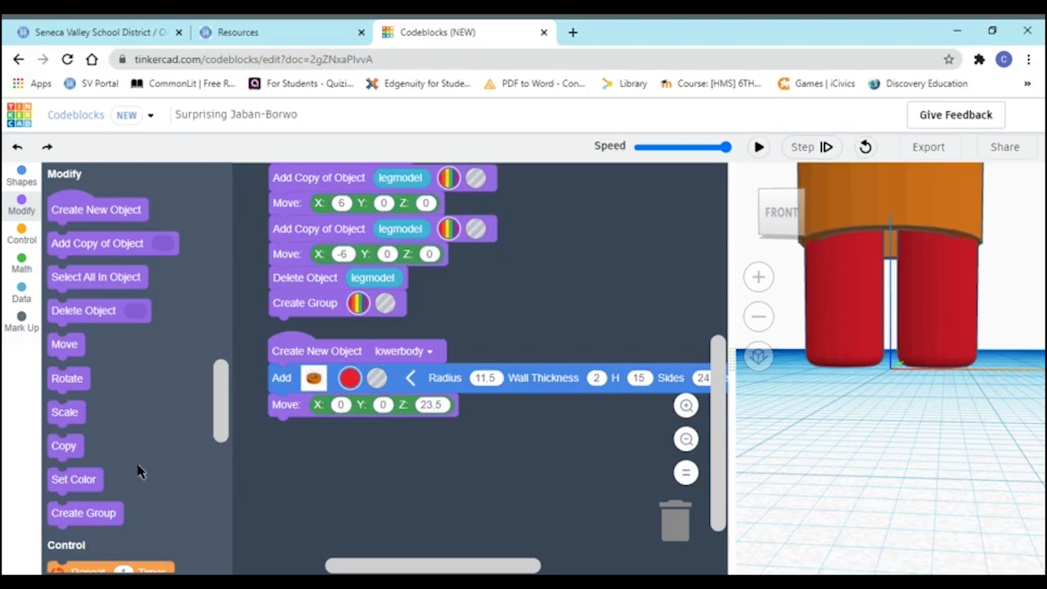
{"action": "mouse_move", "coordinate": [22, 178]}
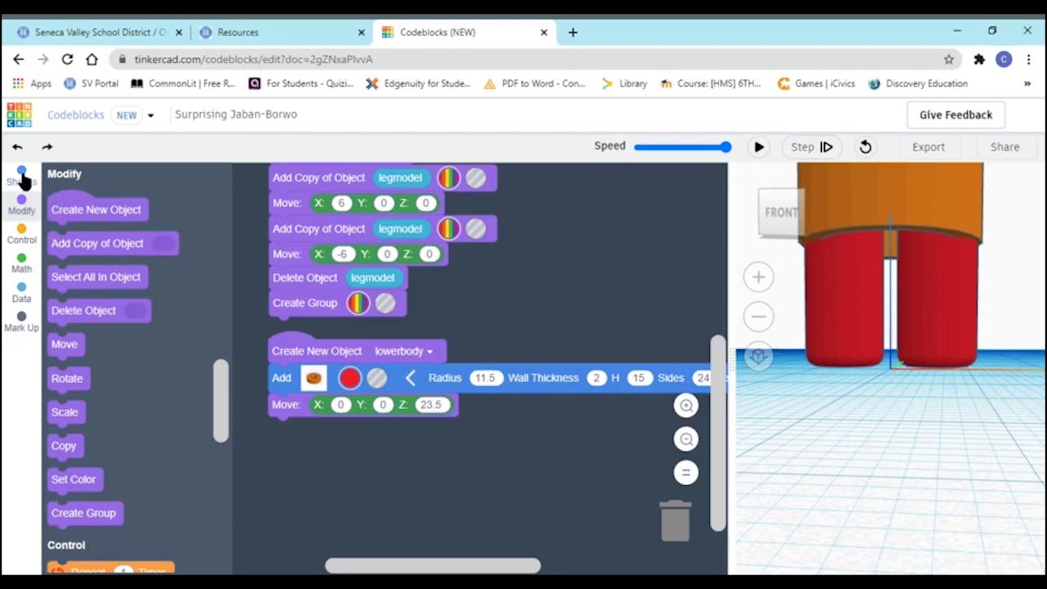
Add a dark red cylinder (radius 9.5, height 8) raised Z 24.5, and view it from the front
{"action": "left_click", "coordinate": [21, 176]}
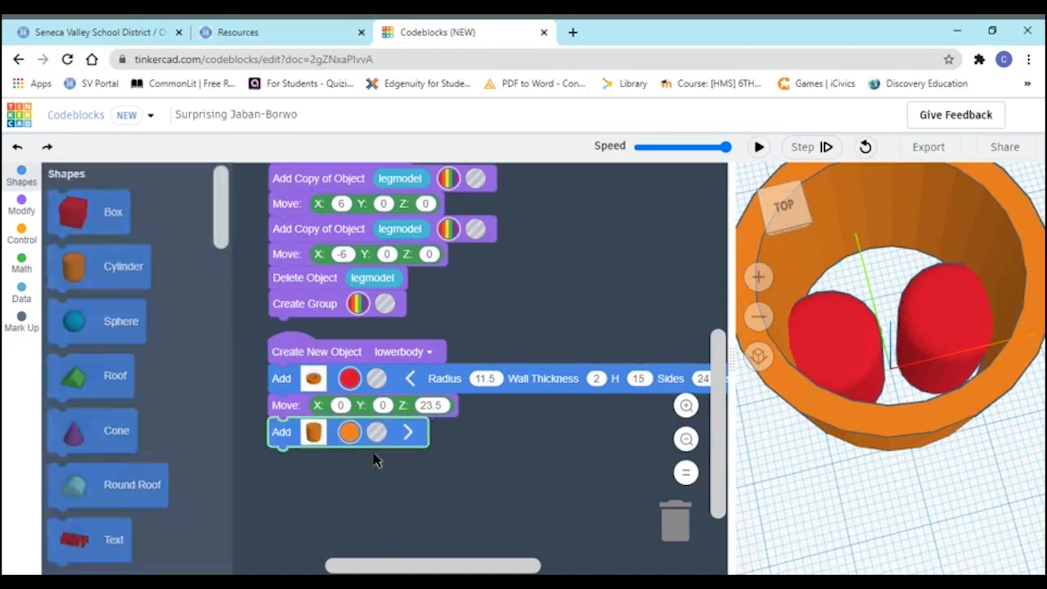
{"action": "left_click", "coordinate": [349, 432]}
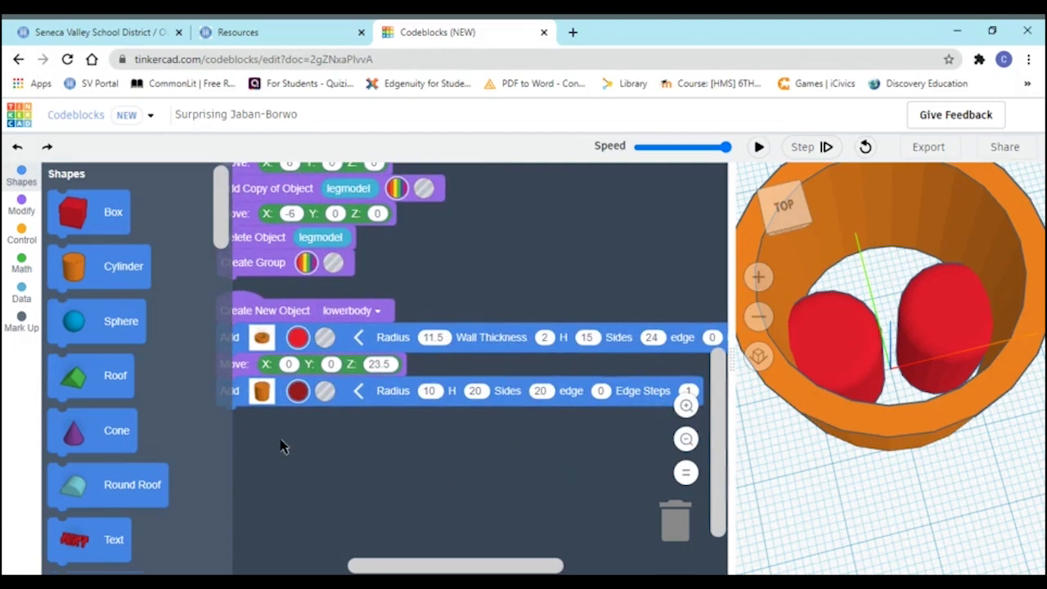
{"action": "mouse_move", "coordinate": [284, 434]}
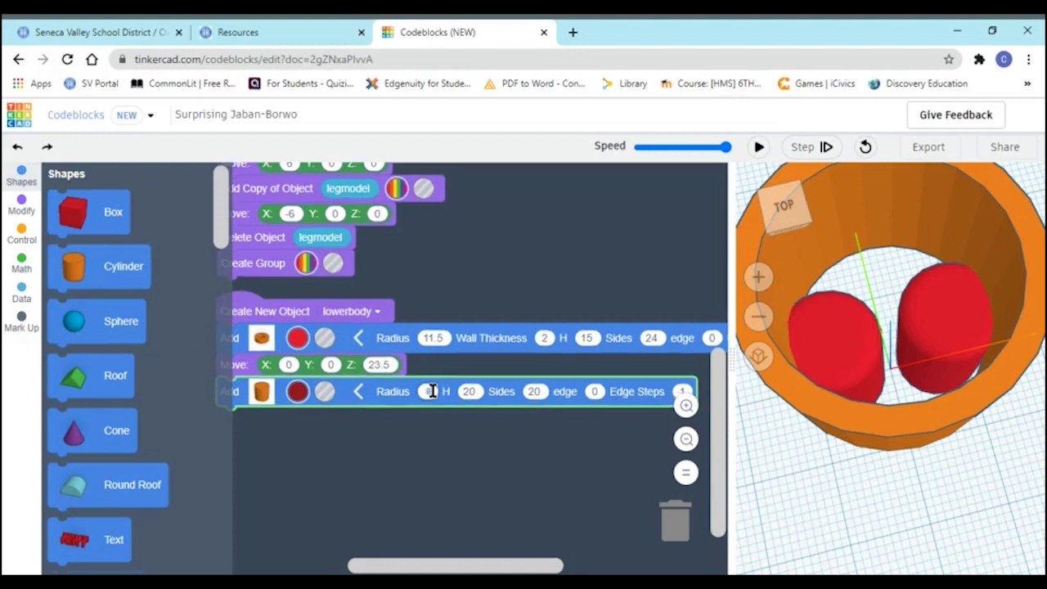
{"action": "left_click", "coordinate": [433, 391]}
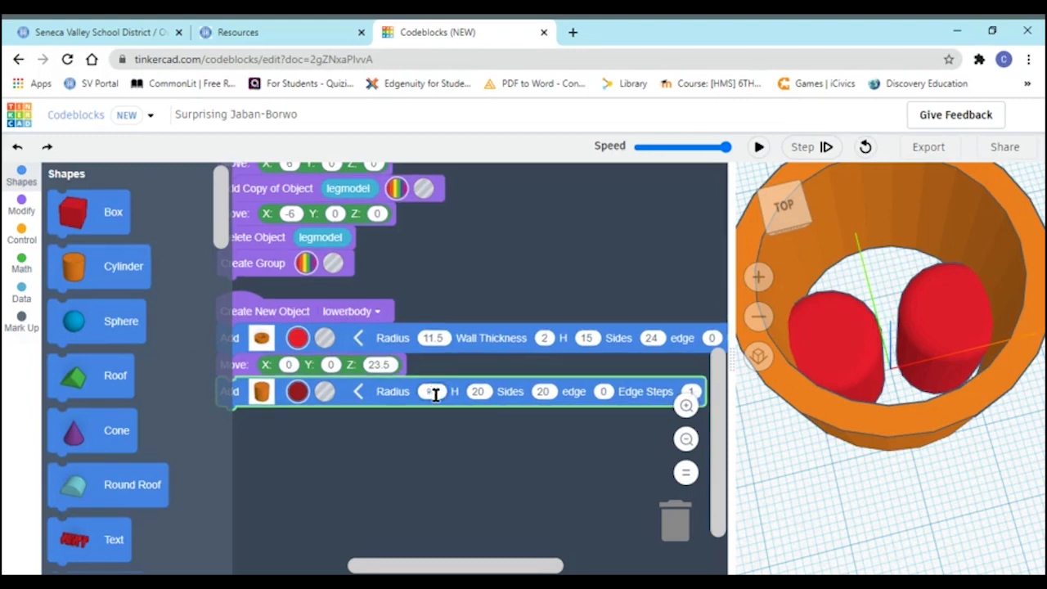
{"action": "type", "text": "9.5"}
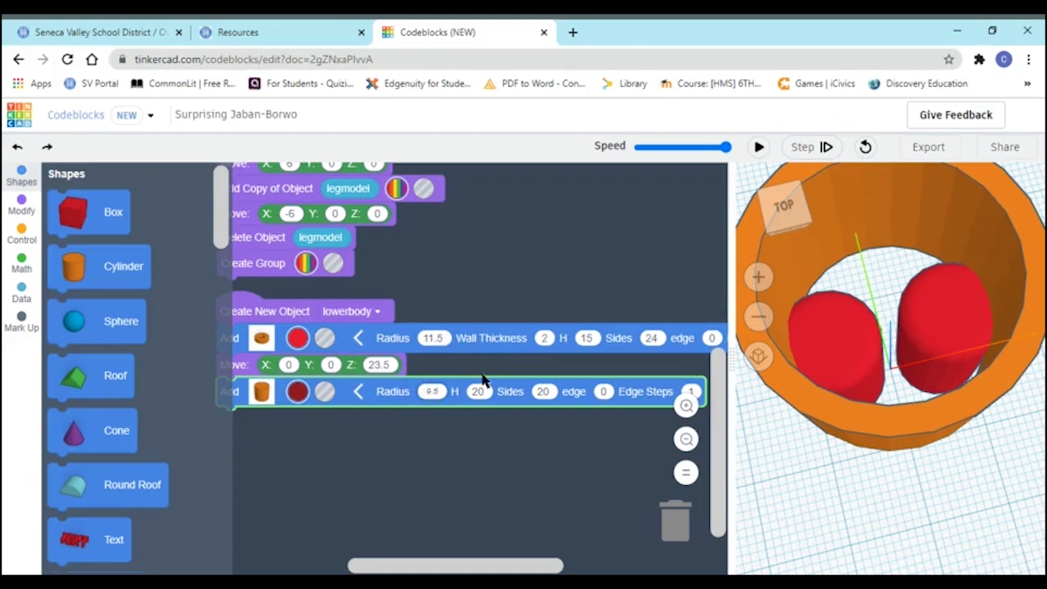
{"action": "mouse_move", "coordinate": [464, 351]}
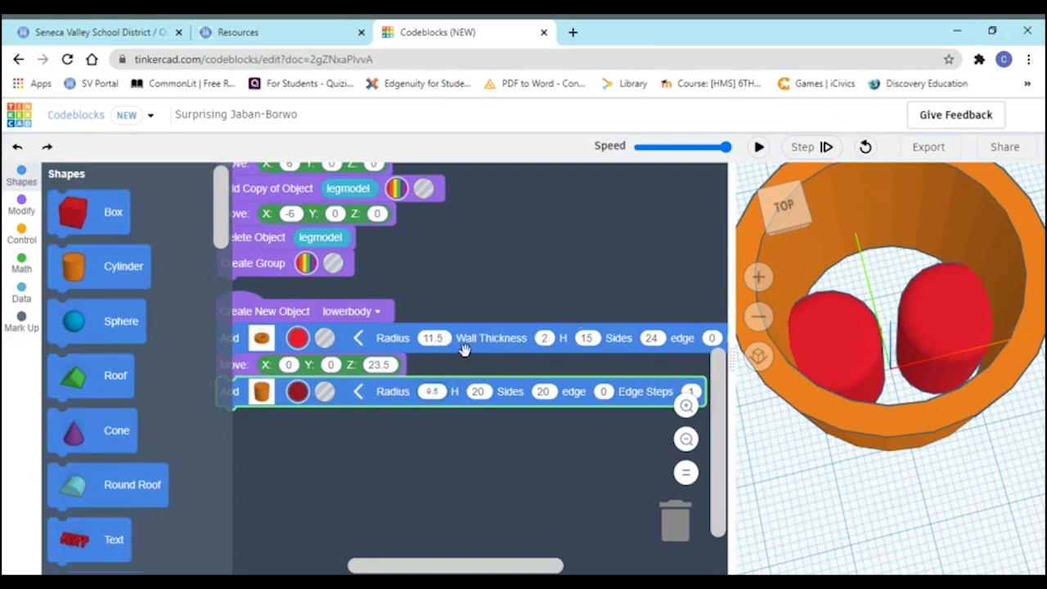
{"action": "mouse_move", "coordinate": [462, 315]}
{"action": "type", "text": "24.5"}
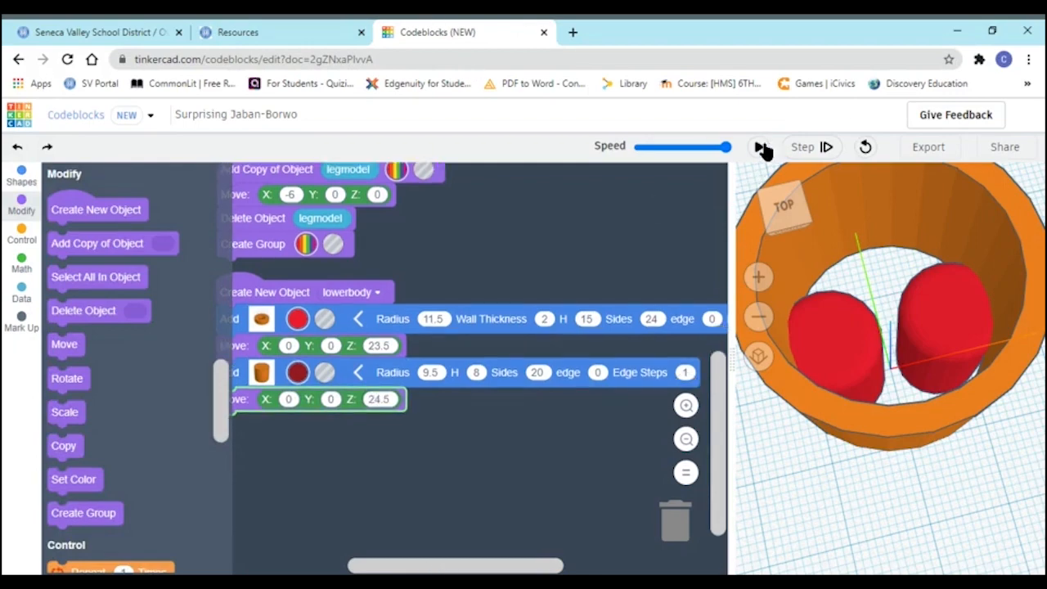
{"action": "left_click", "coordinate": [758, 146]}
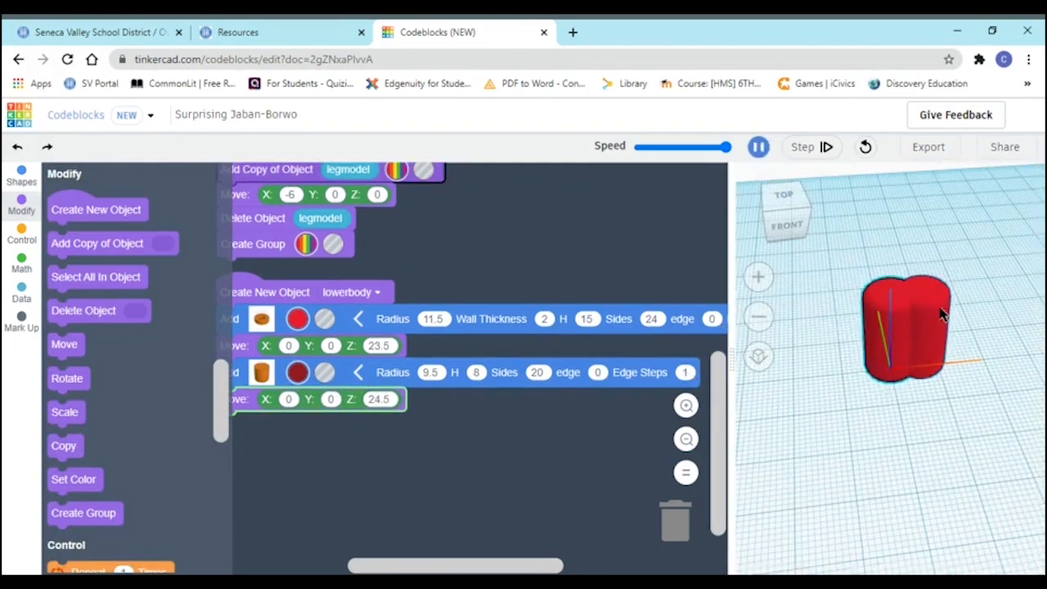
{"action": "left_click", "coordinate": [759, 147]}
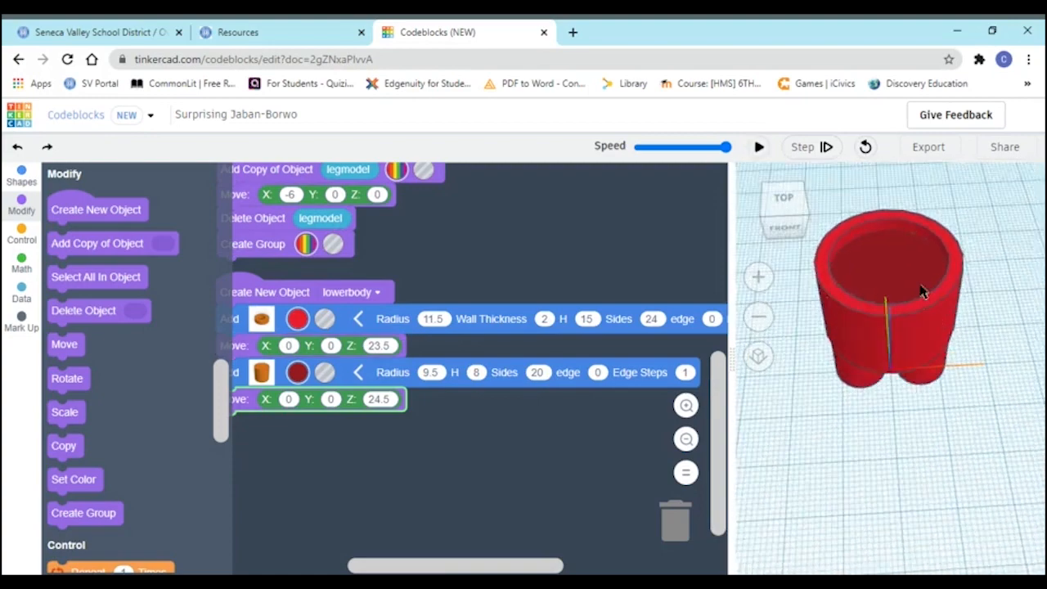
{"action": "left_click_drag", "start_coordinate": [925, 290], "coordinate": [921, 354]}
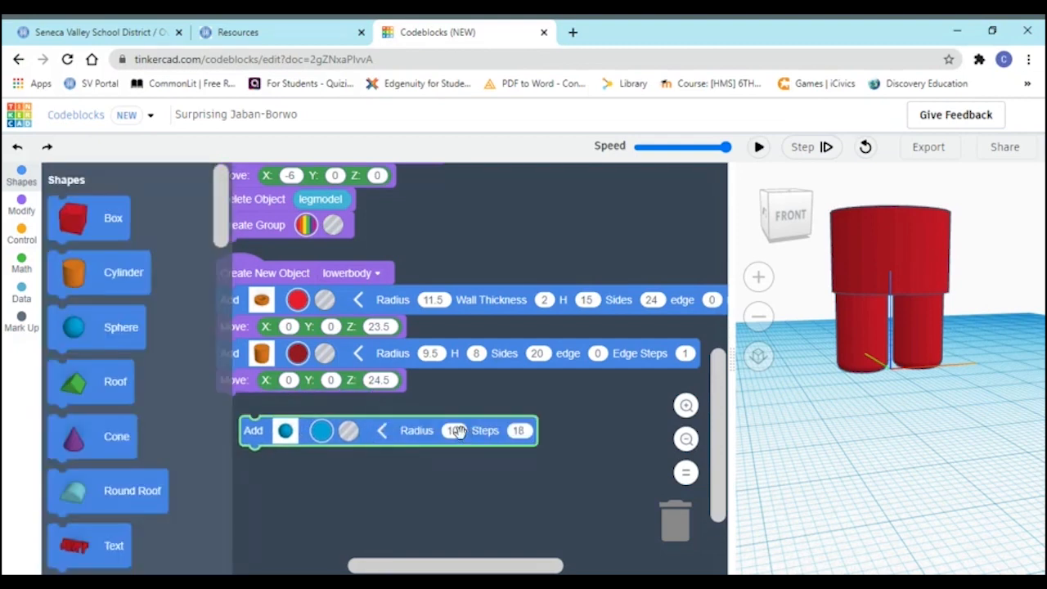
Make the radius-11.5 sphere red, scale it to half height, and raise it 15.5
{"action": "left_click", "coordinate": [321, 431]}
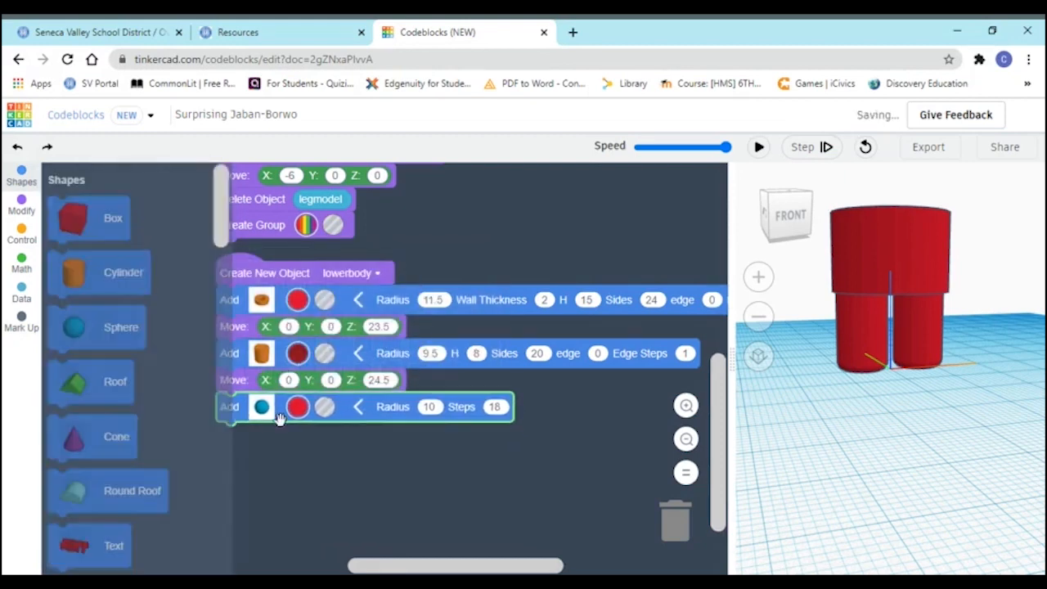
{"action": "mouse_move", "coordinate": [406, 409]}
{"action": "type", "text": "11.5"}
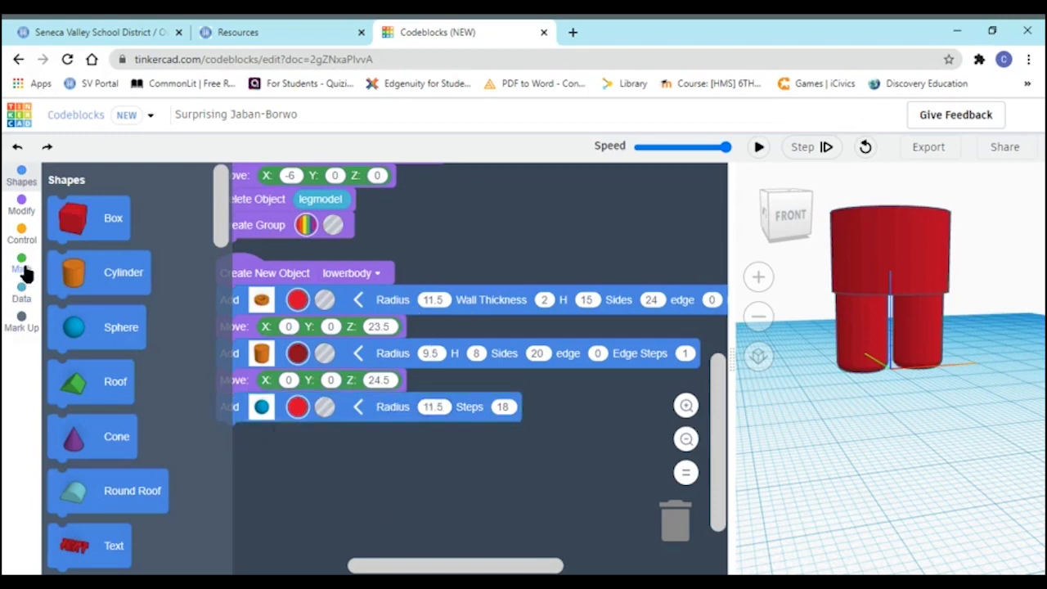
{"action": "left_click", "coordinate": [21, 203]}
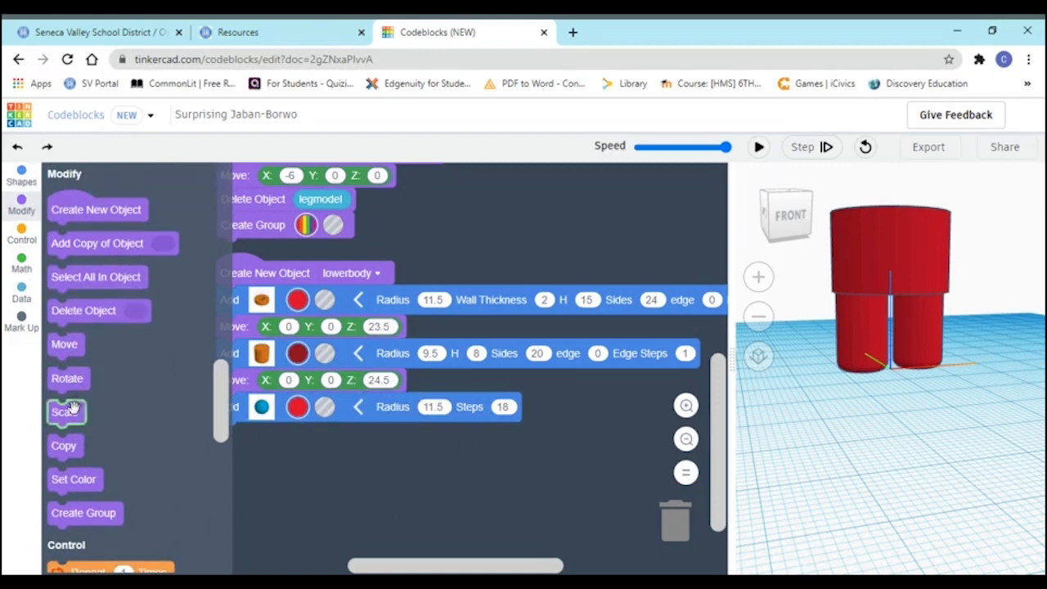
{"action": "left_click_drag", "start_coordinate": [66, 411], "coordinate": [315, 442]}
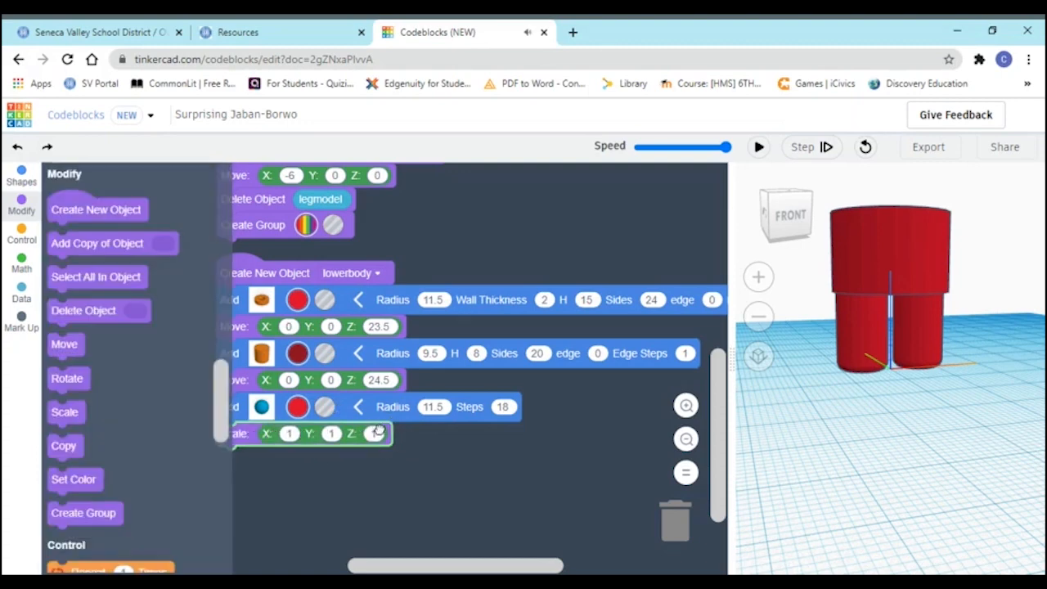
{"action": "left_click", "coordinate": [374, 433]}
{"action": "type", "text": ".5"}
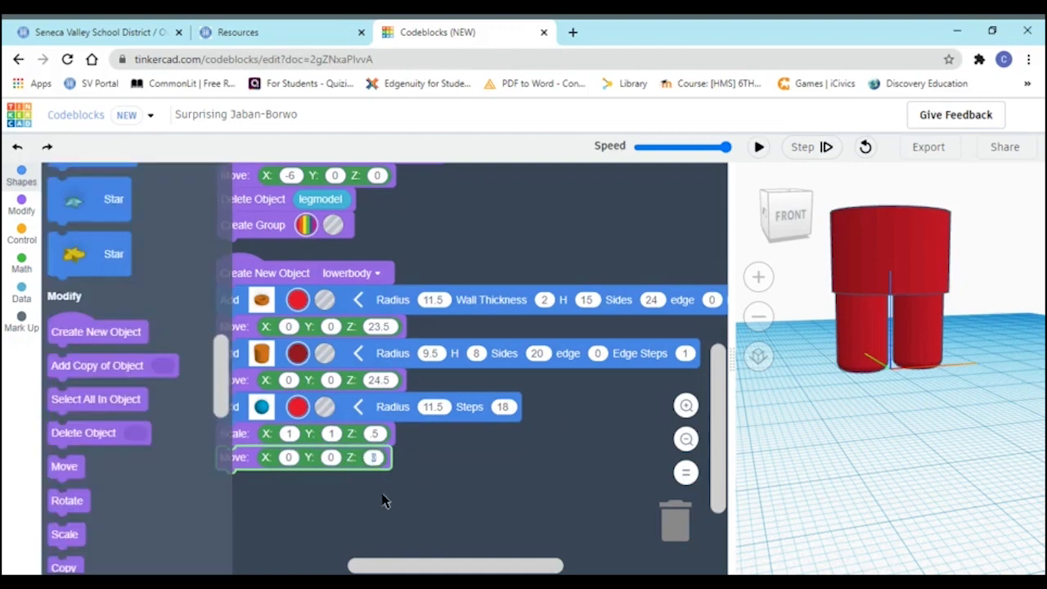
{"action": "type", "text": "15.5"}
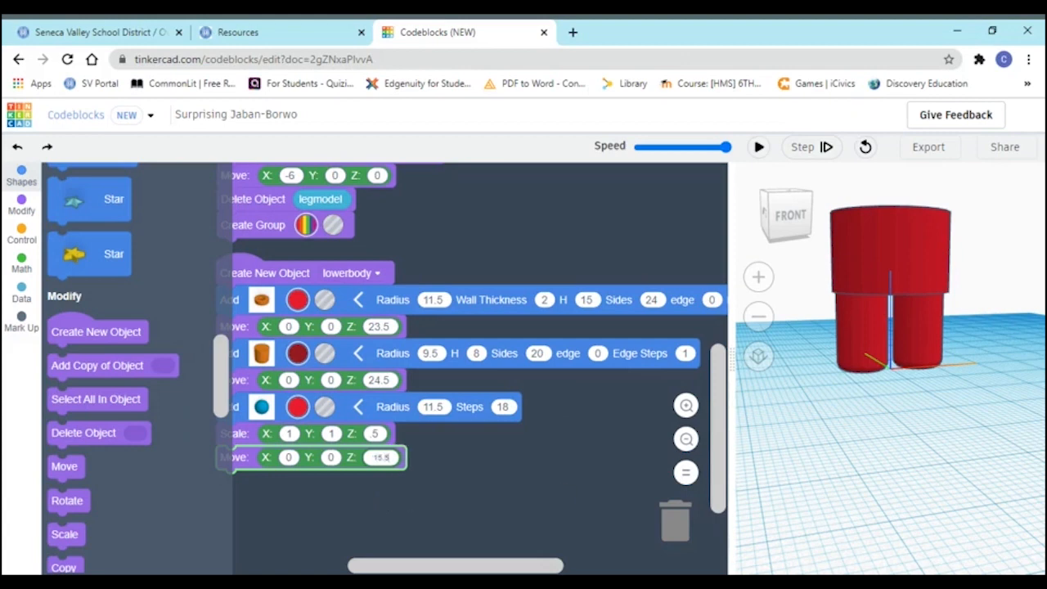
{"action": "mouse_move", "coordinate": [573, 400]}
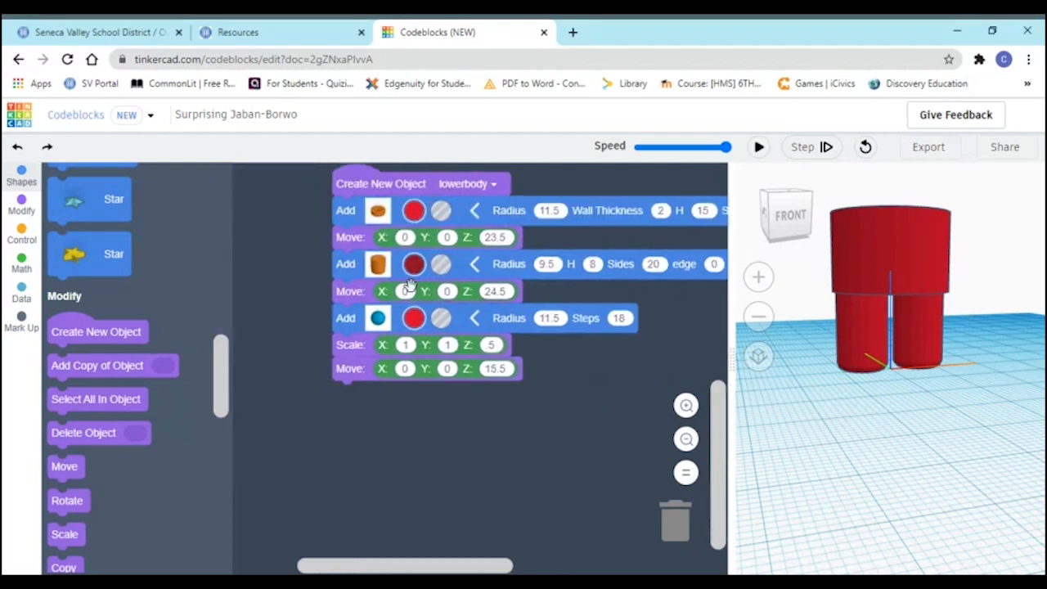
{"action": "mouse_move", "coordinate": [483, 515]}
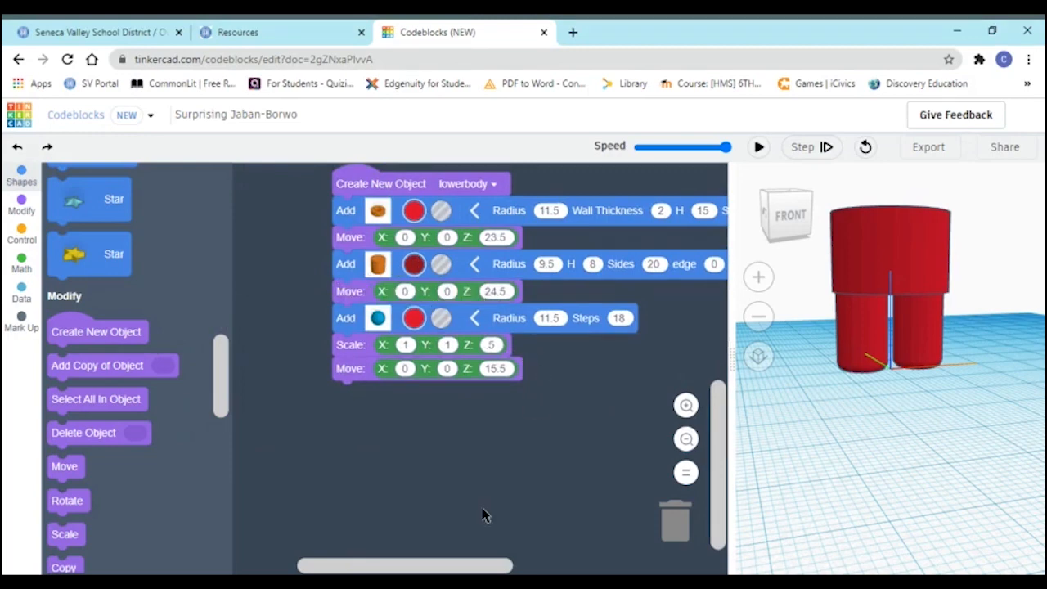
{"action": "mouse_move", "coordinate": [257, 427]}
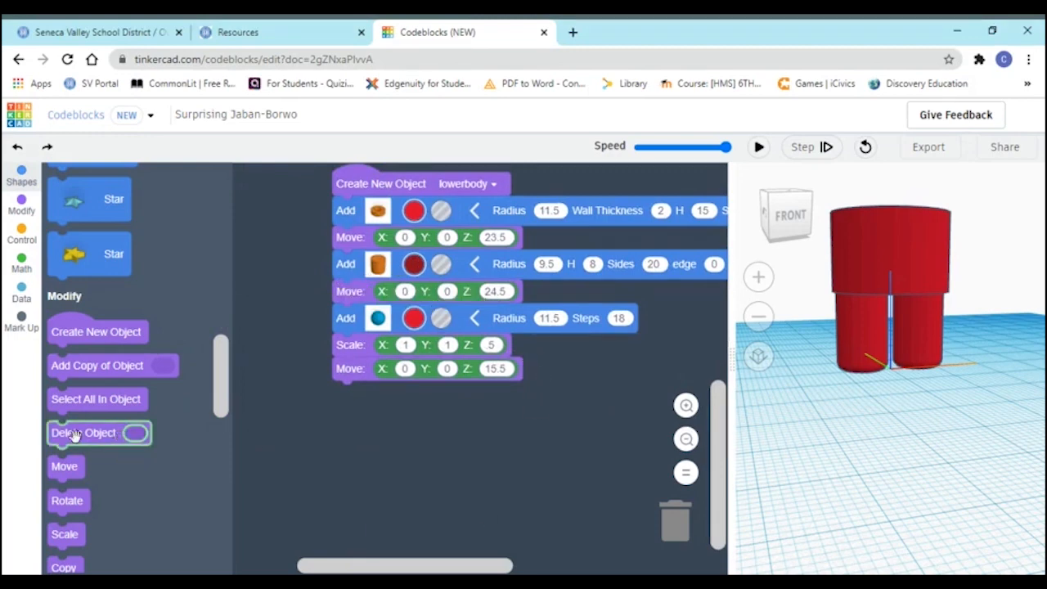
{"action": "mouse_move", "coordinate": [30, 384]}
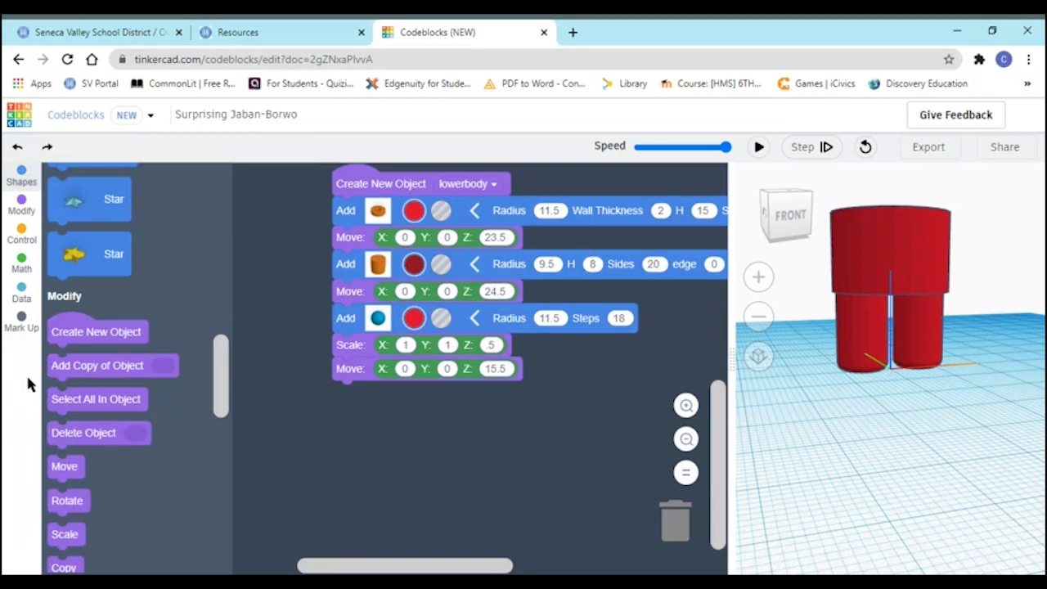
{"action": "mouse_move", "coordinate": [584, 475]}
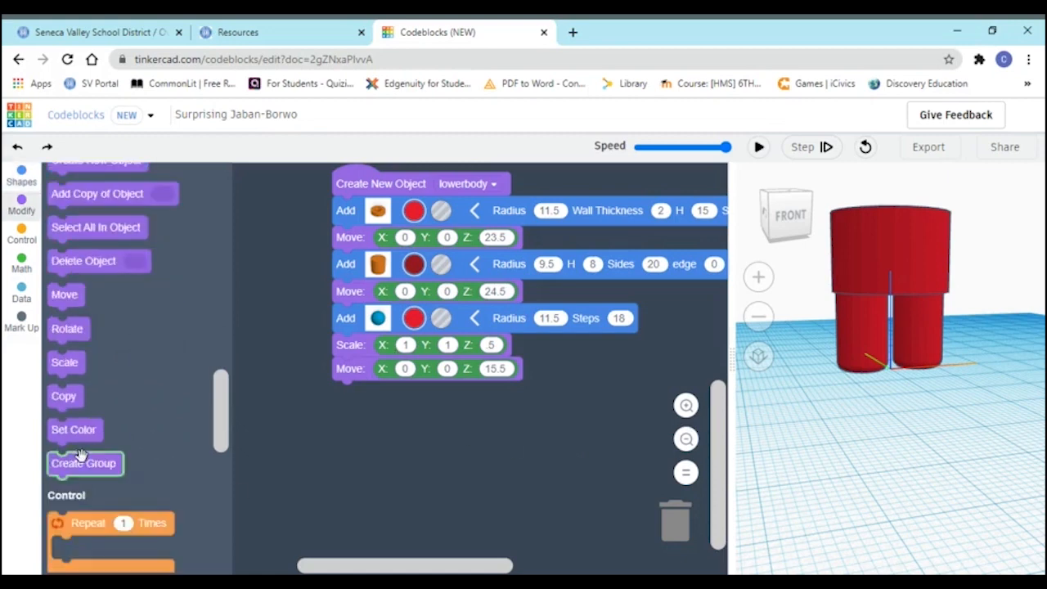
Group the lower body shapes and run the program to preview the lower body
{"action": "left_click_drag", "start_coordinate": [85, 463], "coordinate": [401, 406]}
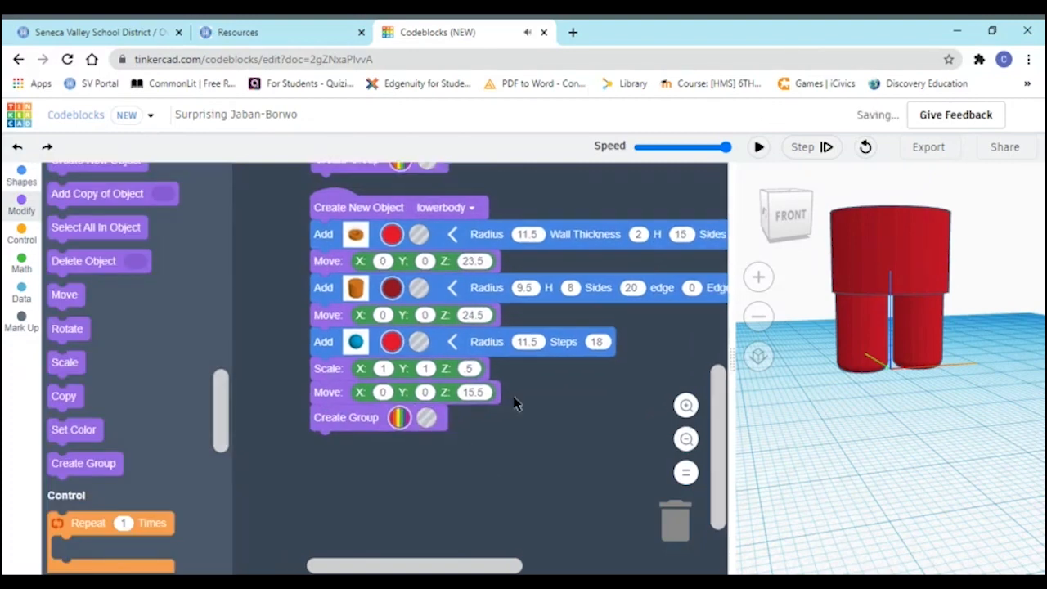
{"action": "left_click", "coordinate": [758, 146]}
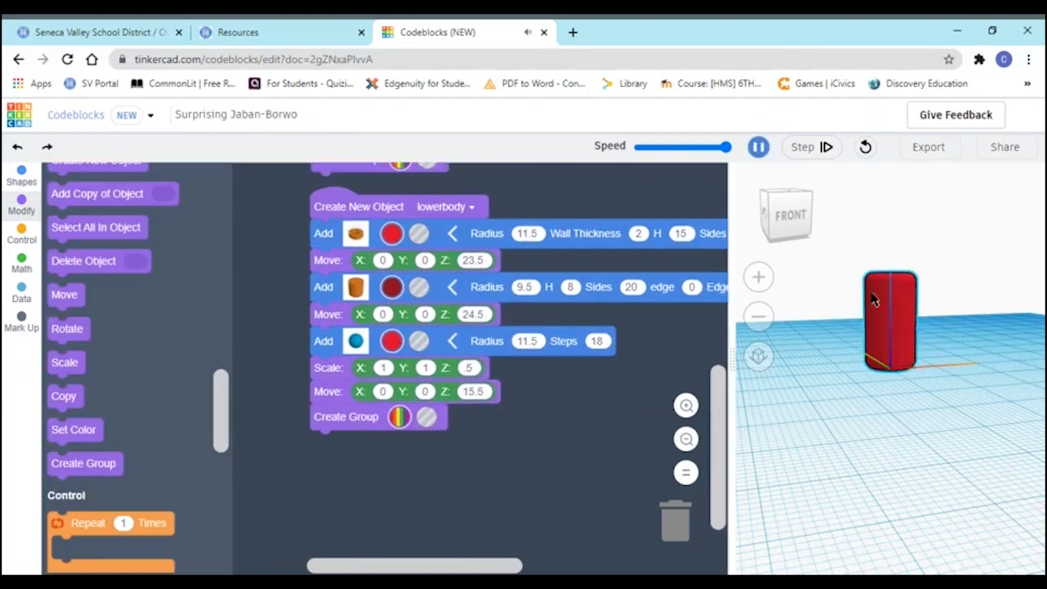
{"action": "left_click", "coordinate": [803, 147]}
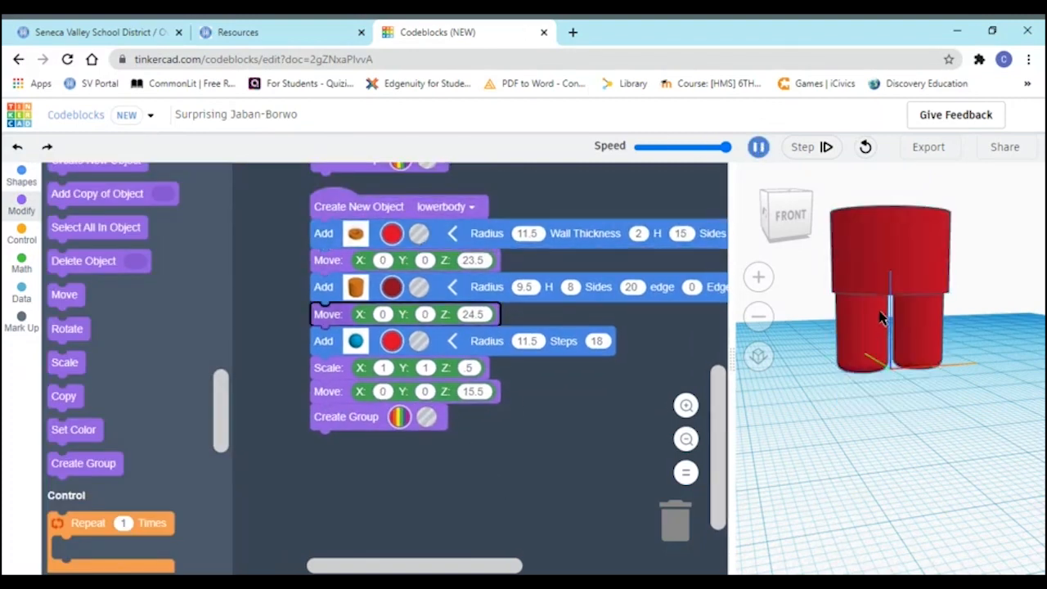
{"action": "left_click", "coordinate": [757, 146]}
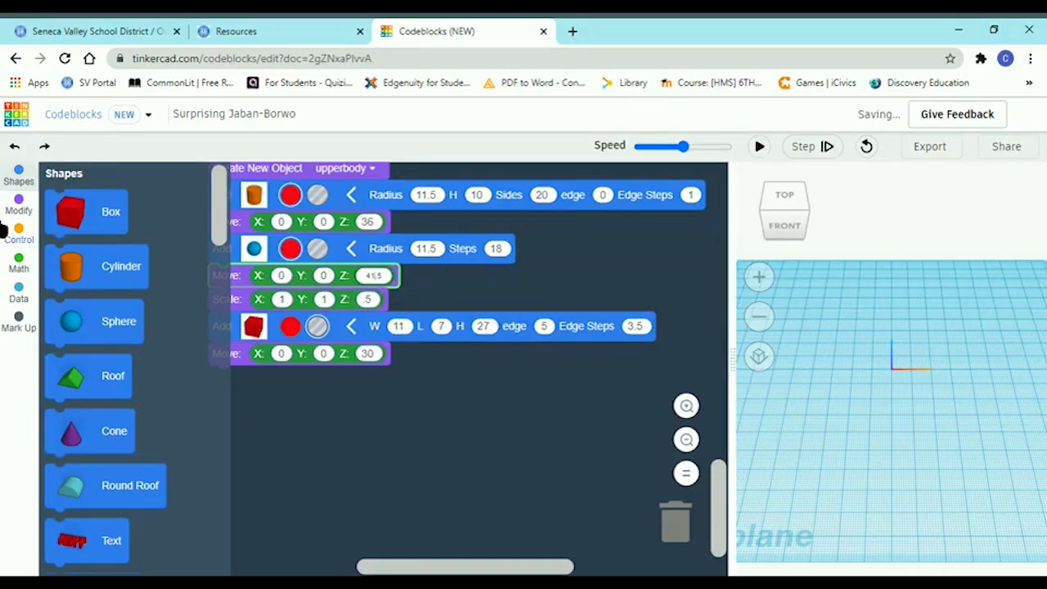
Add a Create Group block to the upperbody code and run the character build
{"action": "left_click", "coordinate": [18, 197]}
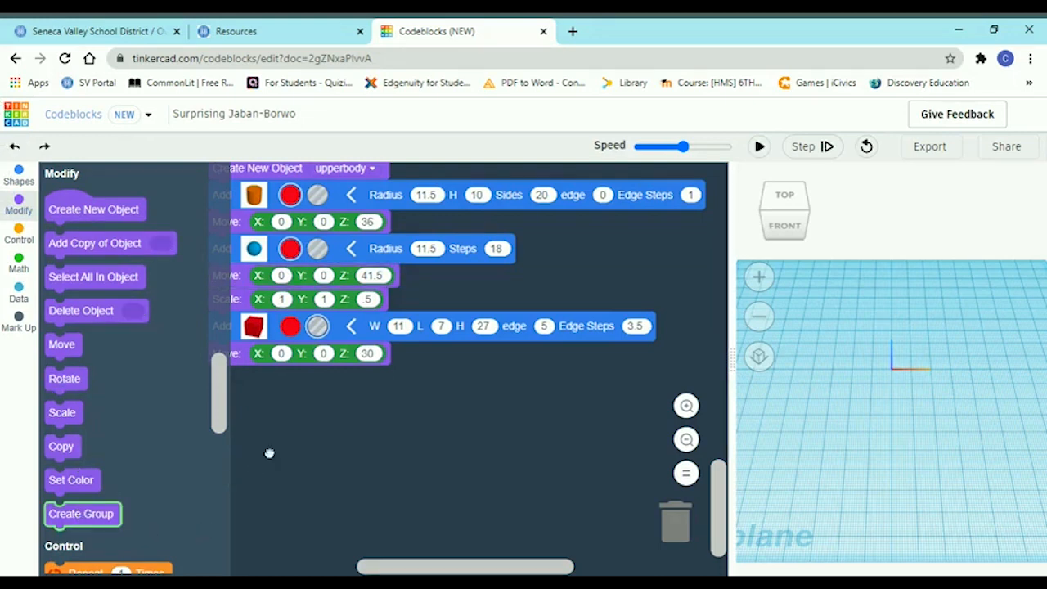
{"action": "left_click_drag", "start_coordinate": [81, 514], "coordinate": [246, 386]}
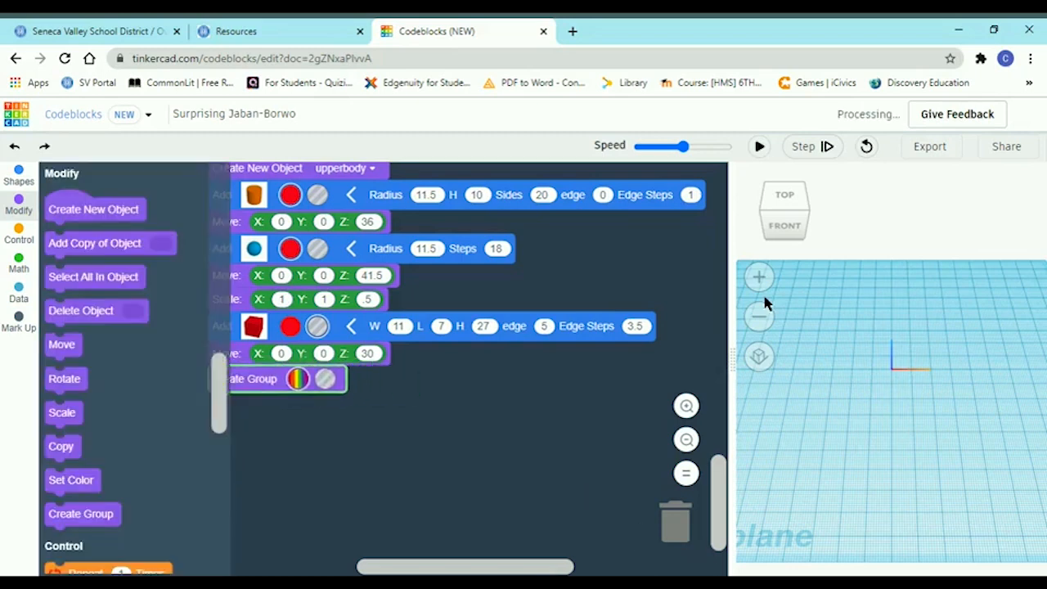
{"action": "left_click", "coordinate": [758, 146]}
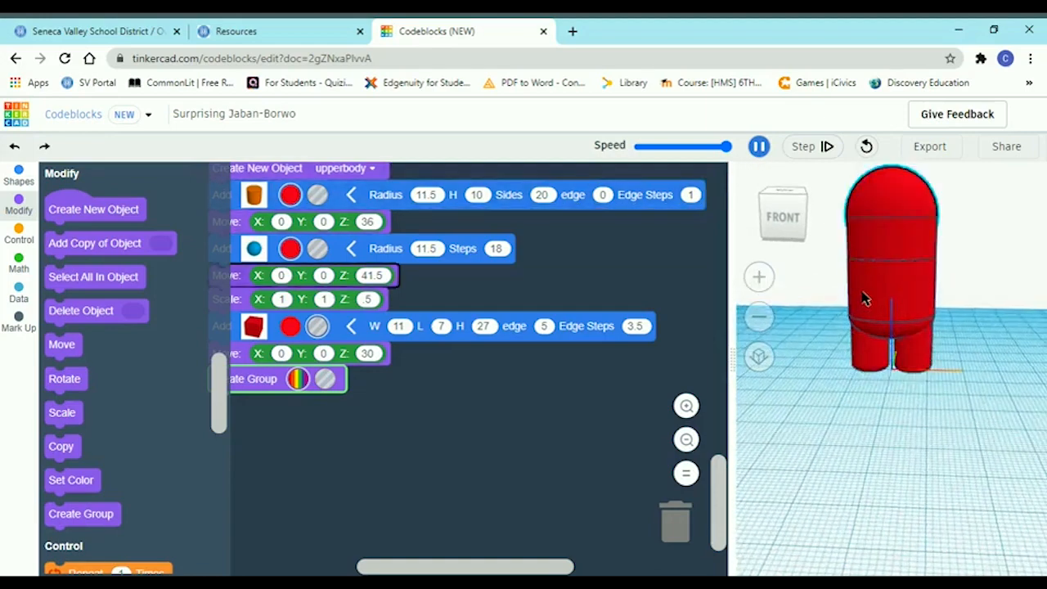
{"action": "left_click", "coordinate": [758, 145]}
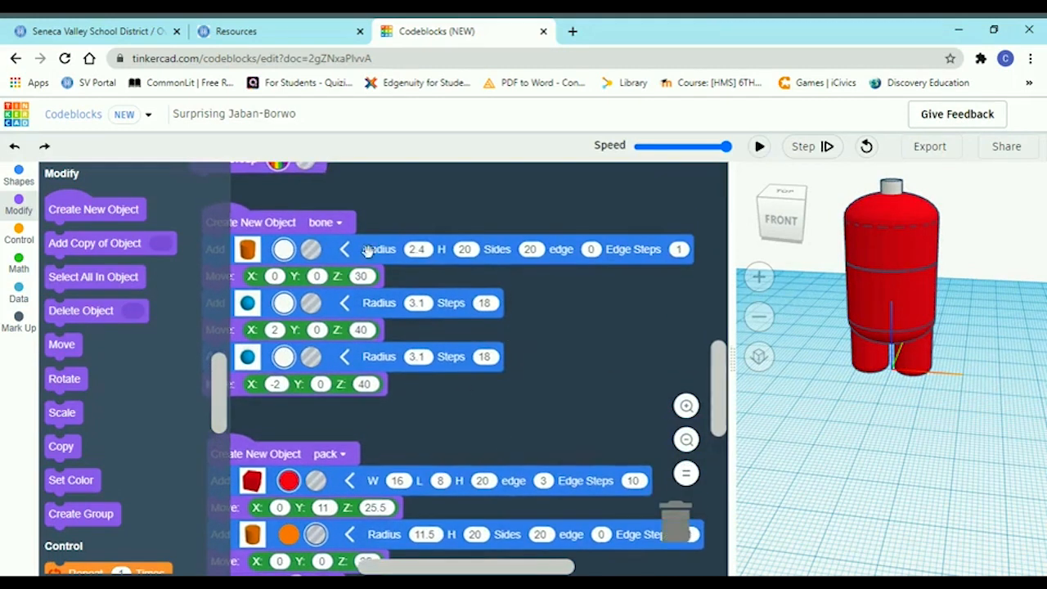
{"action": "mouse_move", "coordinate": [759, 146]}
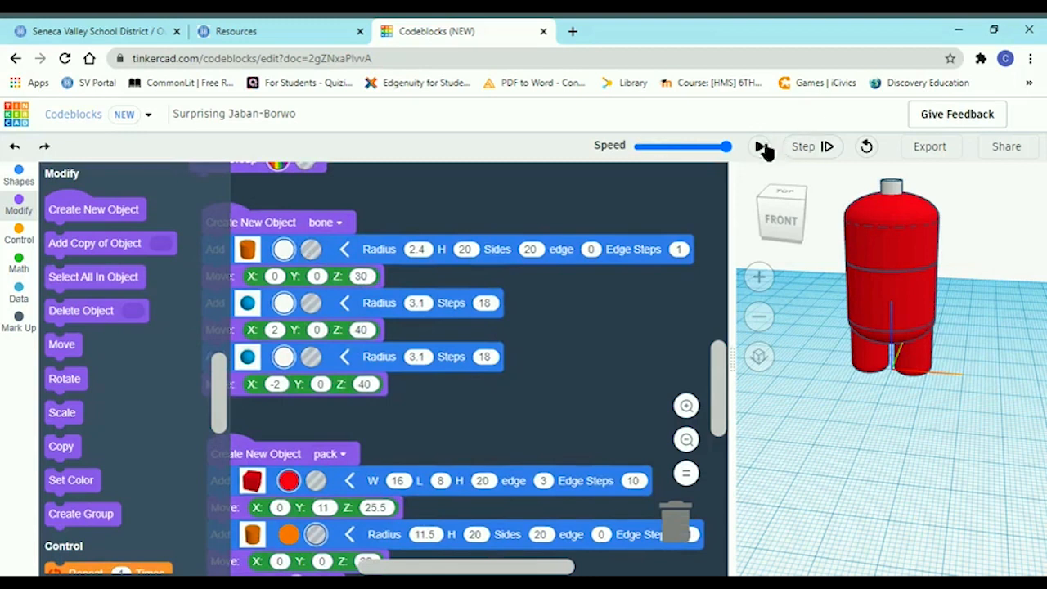
{"action": "left_click", "coordinate": [760, 146]}
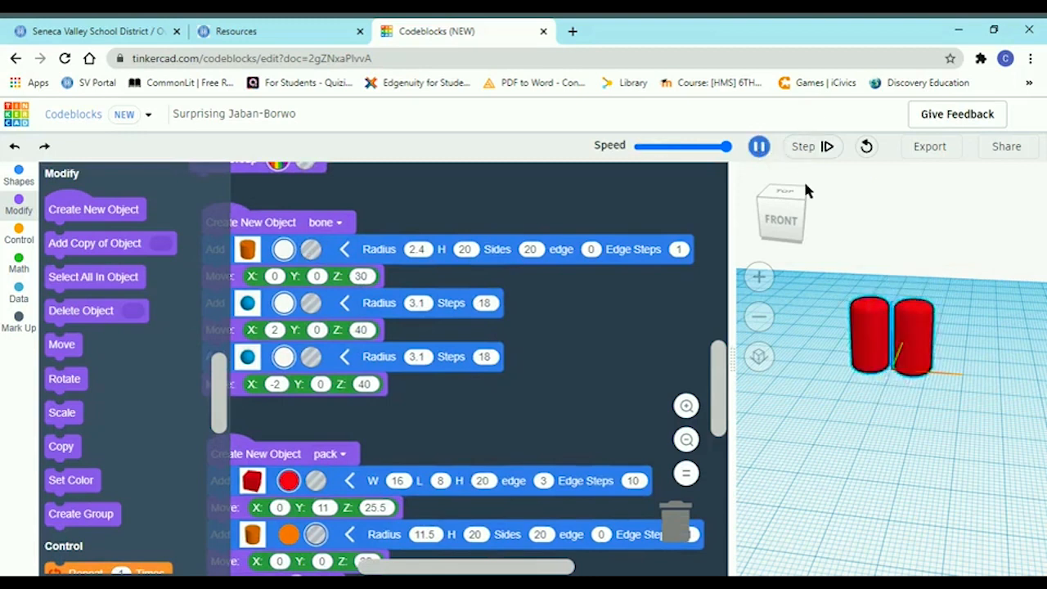
{"action": "left_click", "coordinate": [804, 145]}
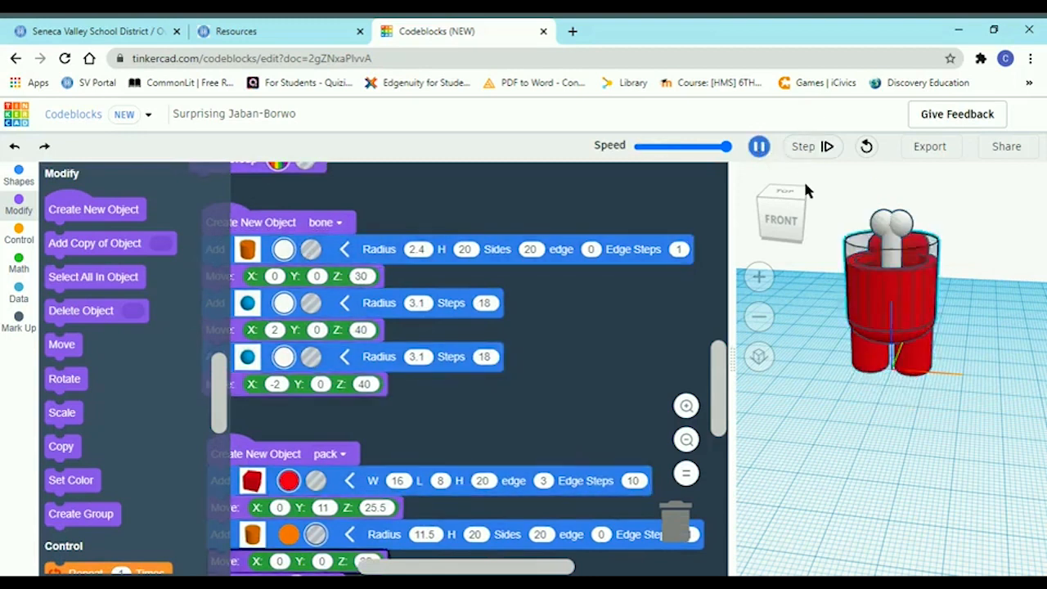
{"action": "left_click", "coordinate": [758, 146]}
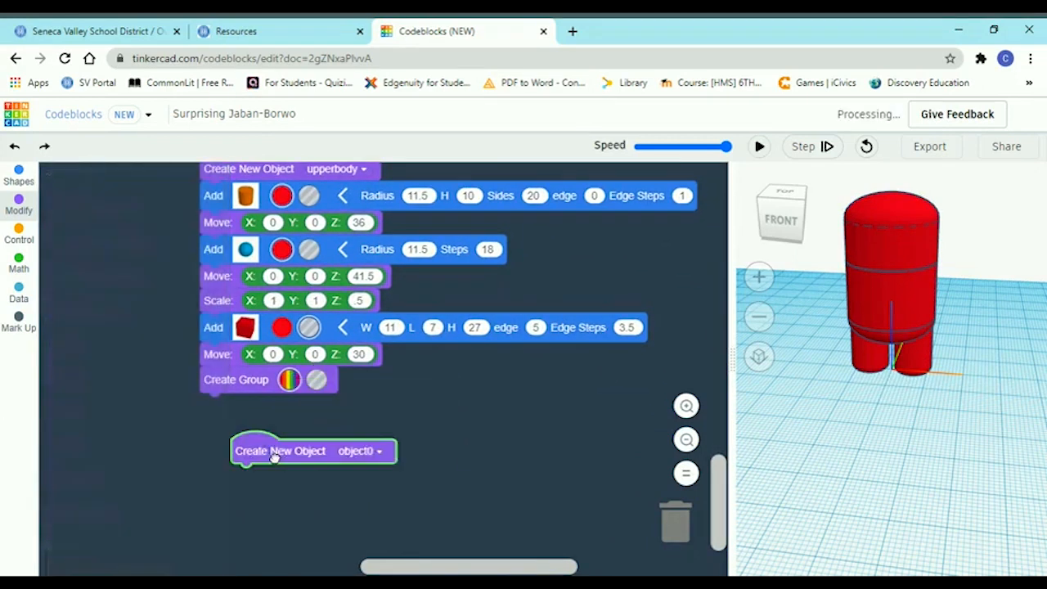
Add a Create New Object block below the upperbody group and rename it visor
{"action": "left_click_drag", "start_coordinate": [314, 451], "coordinate": [272, 466]}
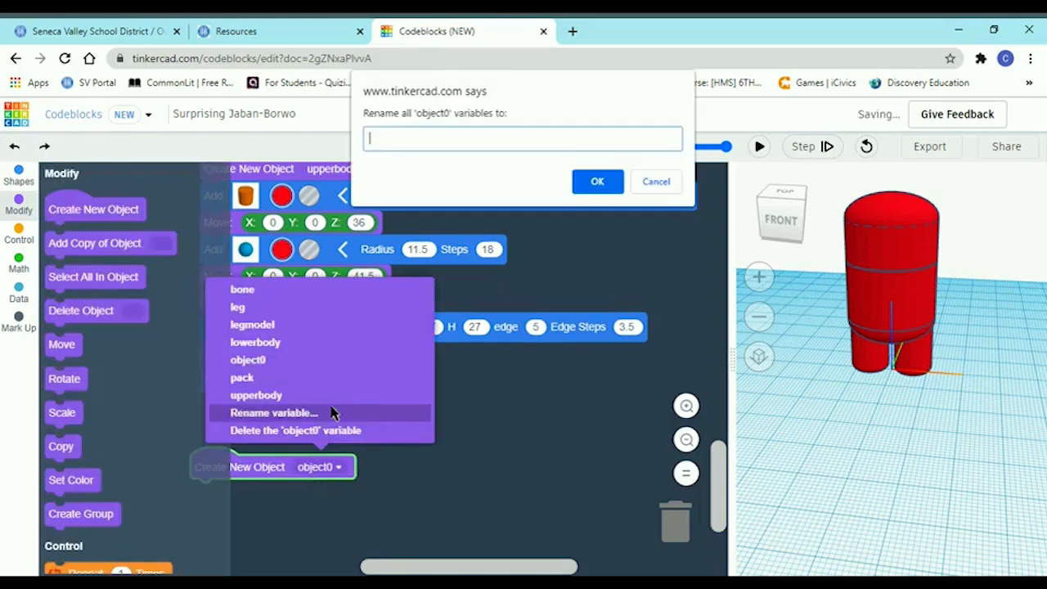
{"action": "type", "text": "visor"}
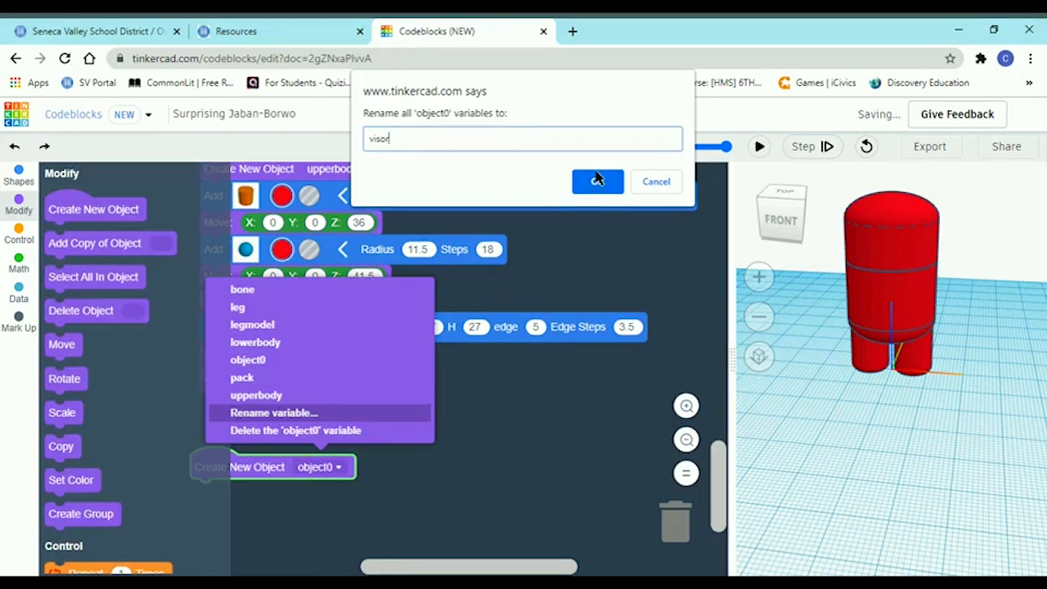
{"action": "left_click", "coordinate": [597, 181]}
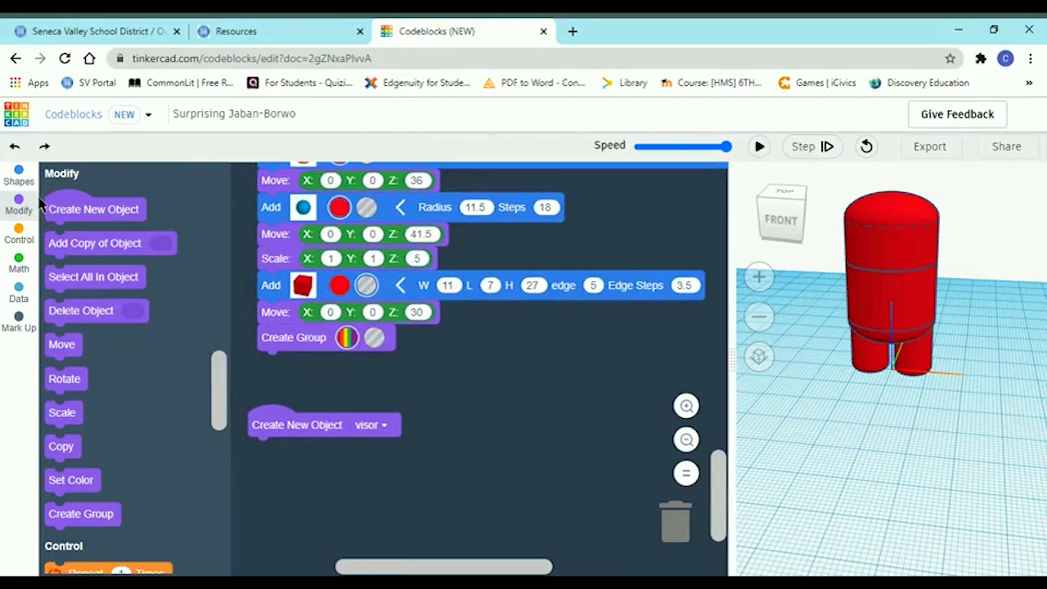
Add a light-blue box to visor and stretch it to X scale 1.3
{"action": "left_click", "coordinate": [18, 174]}
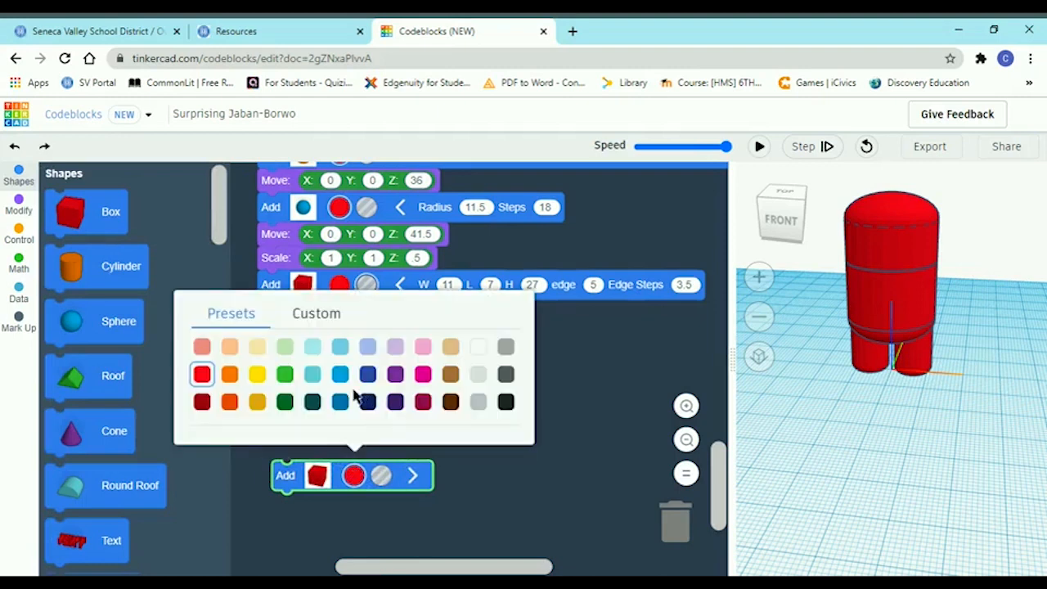
{"action": "mouse_move", "coordinate": [309, 352]}
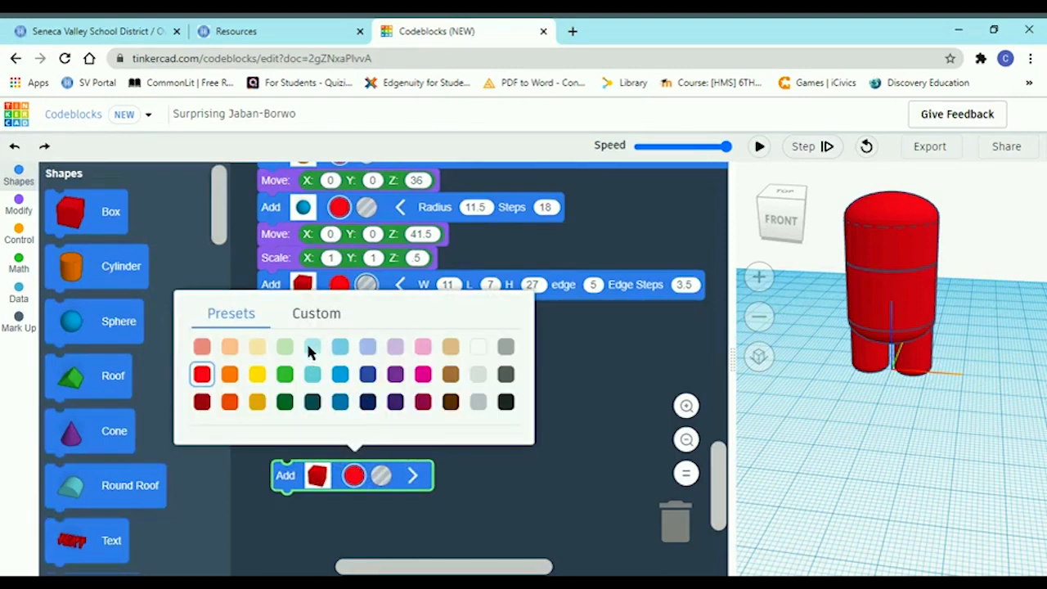
{"action": "left_click", "coordinate": [311, 346]}
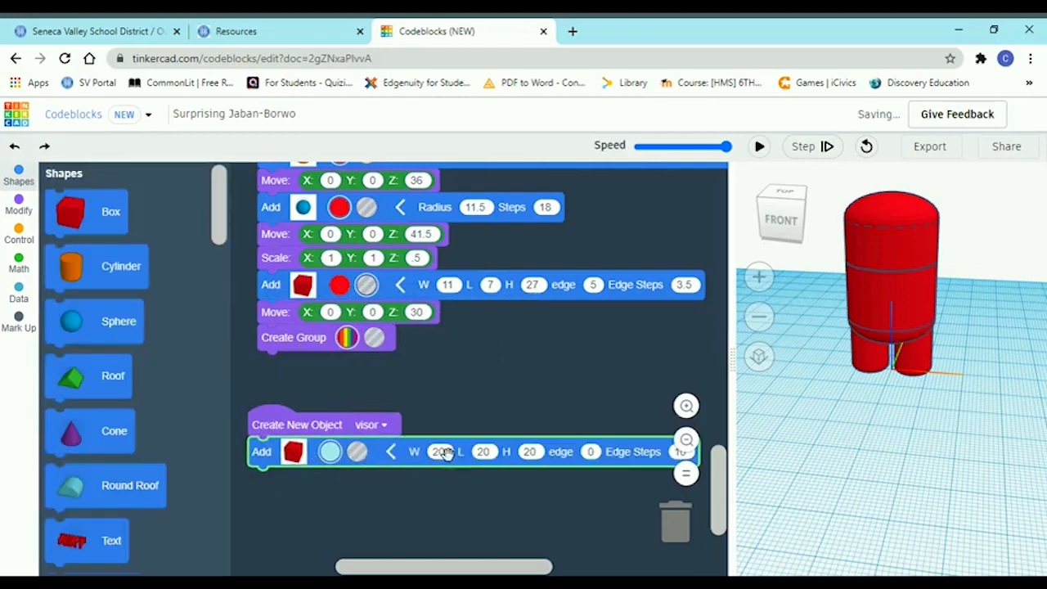
{"action": "left_click", "coordinate": [441, 451]}
{"action": "type", "text": "12"}
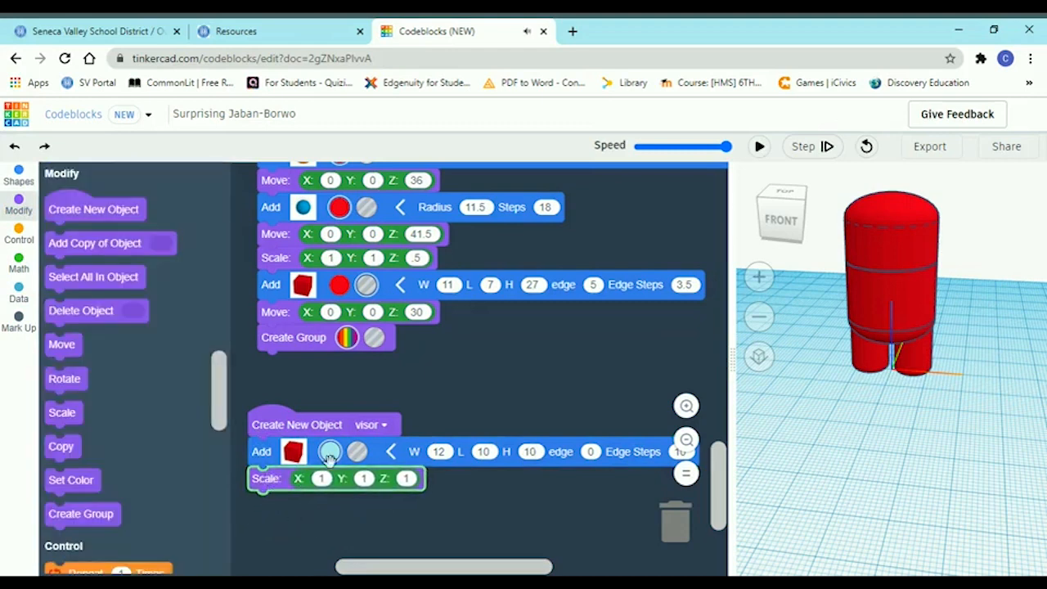
{"action": "left_click", "coordinate": [321, 479]}
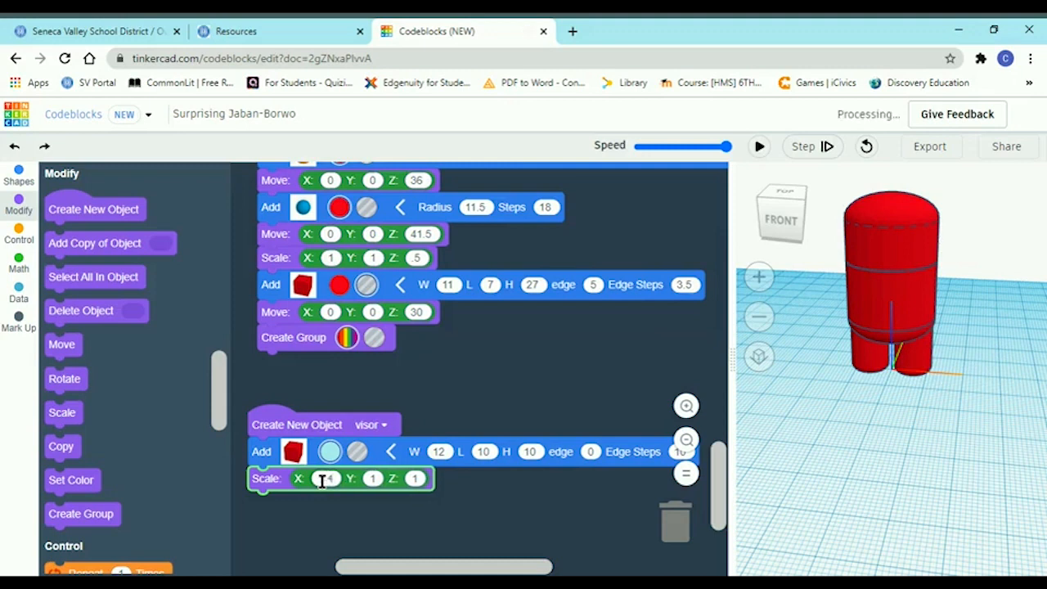
{"action": "type", "text": "1.3"}
{"action": "type", "text": ".7"}
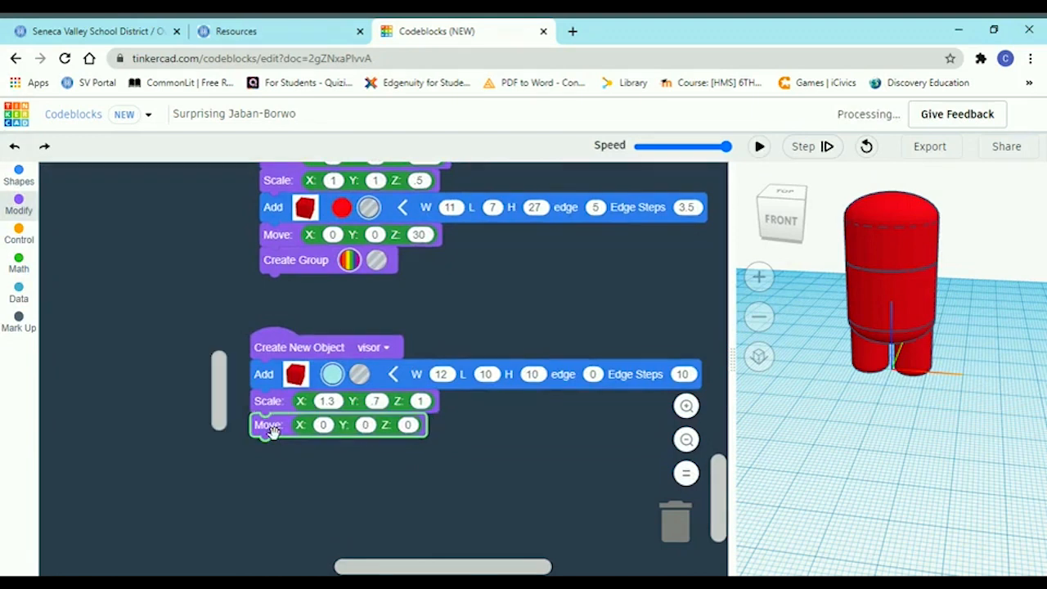
Add a move step placing the visor box at Y -10, Z 35.5
{"action": "left_click", "coordinate": [18, 204]}
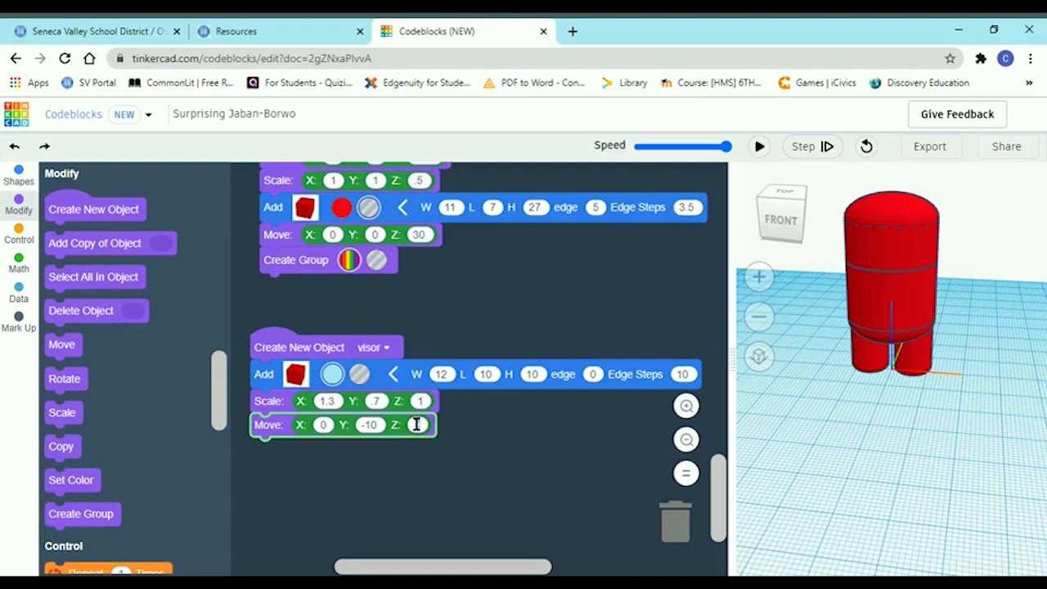
{"action": "type", "text": "0"}
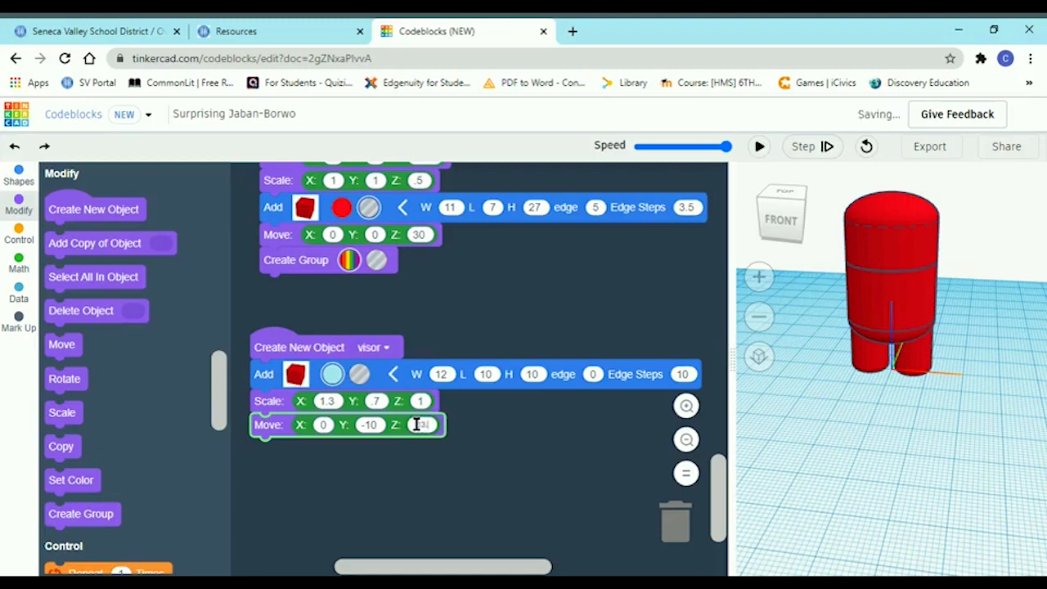
{"action": "type", "text": "23.5"}
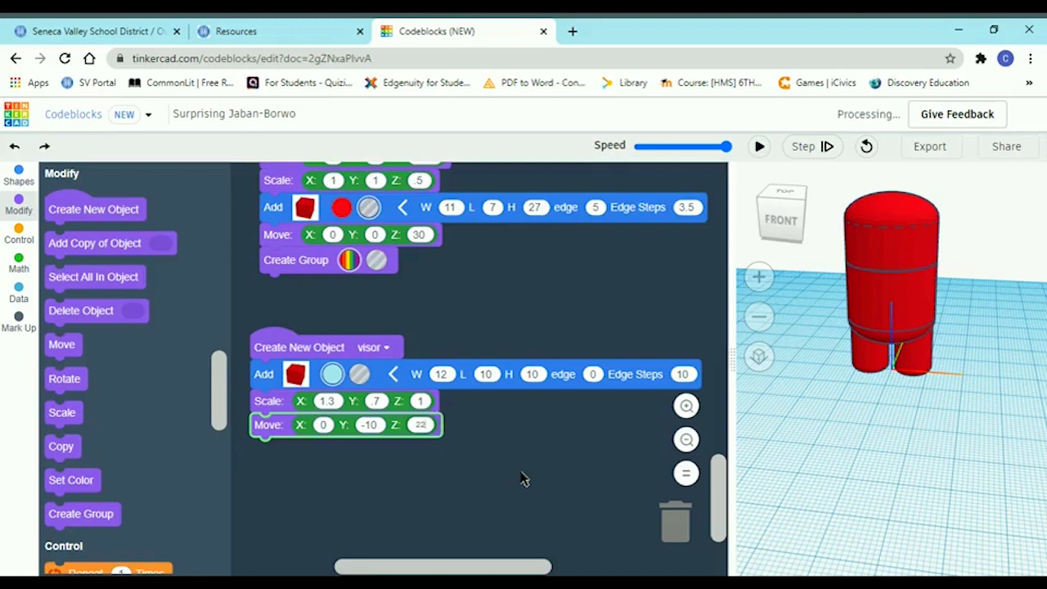
{"action": "type", "text": "225.5"}
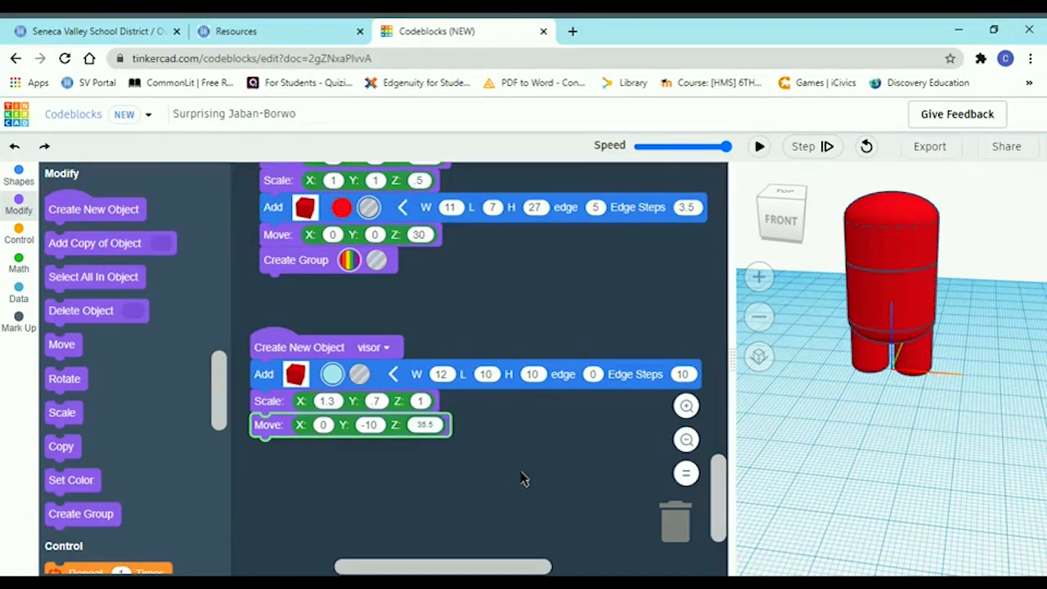
{"action": "mouse_move", "coordinate": [190, 248]}
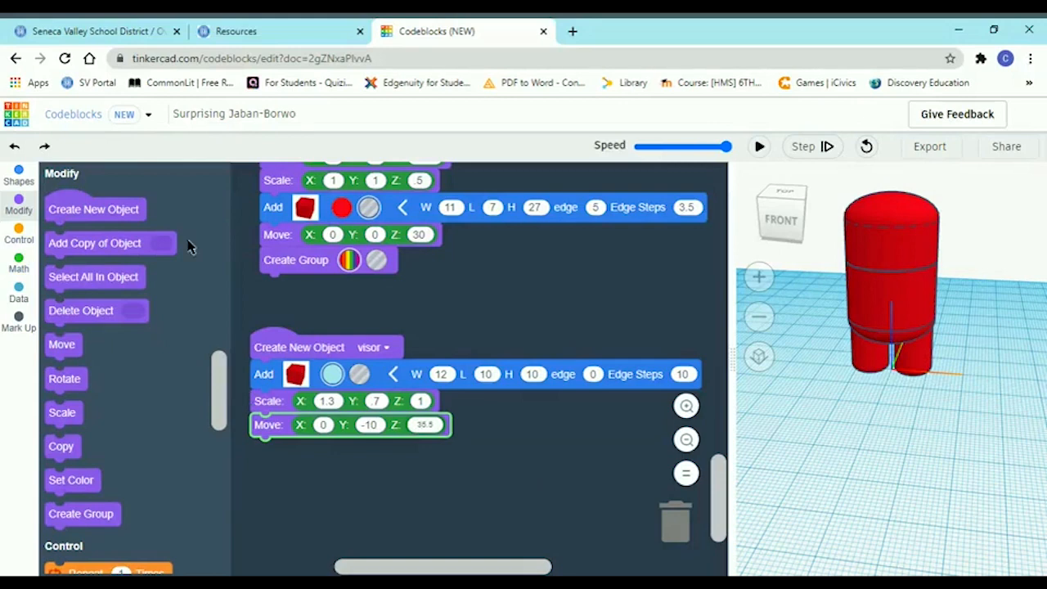
Add an orange cylinder (radius 11.5, height 20) after the visor and run the program
{"action": "left_click", "coordinate": [18, 175]}
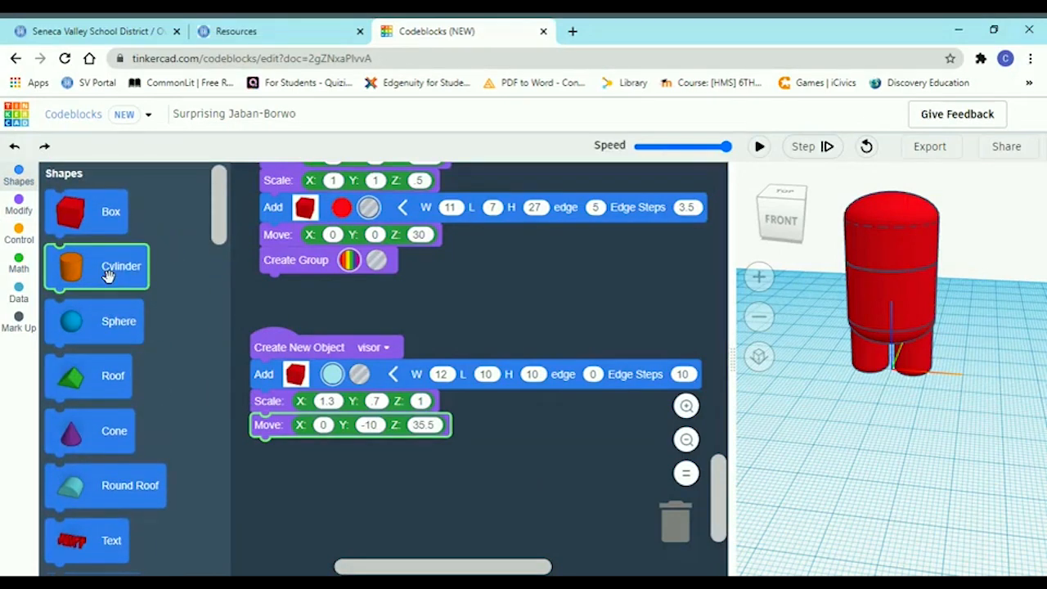
{"action": "mouse_move", "coordinate": [120, 266]}
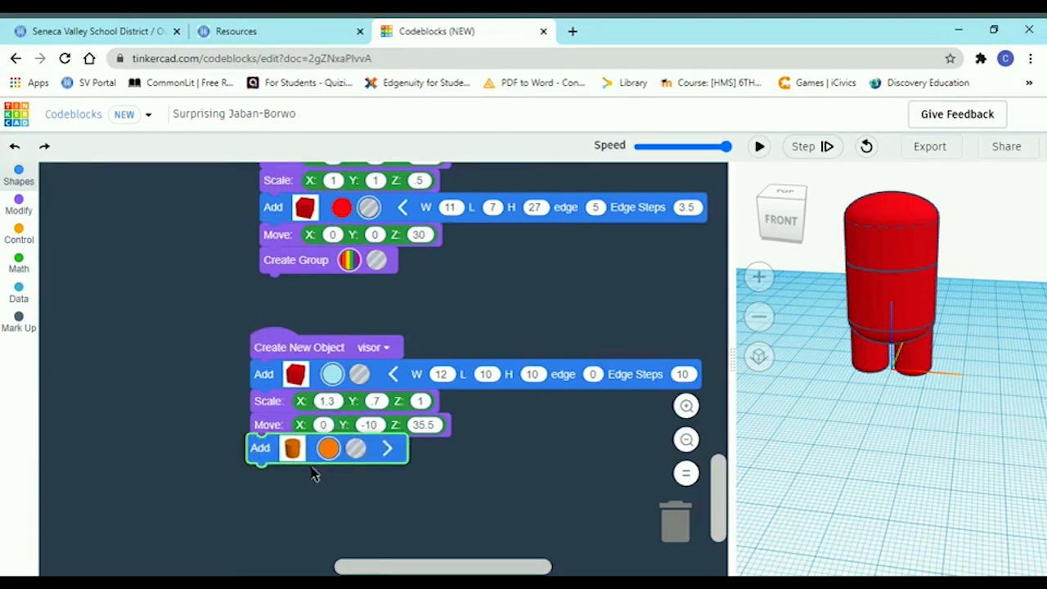
{"action": "left_click", "coordinate": [18, 176]}
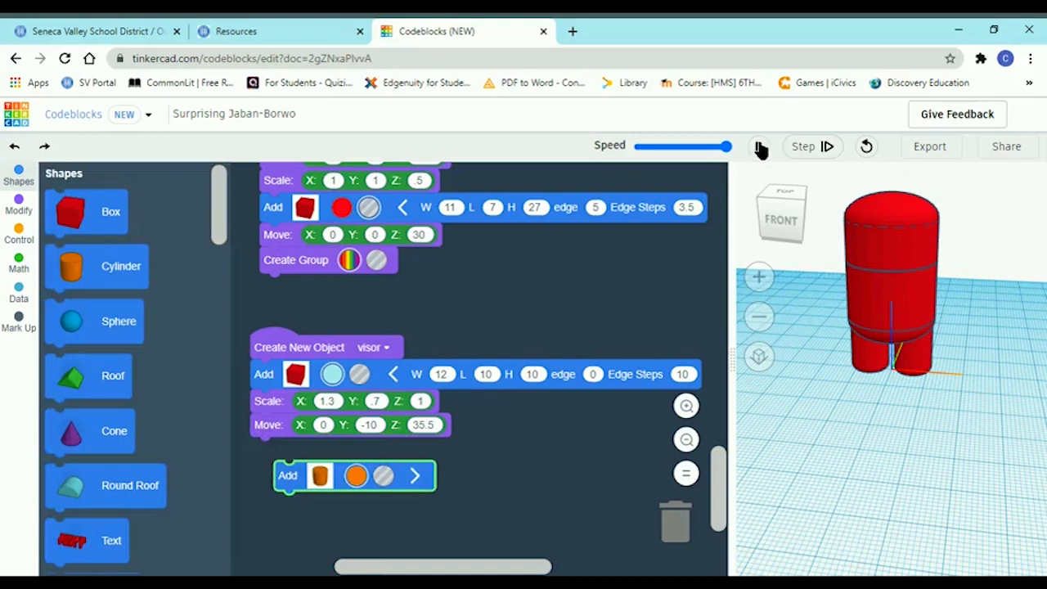
{"action": "left_click", "coordinate": [758, 146]}
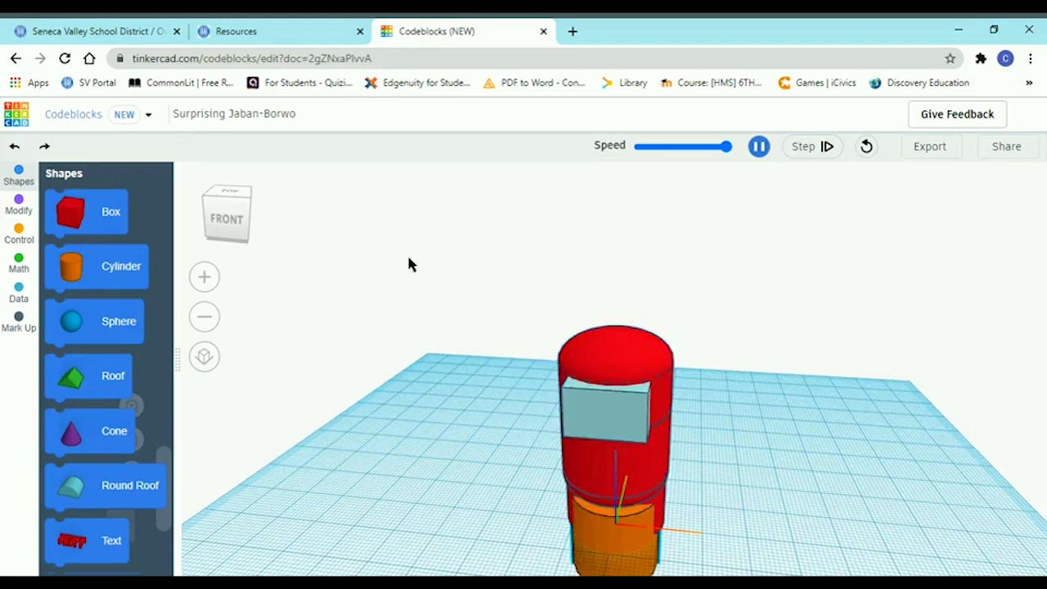
{"action": "left_click", "coordinate": [758, 146]}
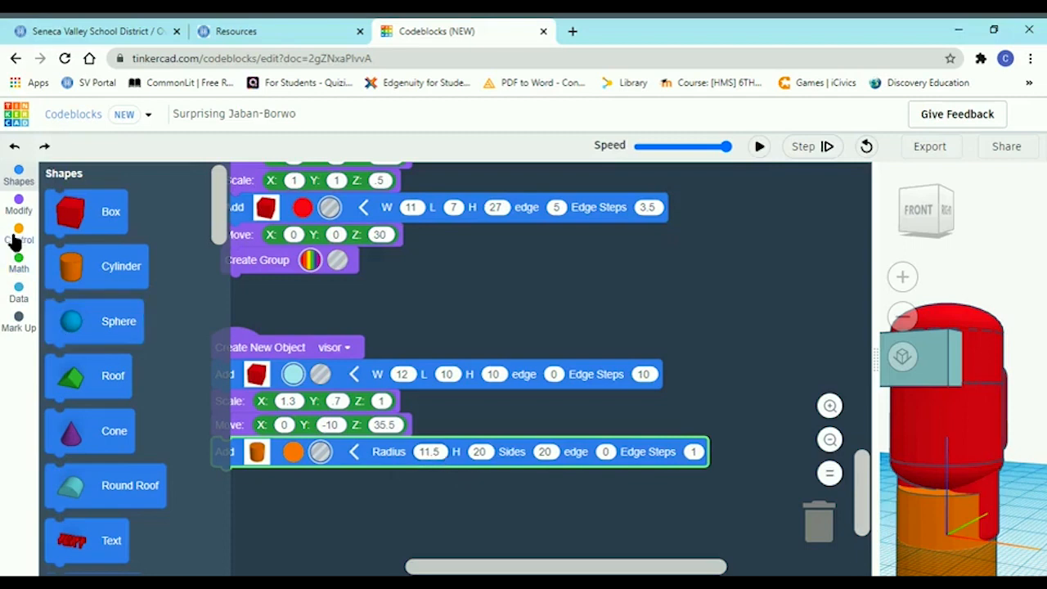
Raise the visor's orange cylinder to Z 23.5
{"action": "left_click", "coordinate": [18, 188]}
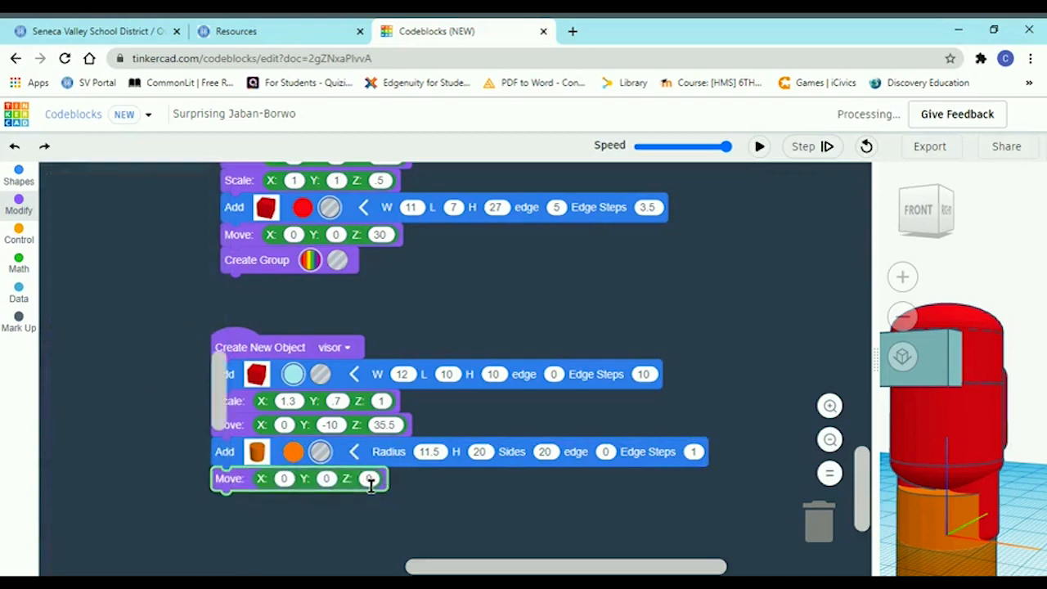
{"action": "left_click", "coordinate": [18, 204]}
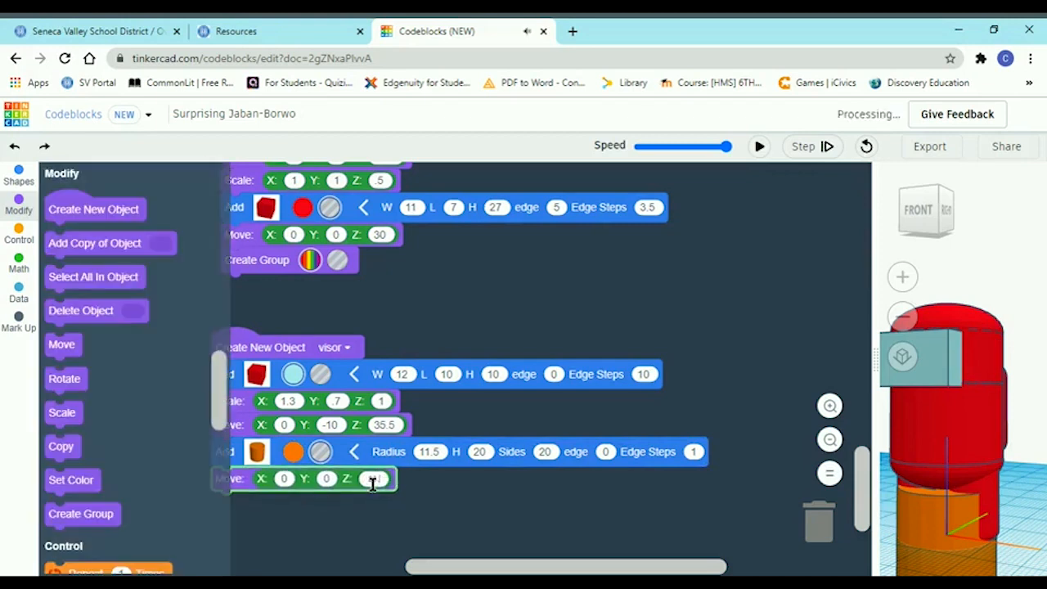
{"action": "type", "text": "23.5"}
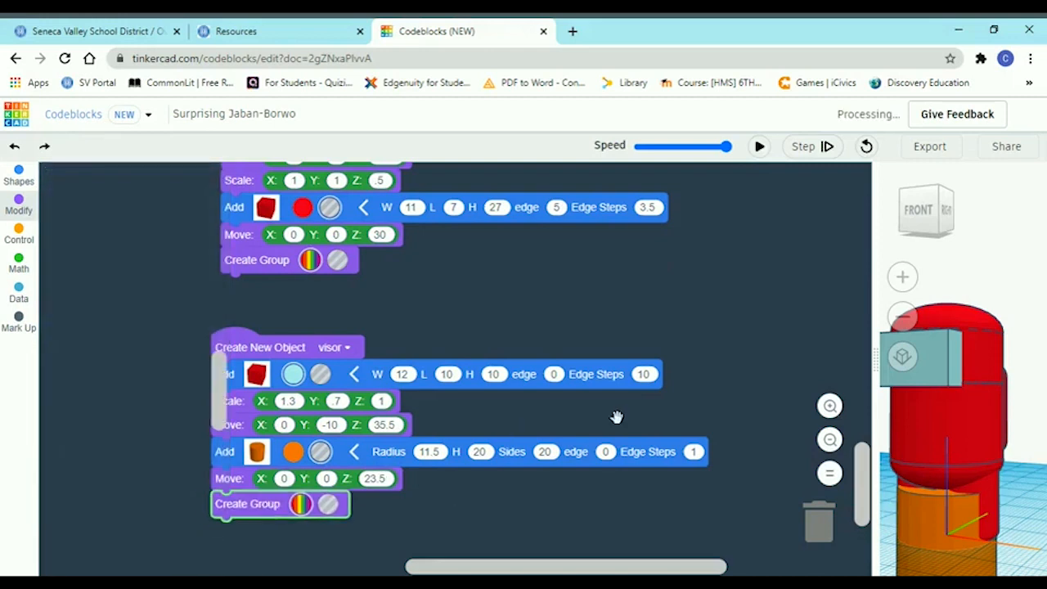
Group the visor parts, round the box edges to 10, and rerun
{"action": "left_click", "coordinate": [18, 204]}
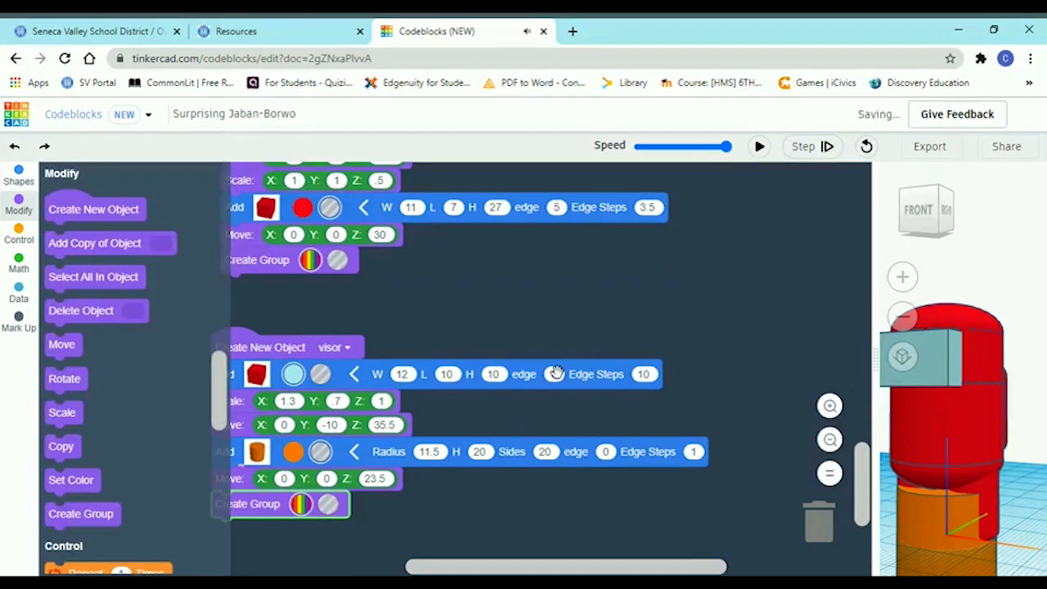
{"action": "left_click", "coordinate": [556, 374]}
{"action": "type", "text": "10"}
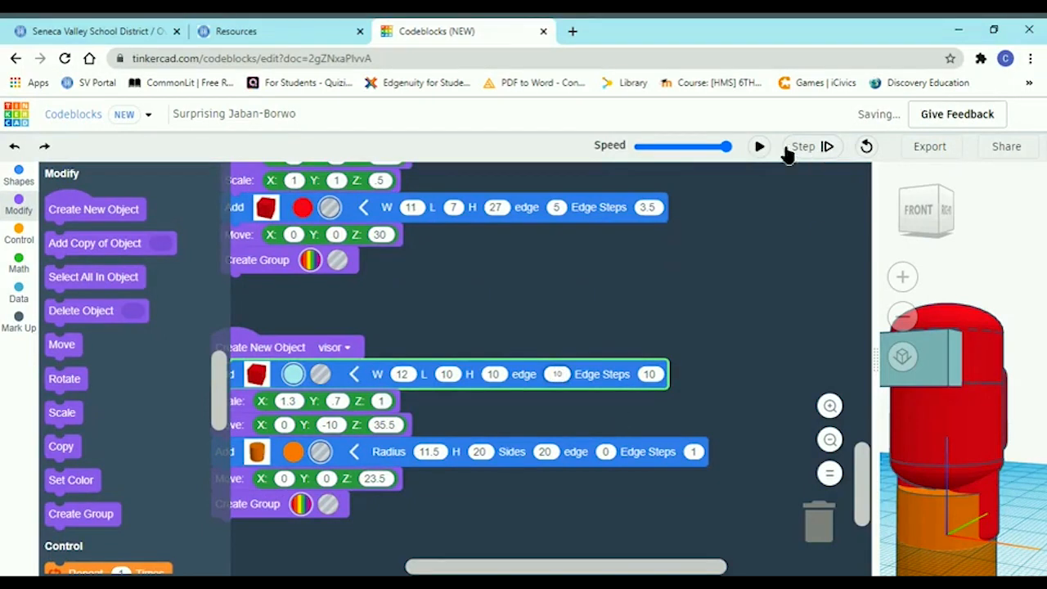
{"action": "left_click", "coordinate": [758, 146]}
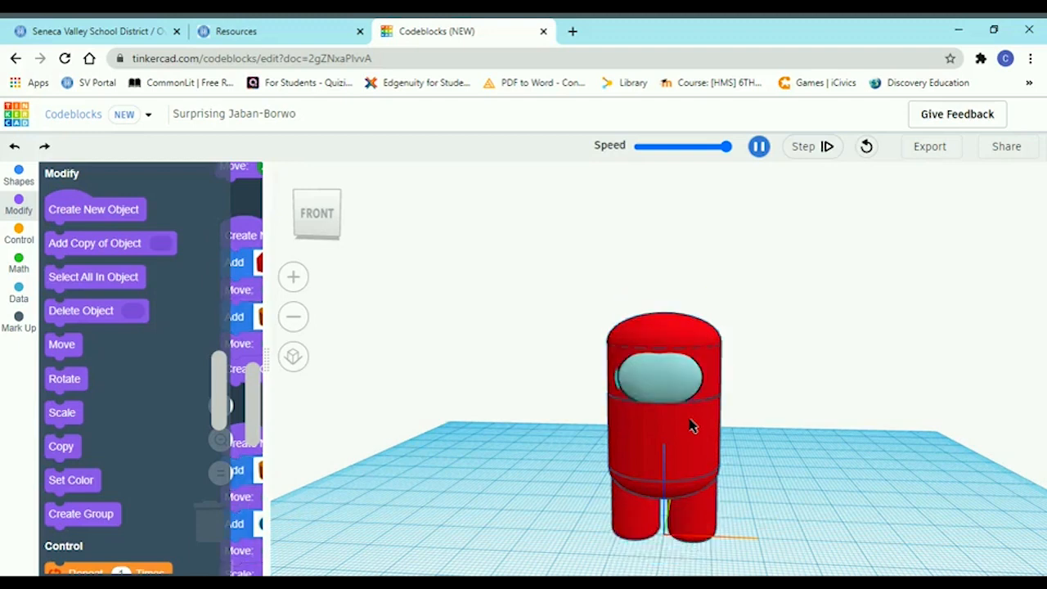
Rerun to inspect the red character with its rounded visor, then widen the code area
{"action": "left_click", "coordinate": [759, 146]}
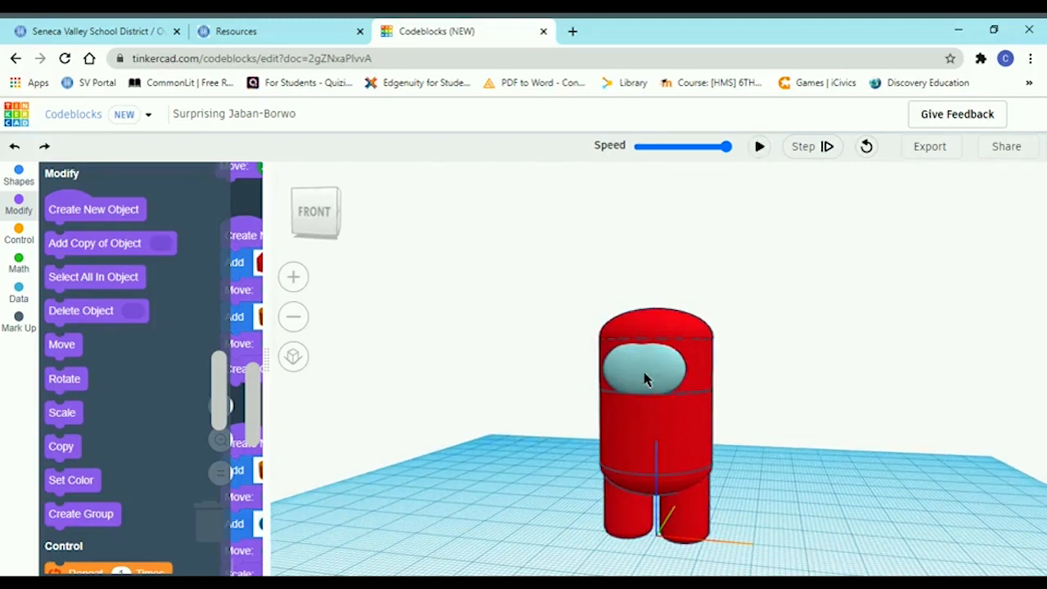
{"action": "left_click_drag", "start_coordinate": [655, 376], "coordinate": [826, 344]}
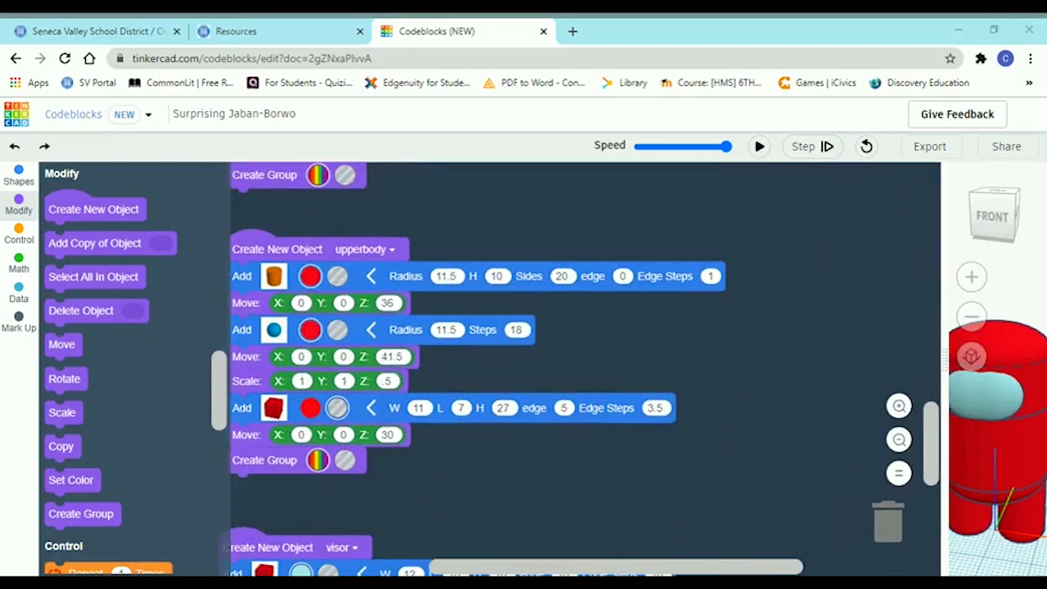
{"action": "mouse_move", "coordinate": [718, 331]}
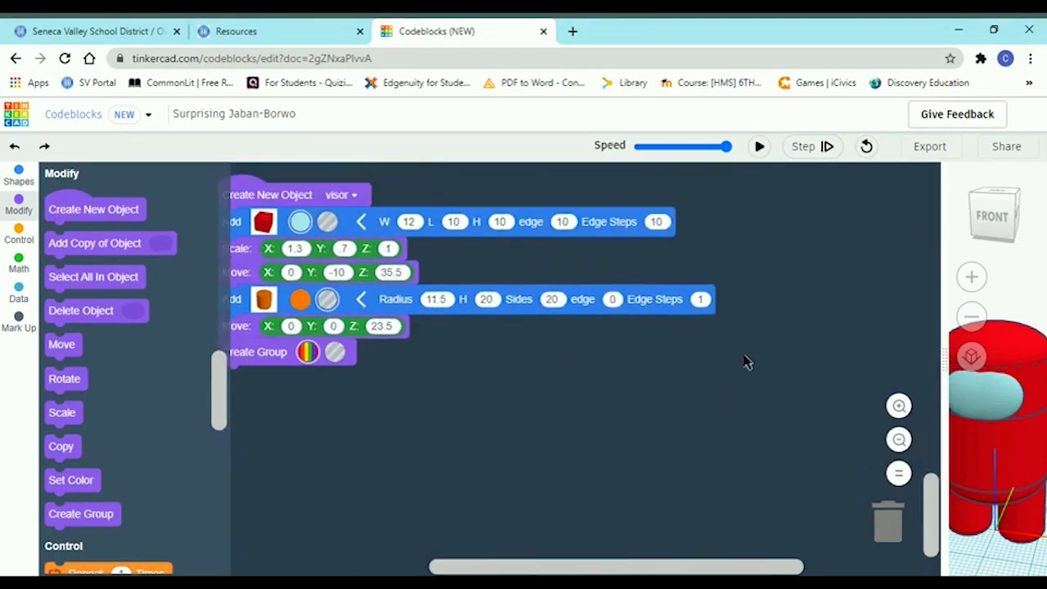
{"action": "mouse_move", "coordinate": [480, 464]}
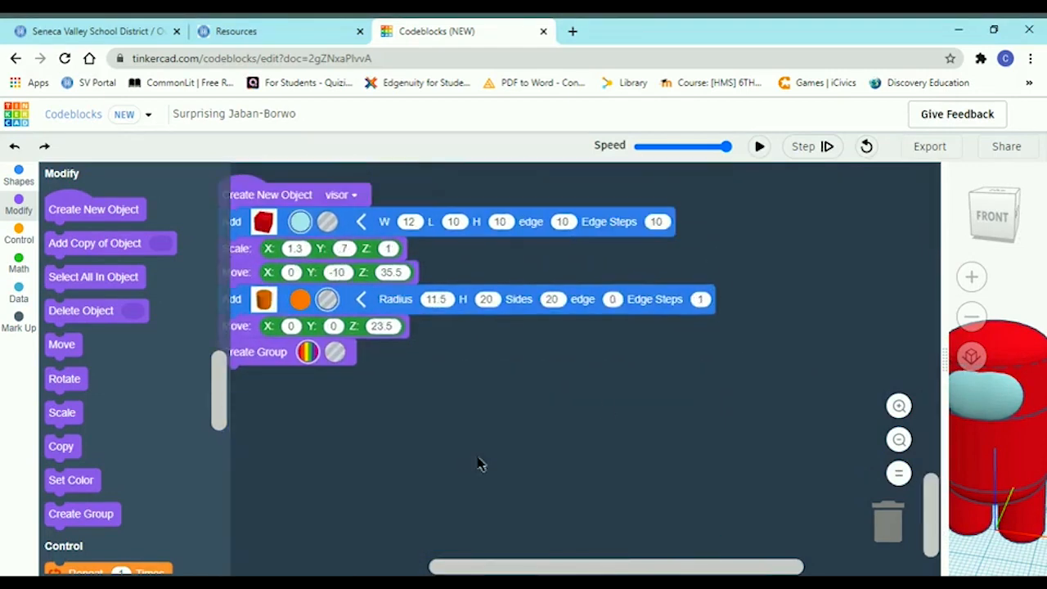
Clean up the block stacks in the workspace
{"action": "right_click", "coordinate": [481, 464]}
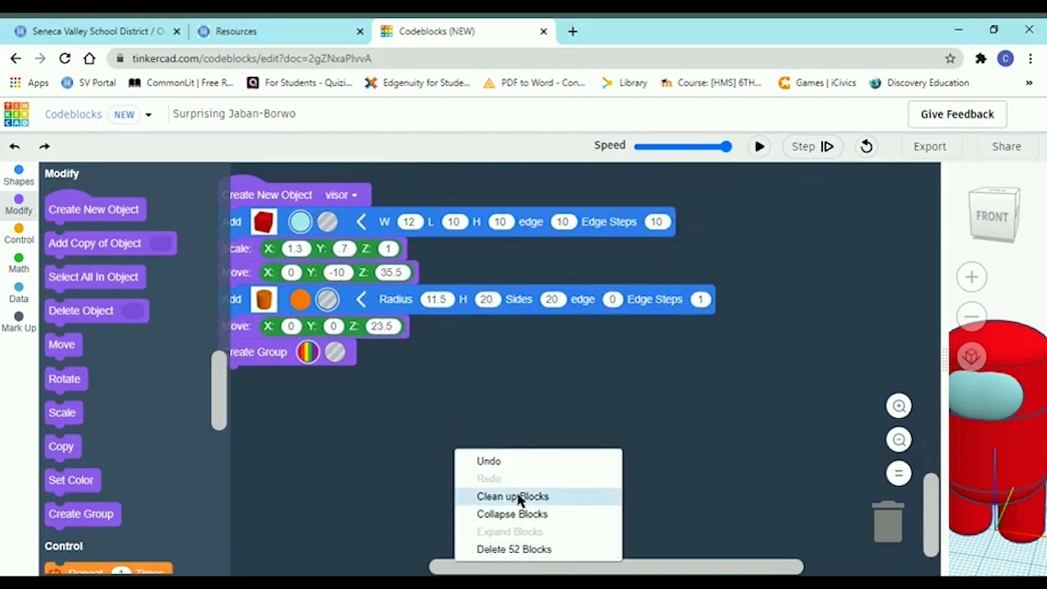
{"action": "left_click", "coordinate": [513, 496]}
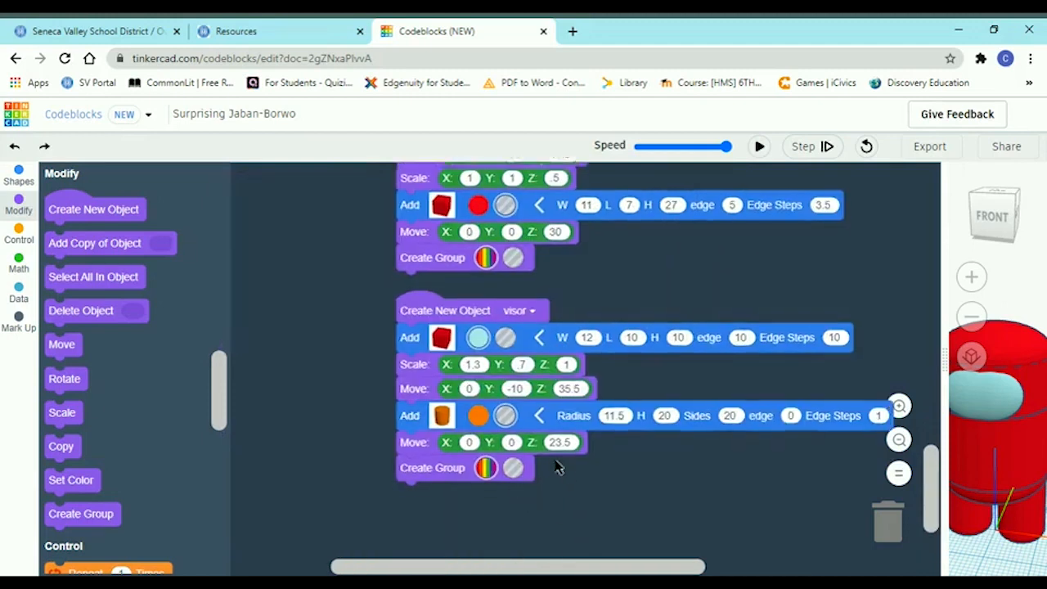
{"action": "scroll", "scroll_direction": "up", "scroll_amount": 3}
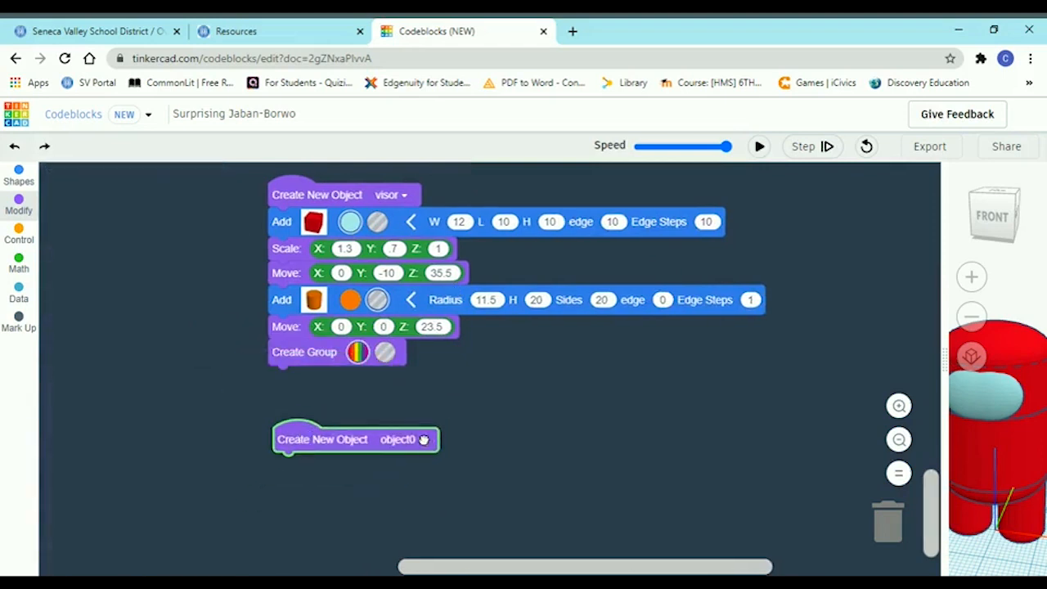
Rename the new object variable to fulllower
{"action": "left_click", "coordinate": [423, 439]}
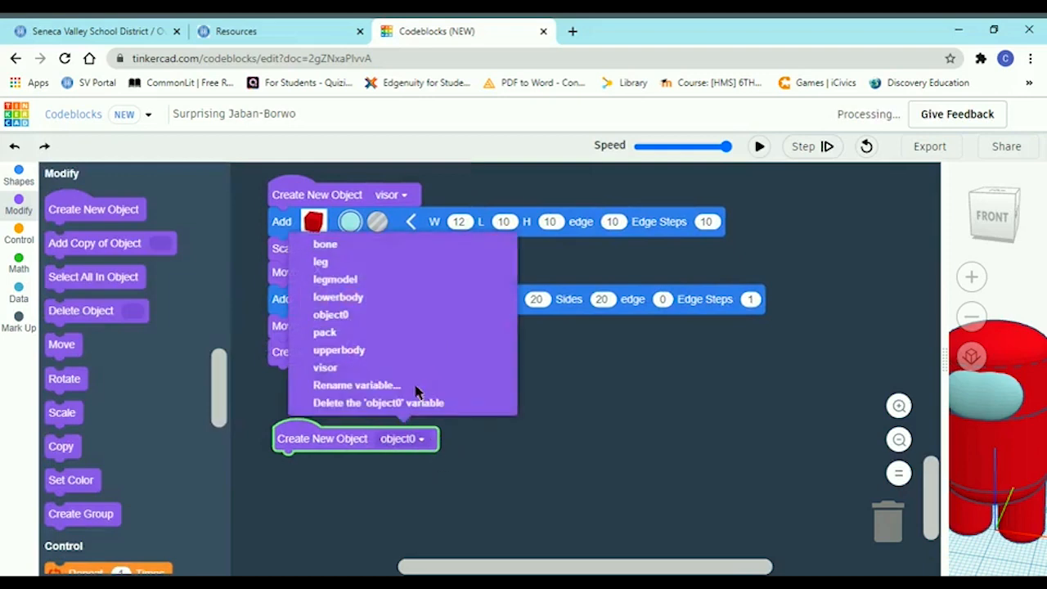
{"action": "left_click", "coordinate": [356, 384]}
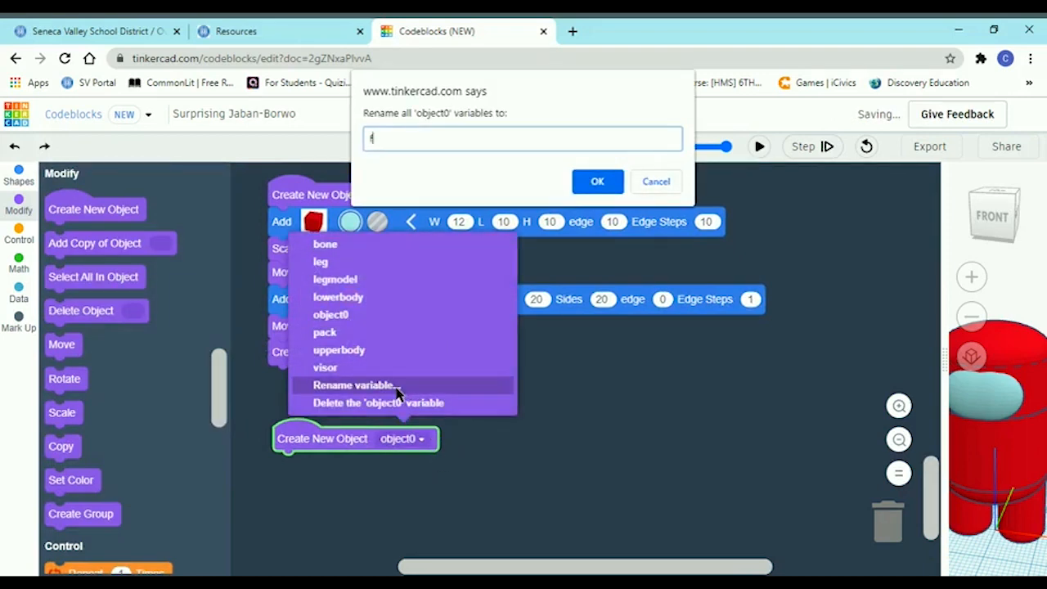
{"action": "type", "text": "ull lo"}
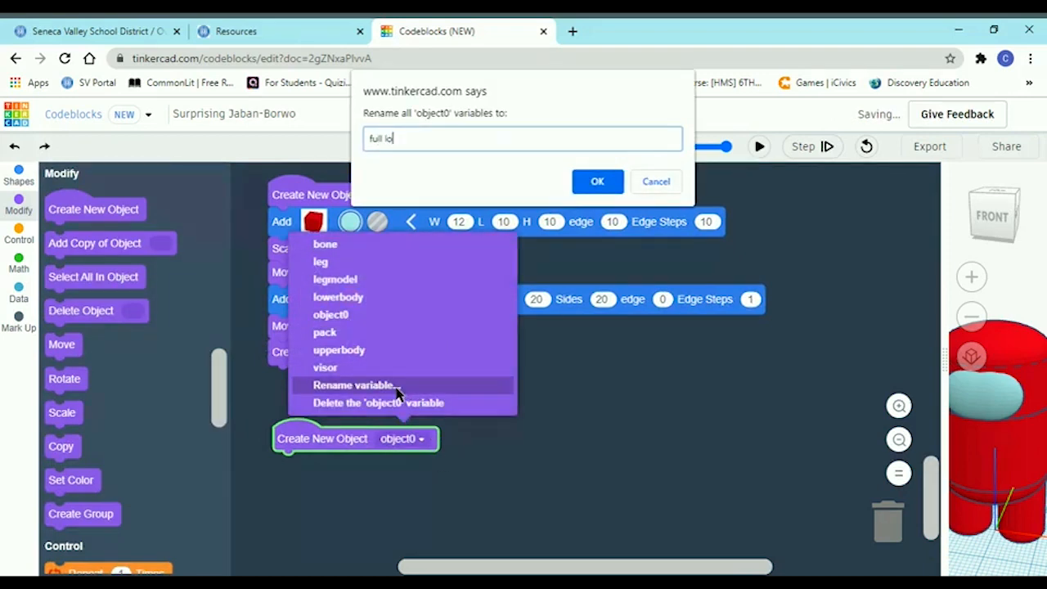
{"action": "type", "text": "wer"}
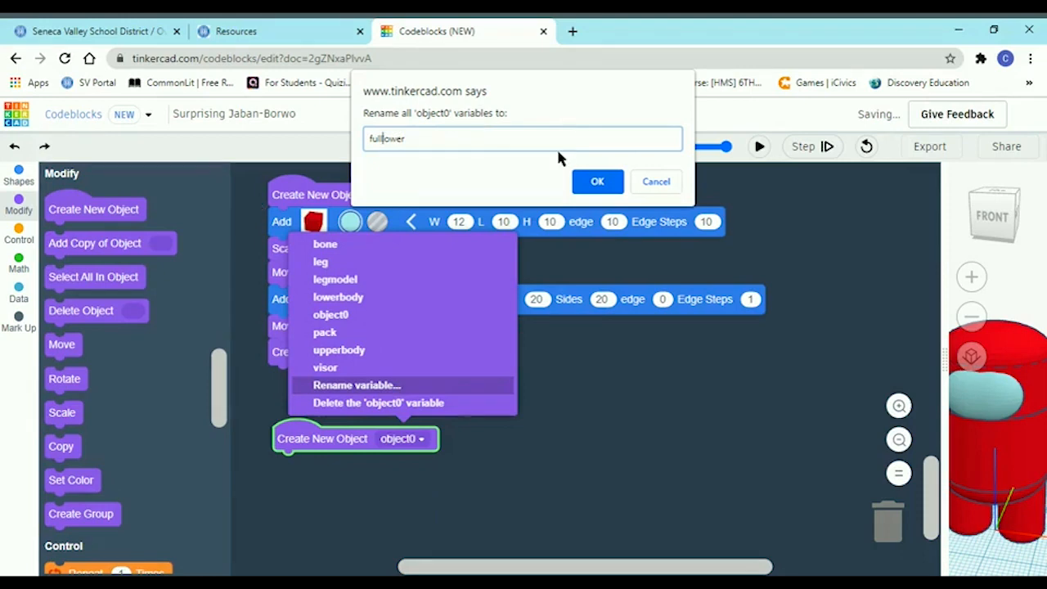
{"action": "left_click", "coordinate": [598, 181]}
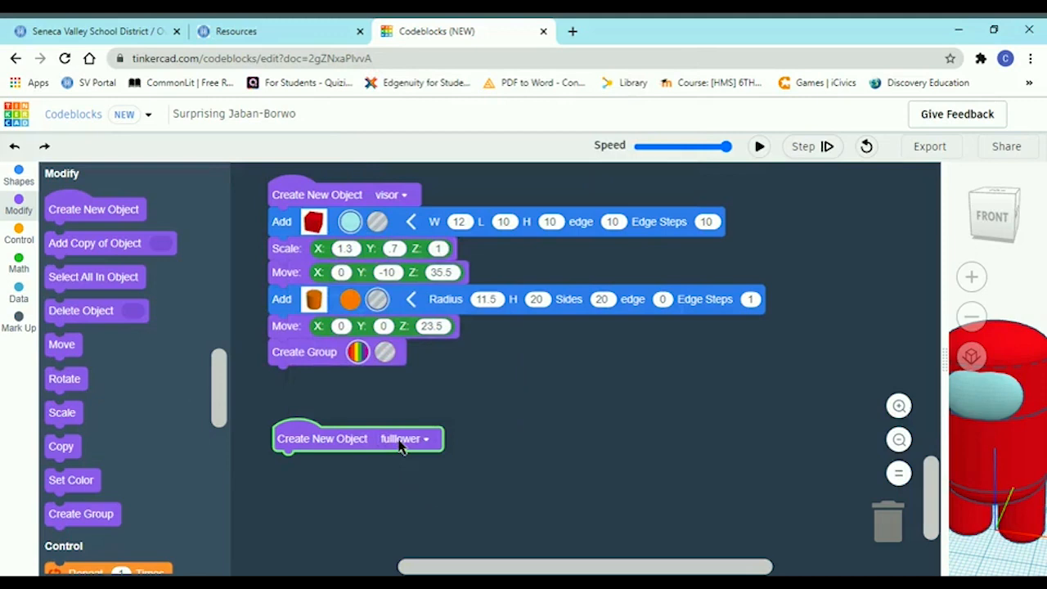
{"action": "mouse_move", "coordinate": [332, 335]}
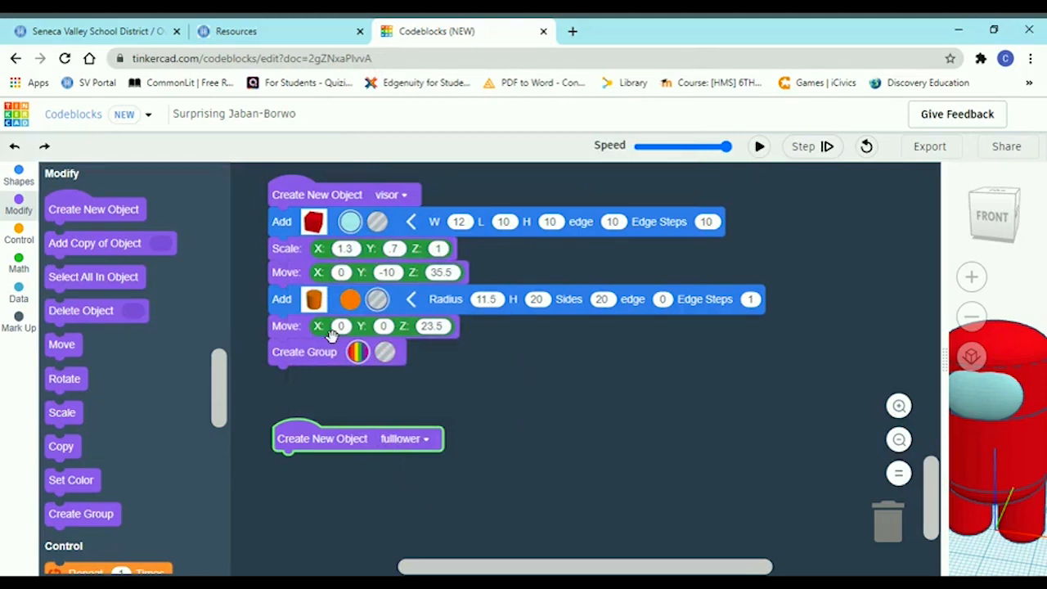
{"action": "mouse_move", "coordinate": [331, 336]}
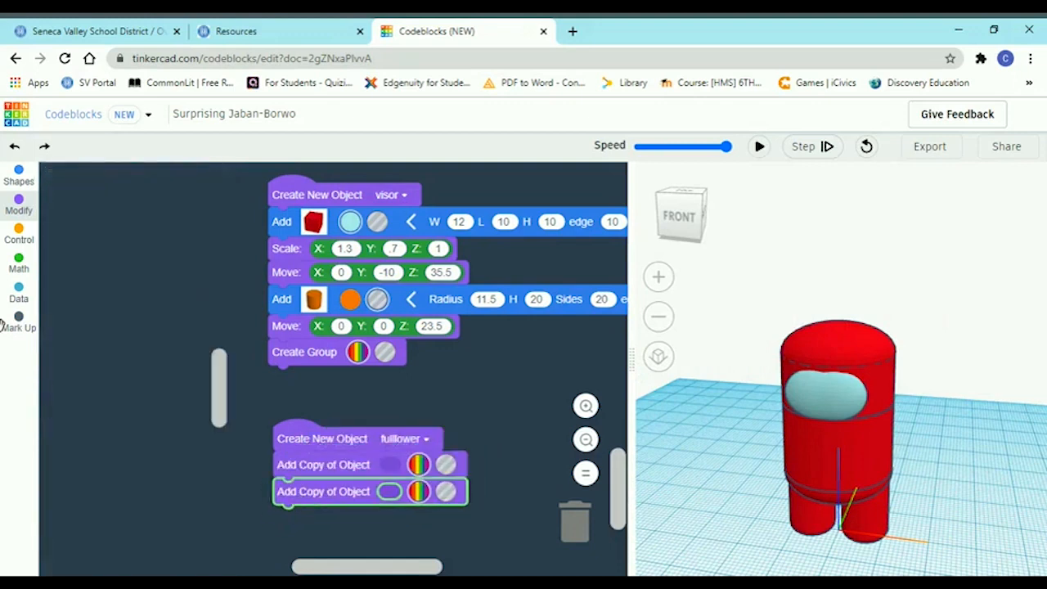
Add object-copy steps under fulllower and fill the first one with leg
{"action": "left_click", "coordinate": [18, 203]}
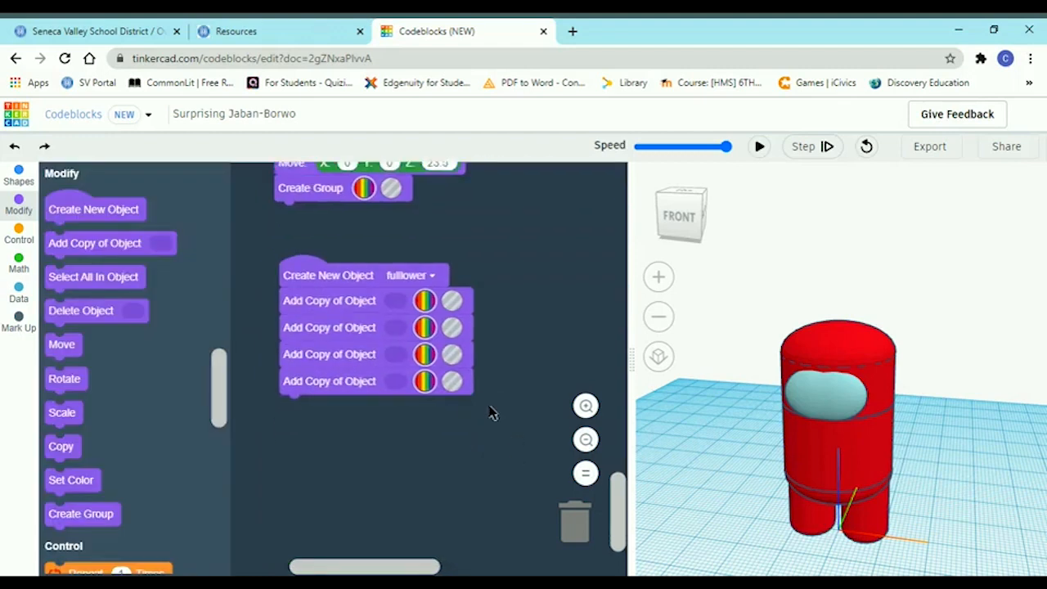
{"action": "left_click", "coordinate": [18, 293]}
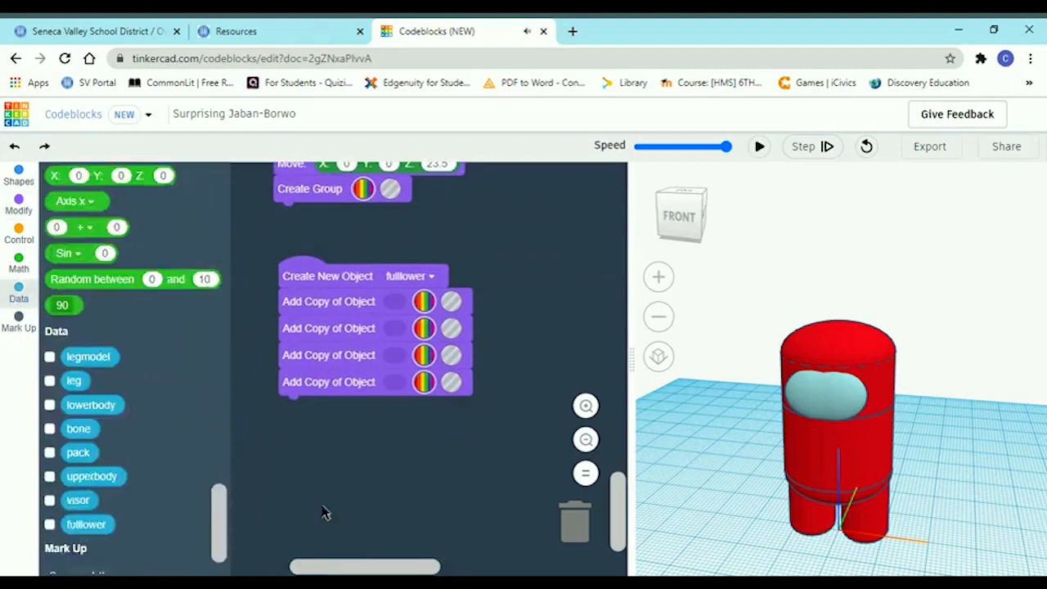
{"action": "scroll", "scroll_direction": "down", "scroll_amount": 3}
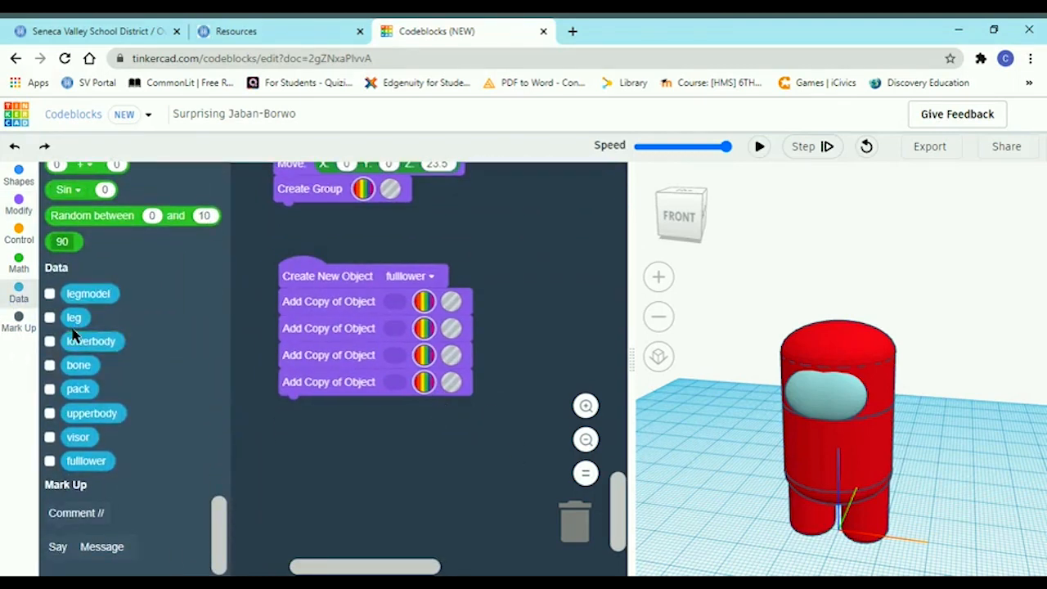
{"action": "left_click_drag", "start_coordinate": [75, 317], "coordinate": [382, 277]}
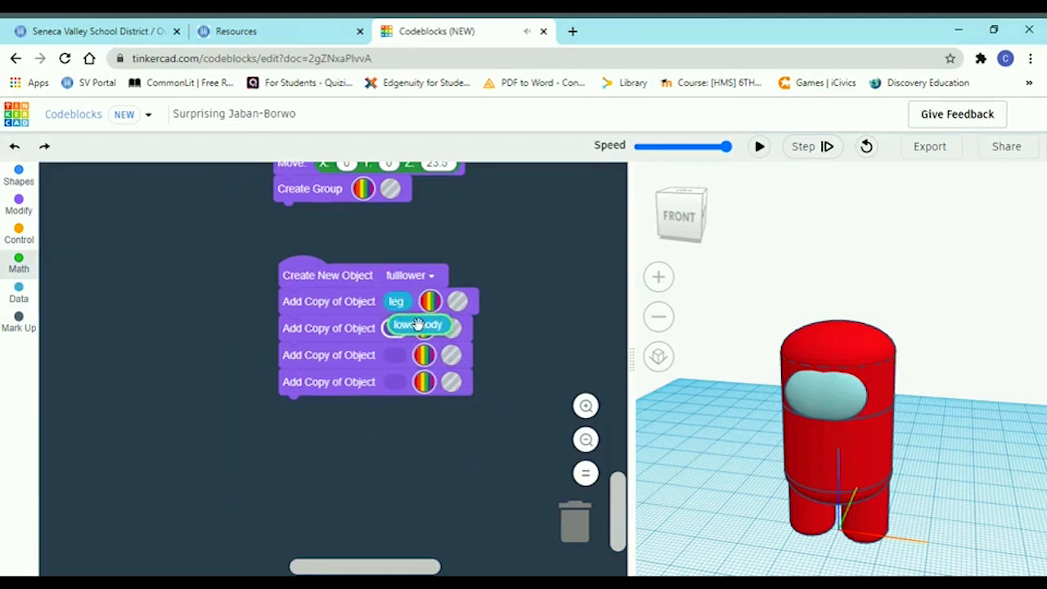
{"action": "left_click", "coordinate": [18, 295]}
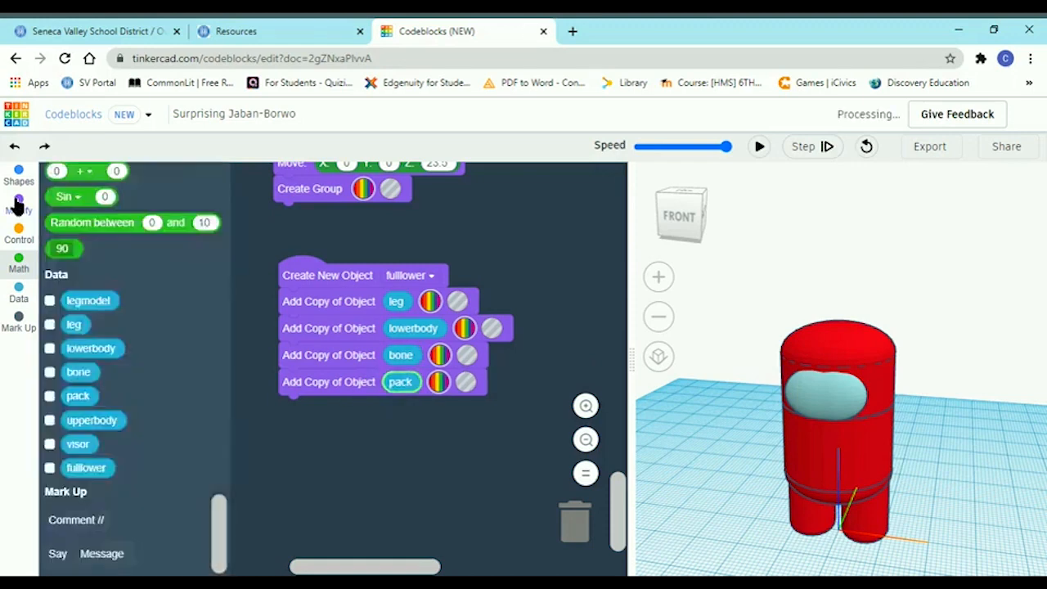
{"action": "left_click", "coordinate": [18, 205]}
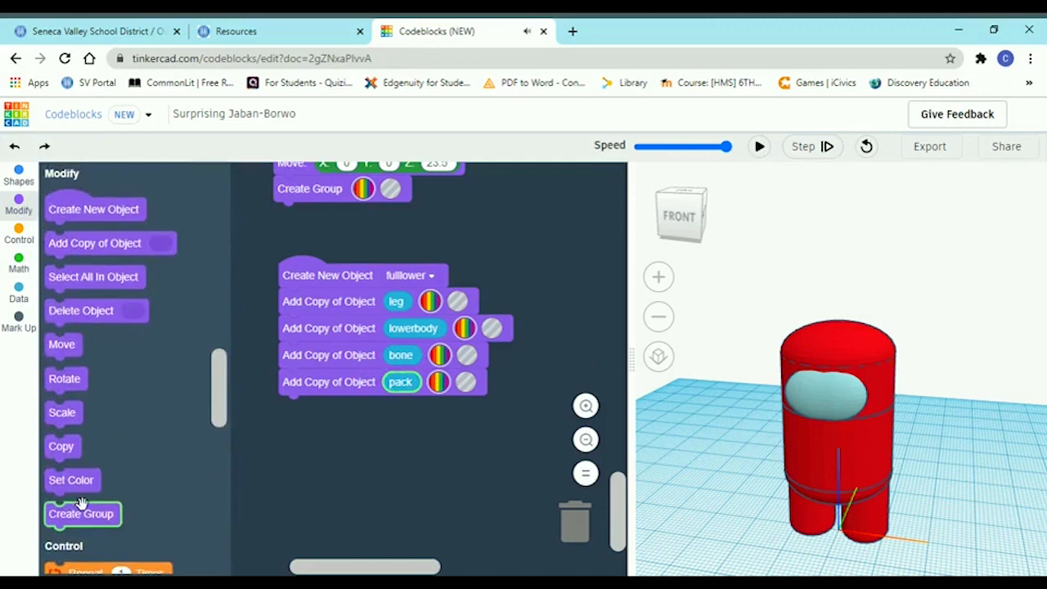
Add four Delete Object blocks under the fulllower group, removing lowerbody, leg, pack and bone
{"action": "left_click_drag", "start_coordinate": [82, 514], "coordinate": [319, 420]}
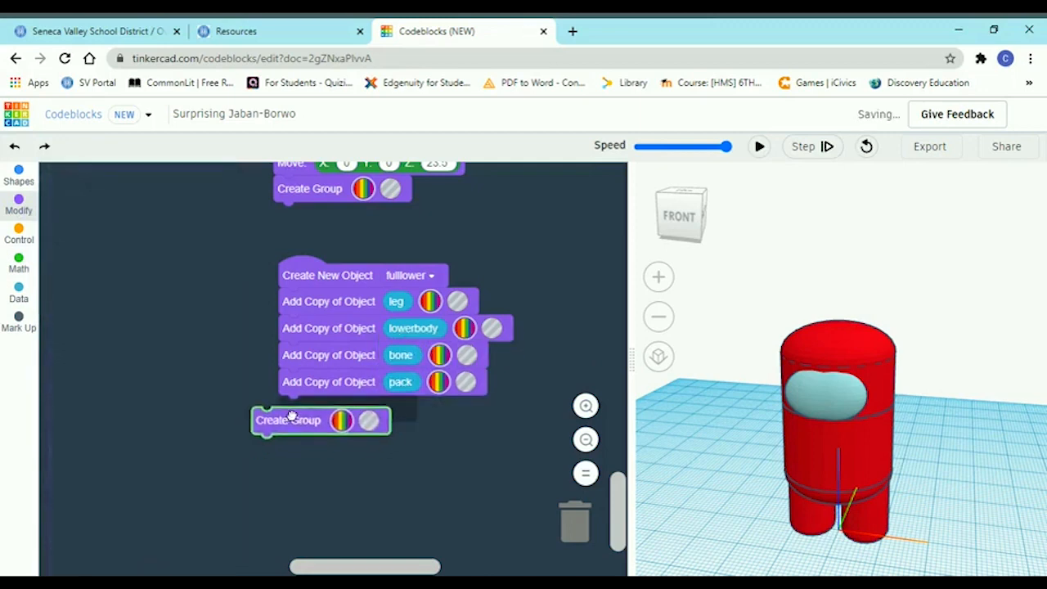
{"action": "left_click", "coordinate": [19, 205]}
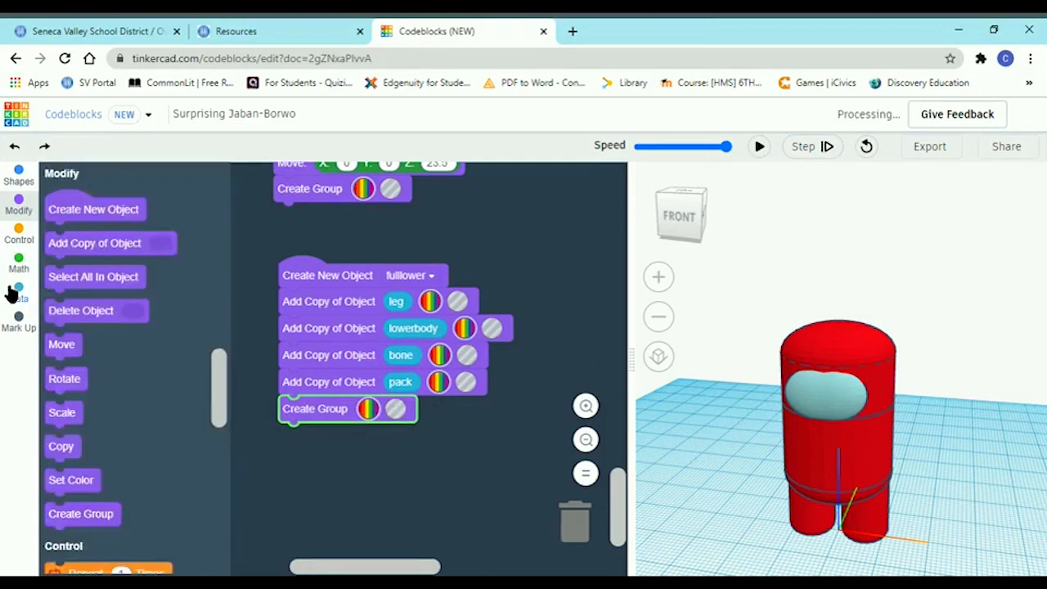
{"action": "left_click", "coordinate": [18, 286]}
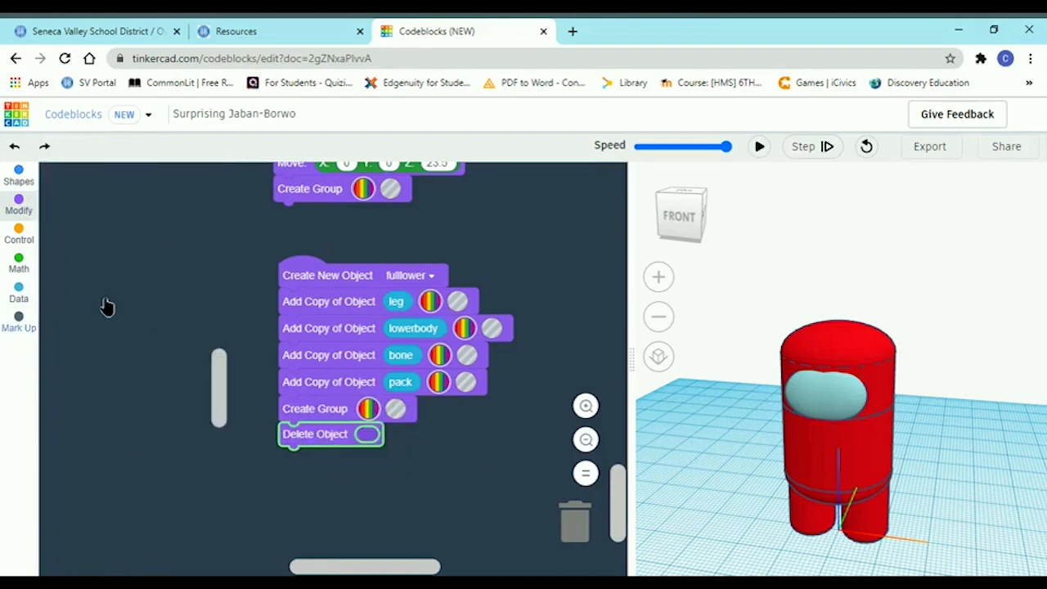
{"action": "left_click", "coordinate": [18, 204]}
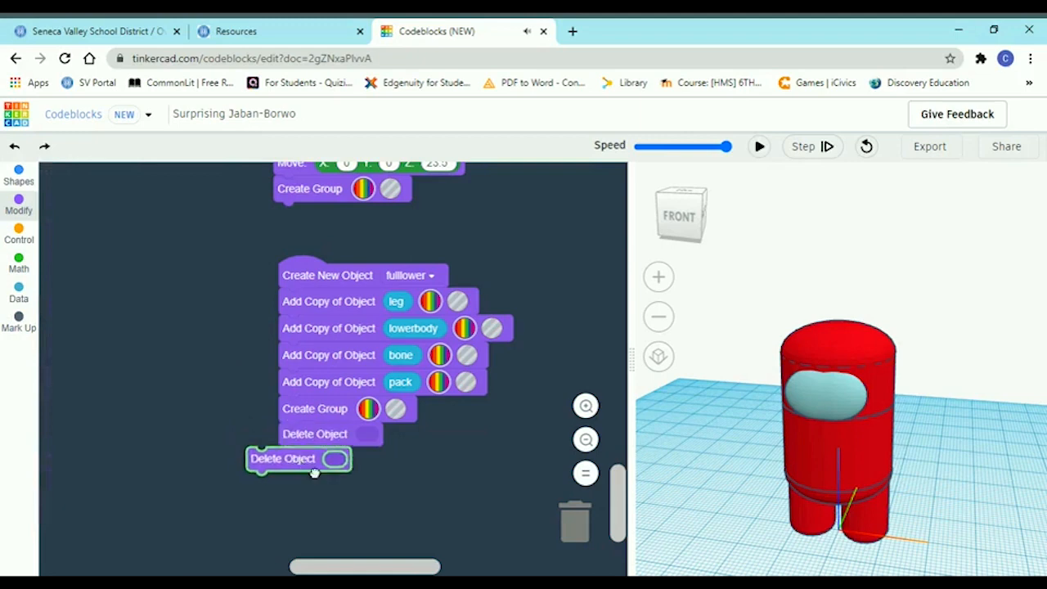
{"action": "left_click", "coordinate": [18, 202]}
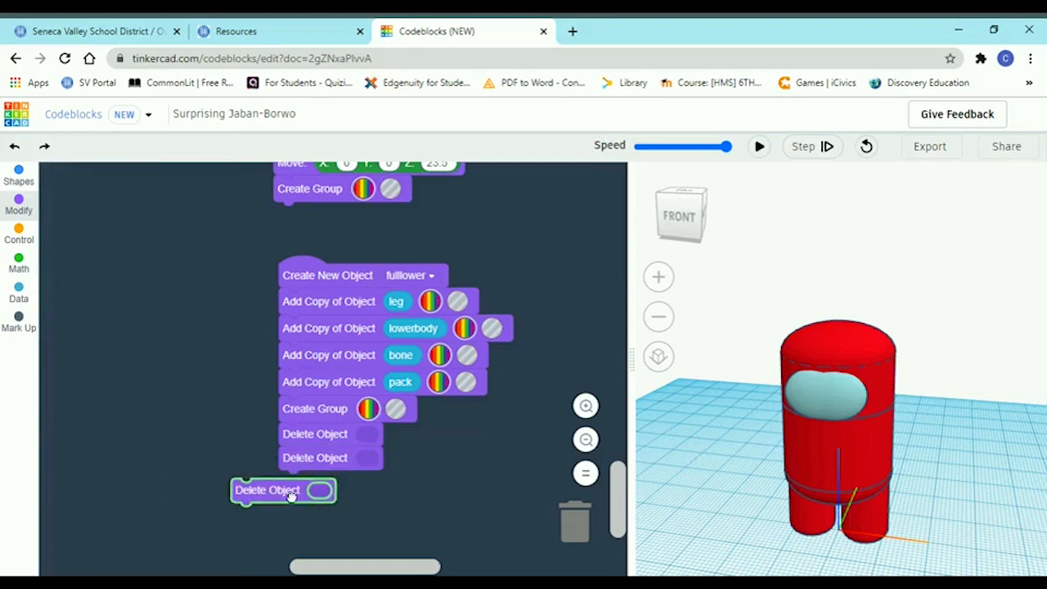
{"action": "left_click_drag", "start_coordinate": [266, 490], "coordinate": [315, 482]}
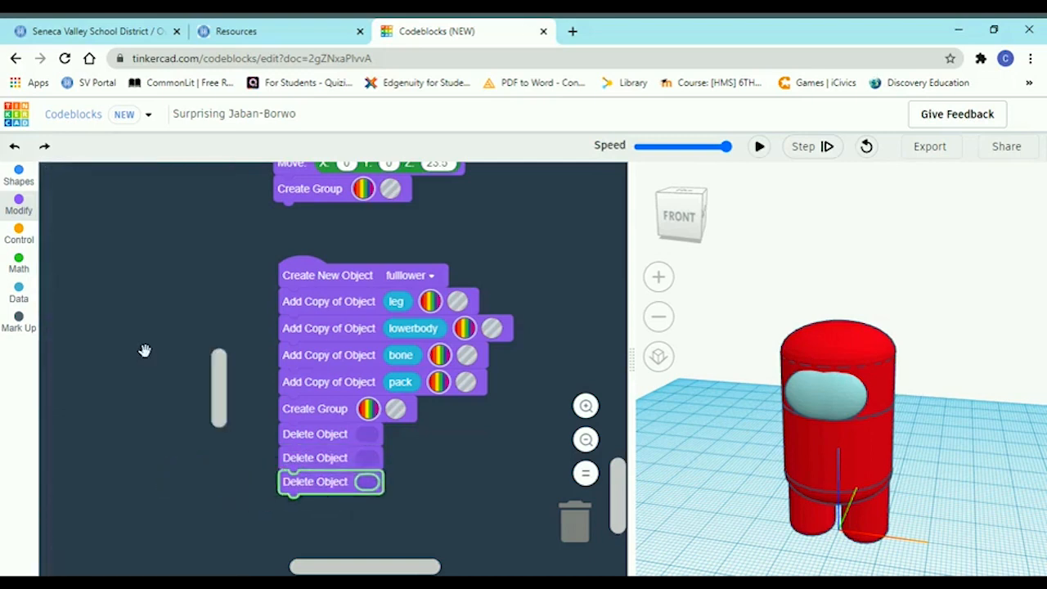
{"action": "left_click", "coordinate": [18, 202]}
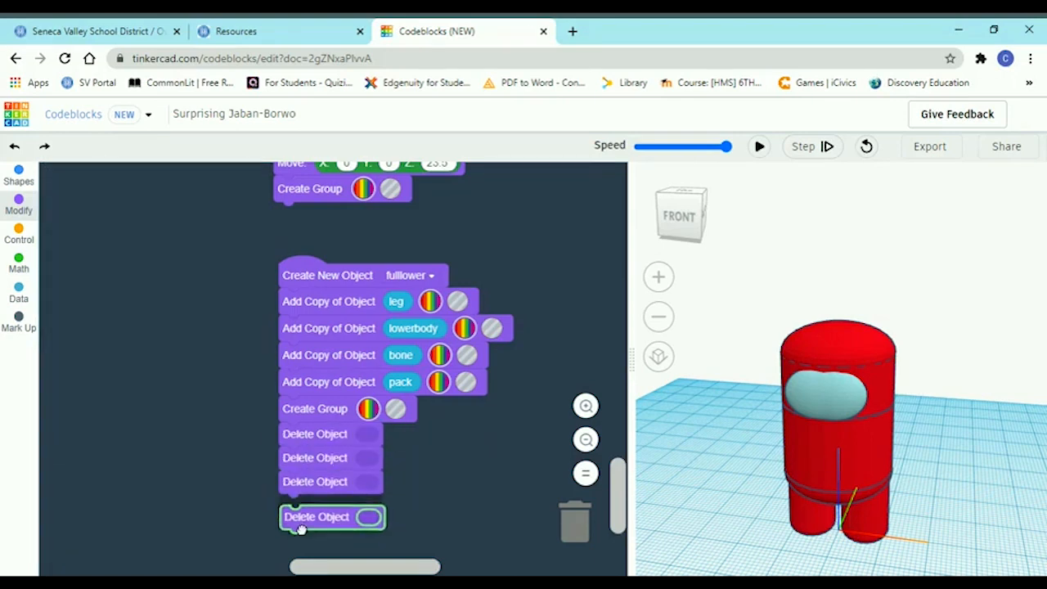
{"action": "left_click", "coordinate": [18, 263]}
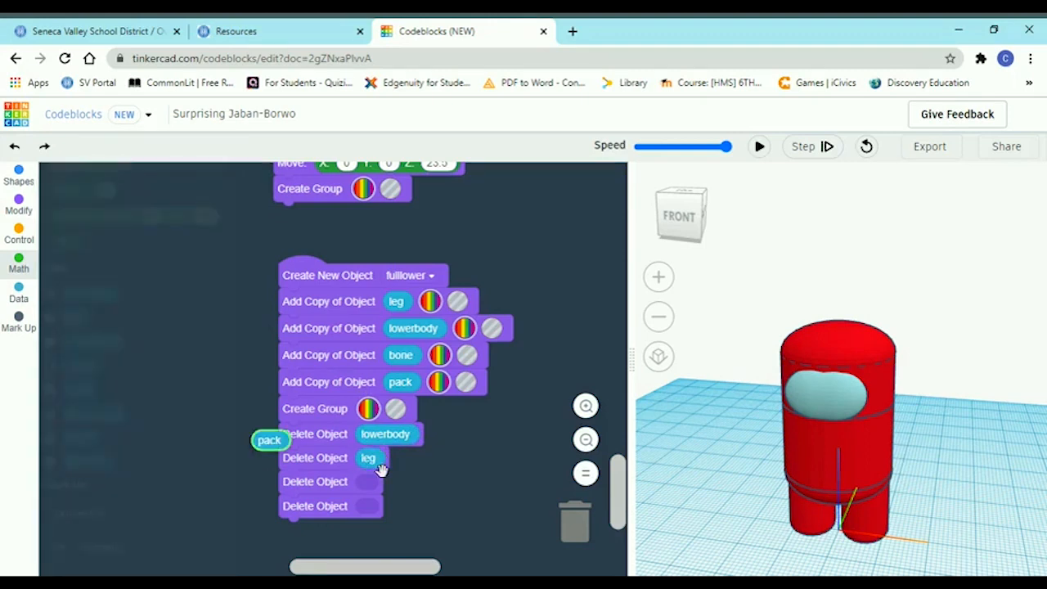
{"action": "left_click_drag", "start_coordinate": [270, 440], "coordinate": [372, 481]}
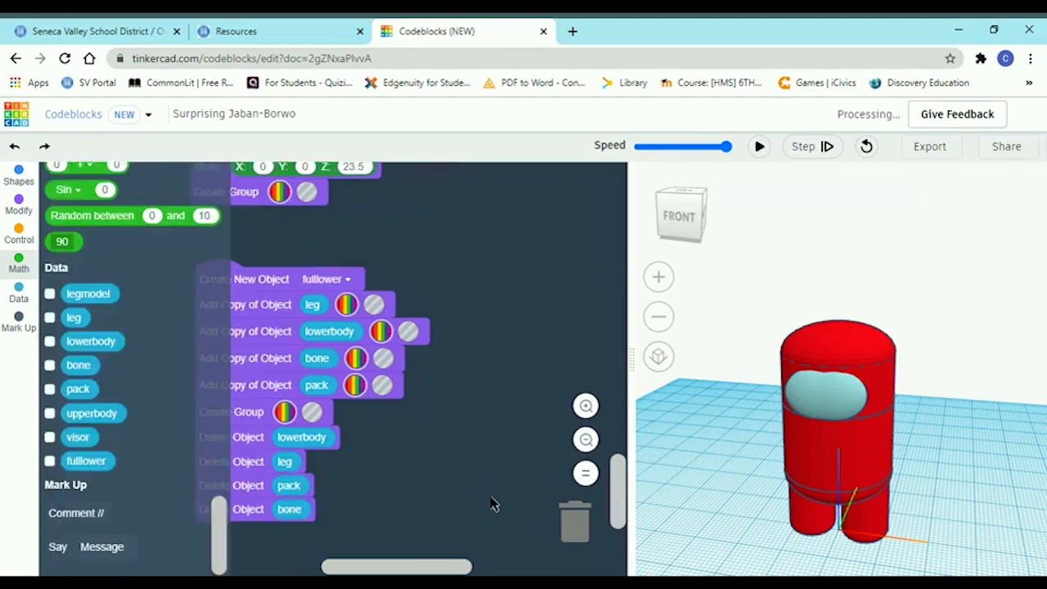
Add a Create New Object block and rename its object0 variable to upperbody
{"action": "left_click", "coordinate": [18, 205]}
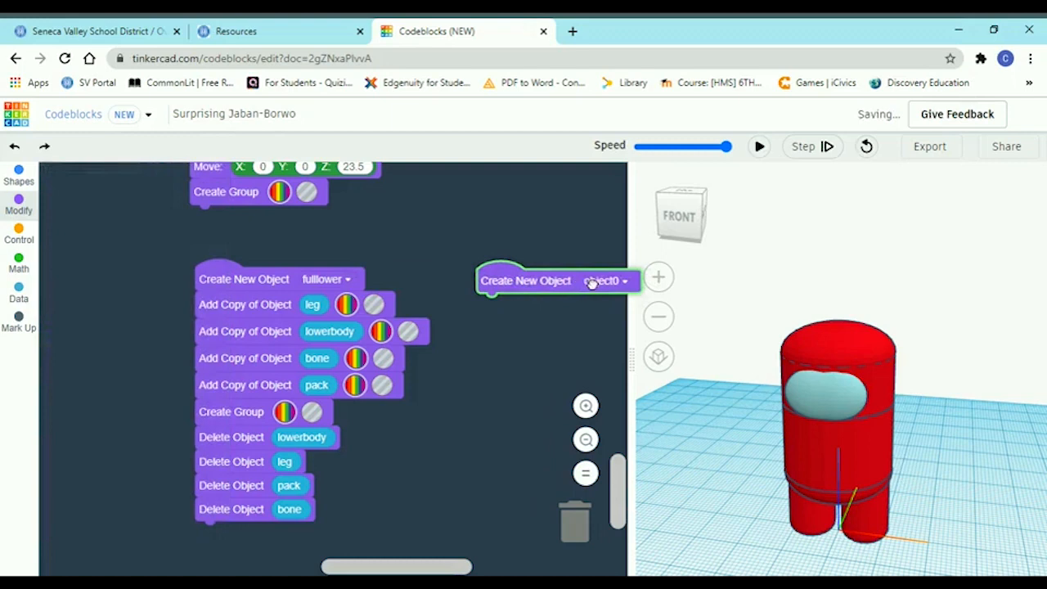
{"action": "left_click", "coordinate": [625, 281]}
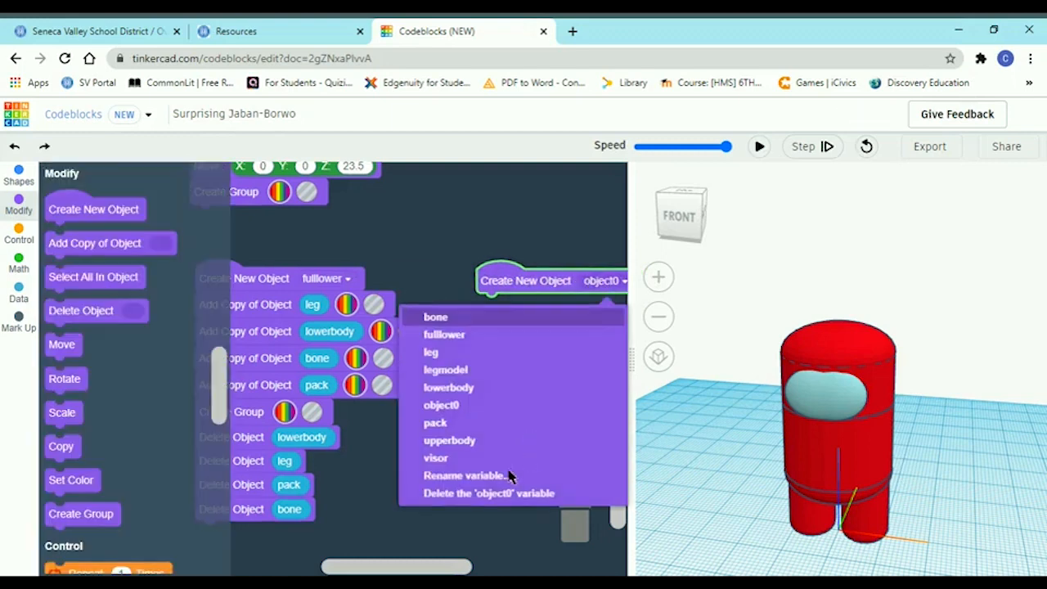
{"action": "left_click", "coordinate": [464, 475]}
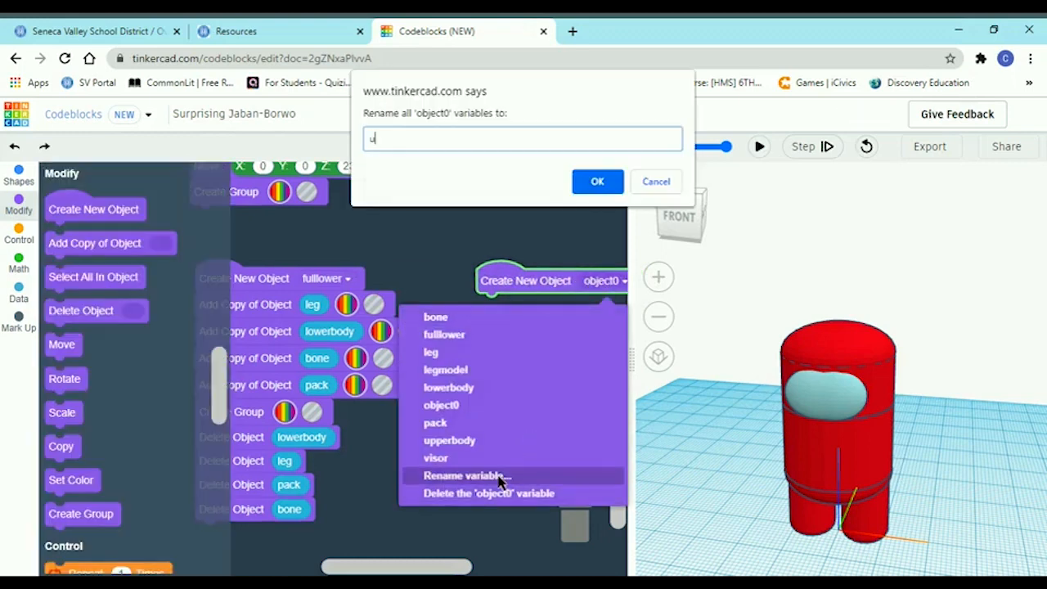
{"action": "type", "text": "upperbody"}
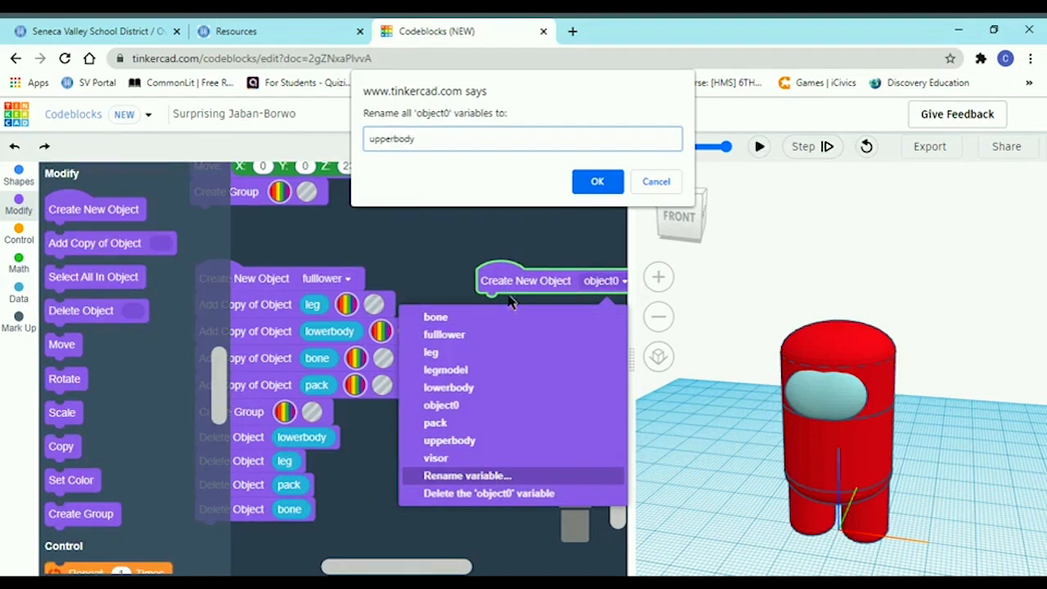
{"action": "left_click", "coordinate": [597, 181]}
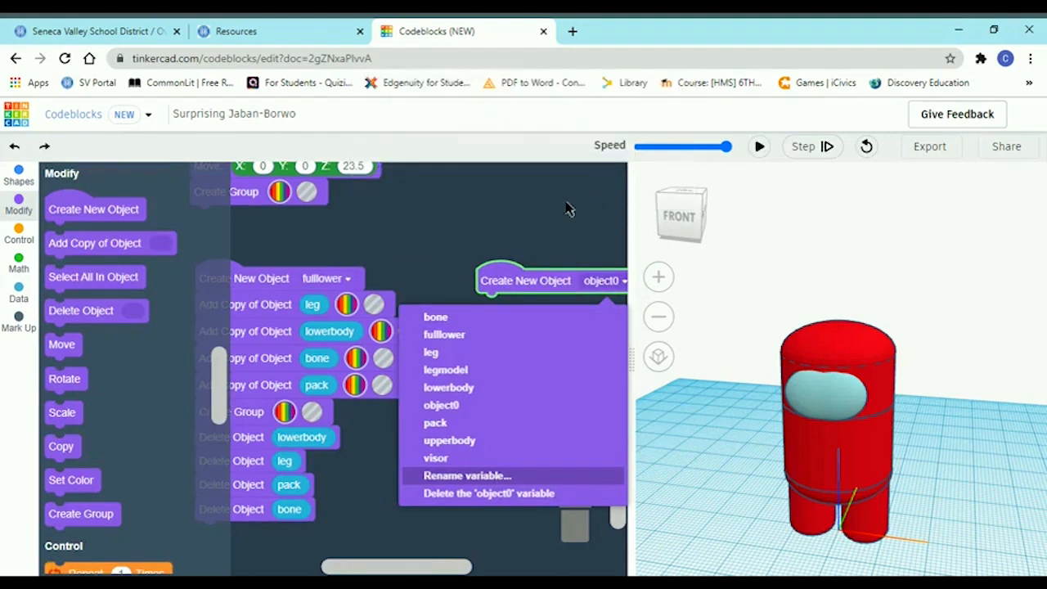
{"action": "left_click", "coordinate": [449, 441]}
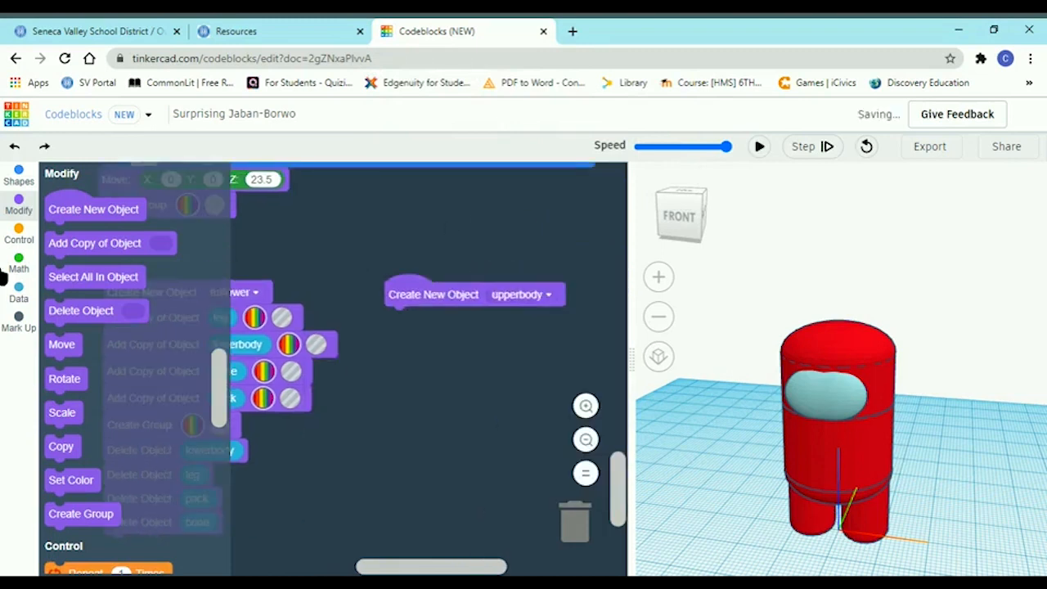
{"action": "mouse_move", "coordinate": [94, 243]}
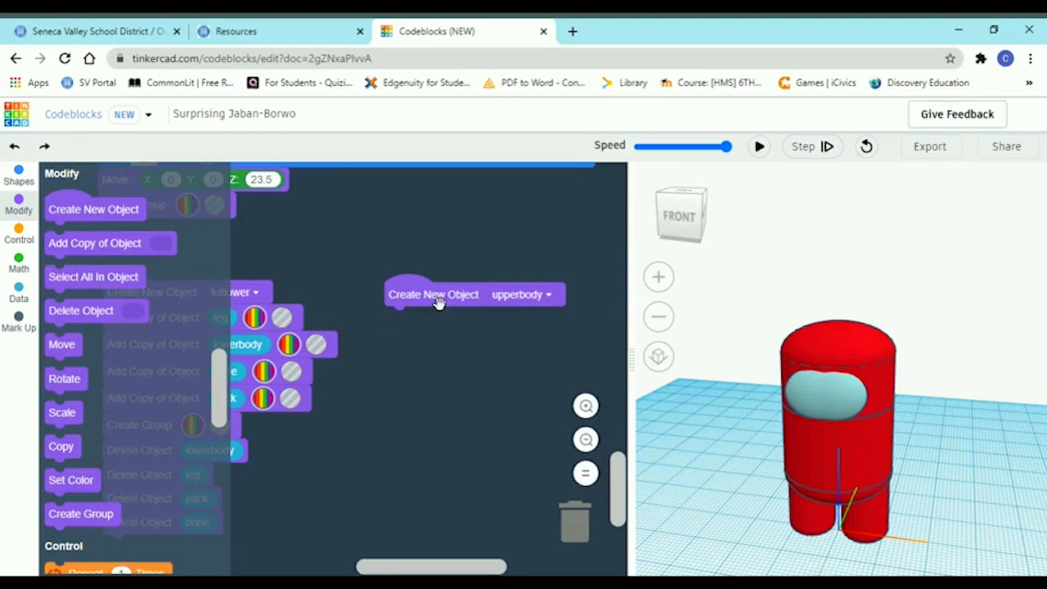
{"action": "mouse_move", "coordinate": [270, 292]}
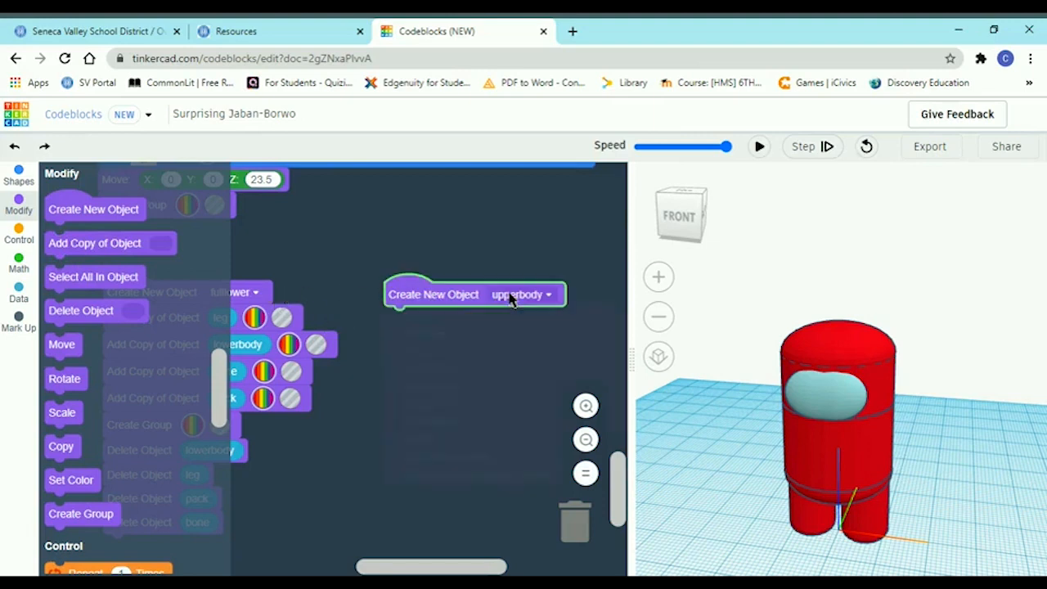
Rename the upperbody object variable to fullupper
{"action": "left_click", "coordinate": [522, 294]}
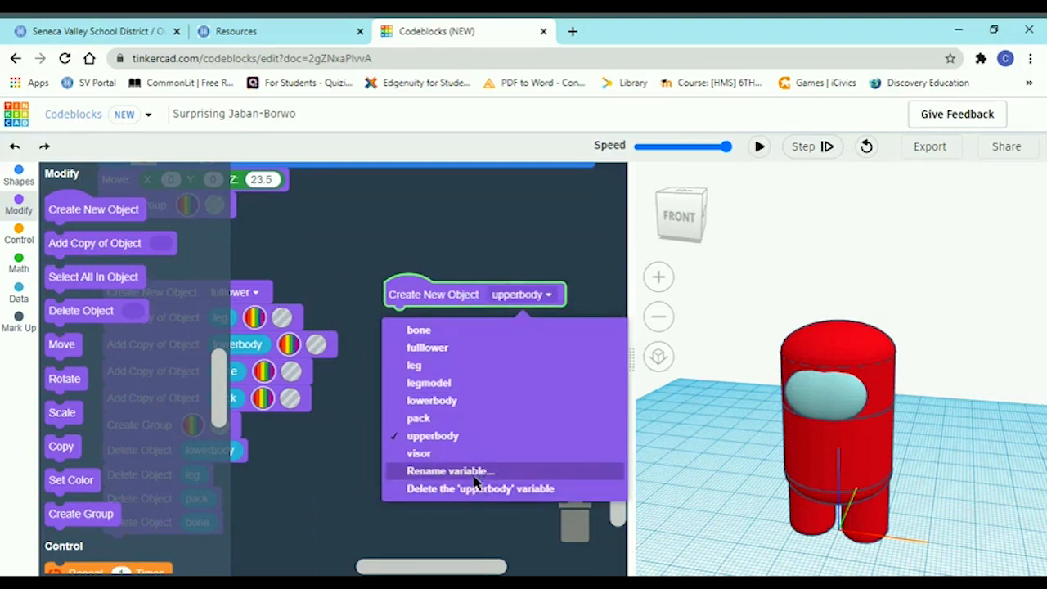
{"action": "left_click", "coordinate": [450, 471]}
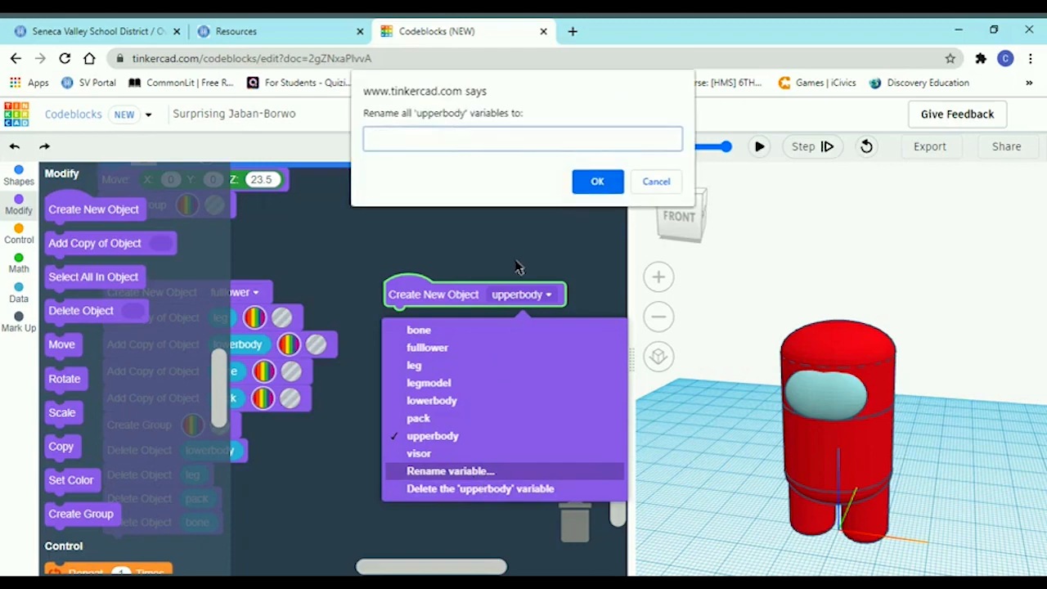
{"action": "type", "text": "fullupper"}
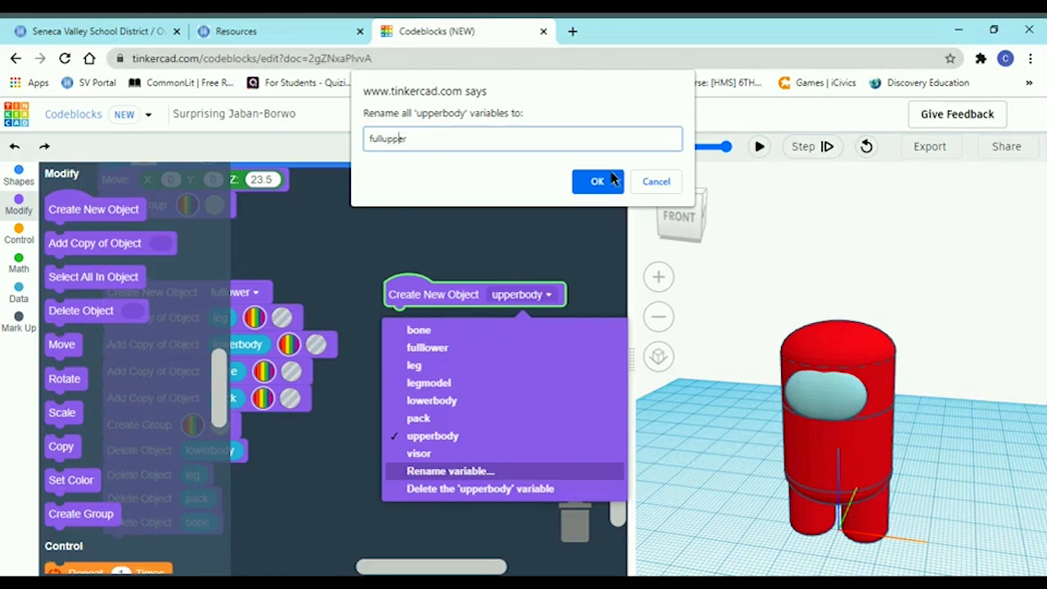
{"action": "left_click", "coordinate": [597, 181]}
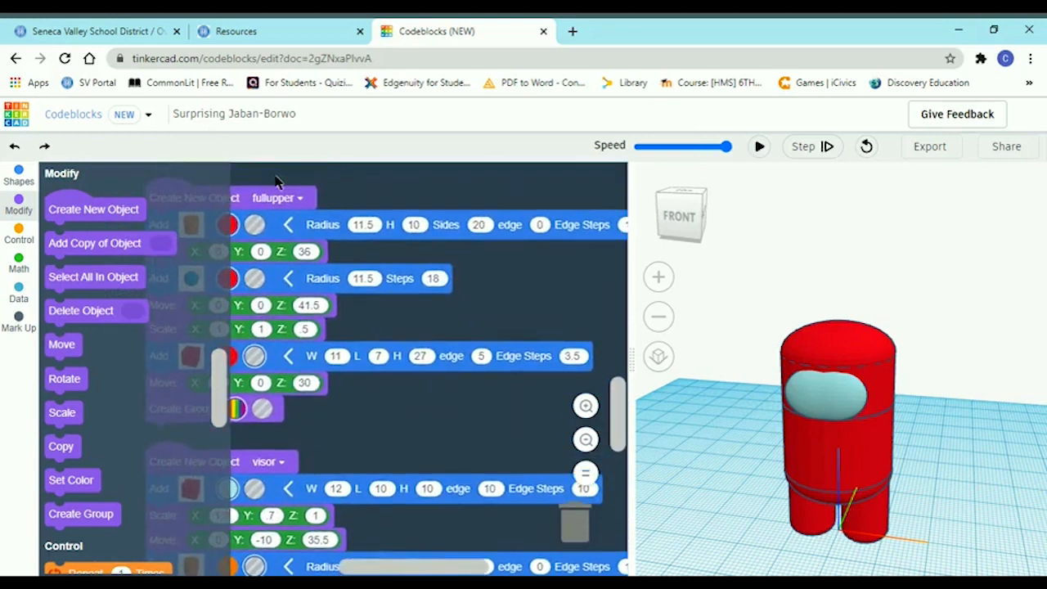
{"action": "mouse_move", "coordinate": [293, 204]}
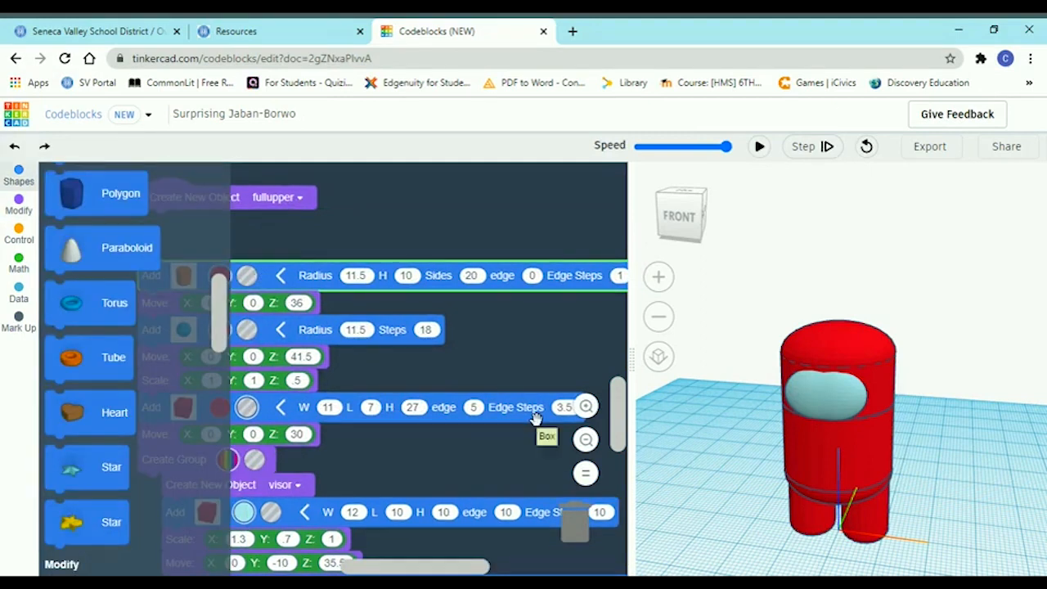
{"action": "mouse_move", "coordinate": [376, 233]}
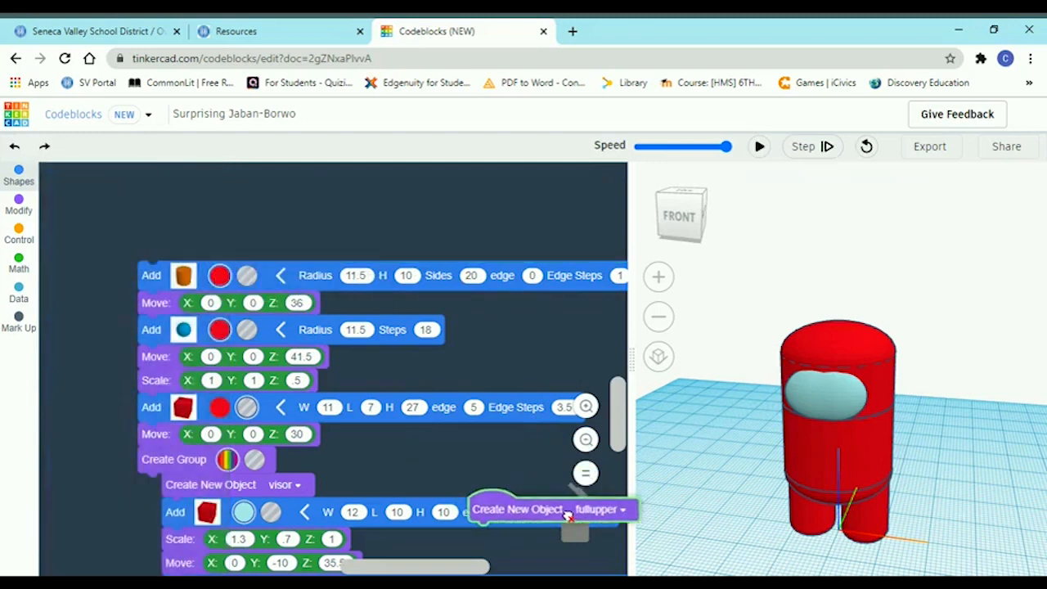
Detach fullupper from the upper body script and give that script a new object named upperbody
{"action": "left_click", "coordinate": [18, 204]}
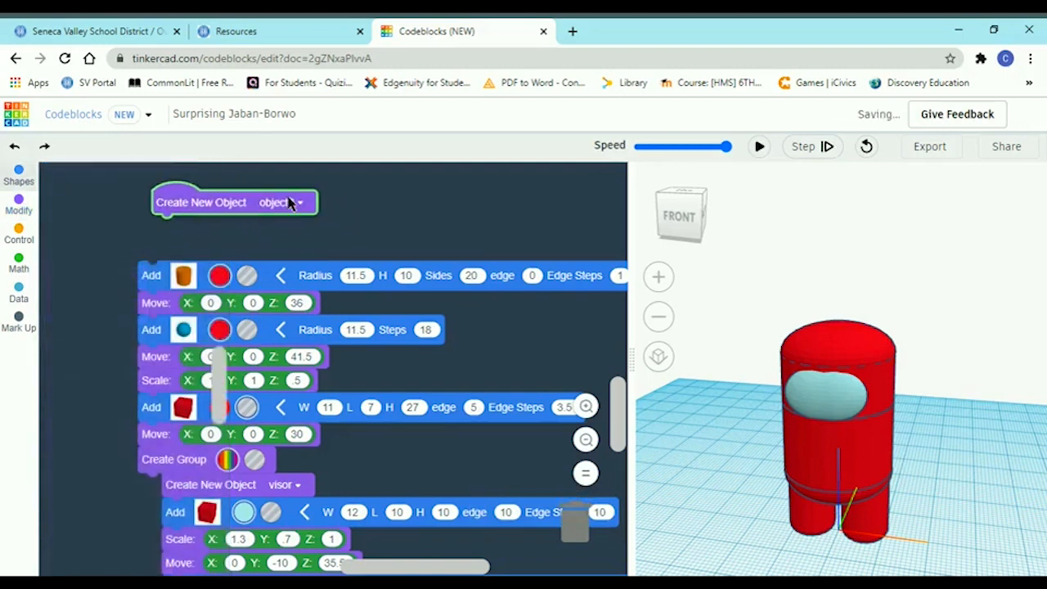
{"action": "left_click", "coordinate": [299, 202]}
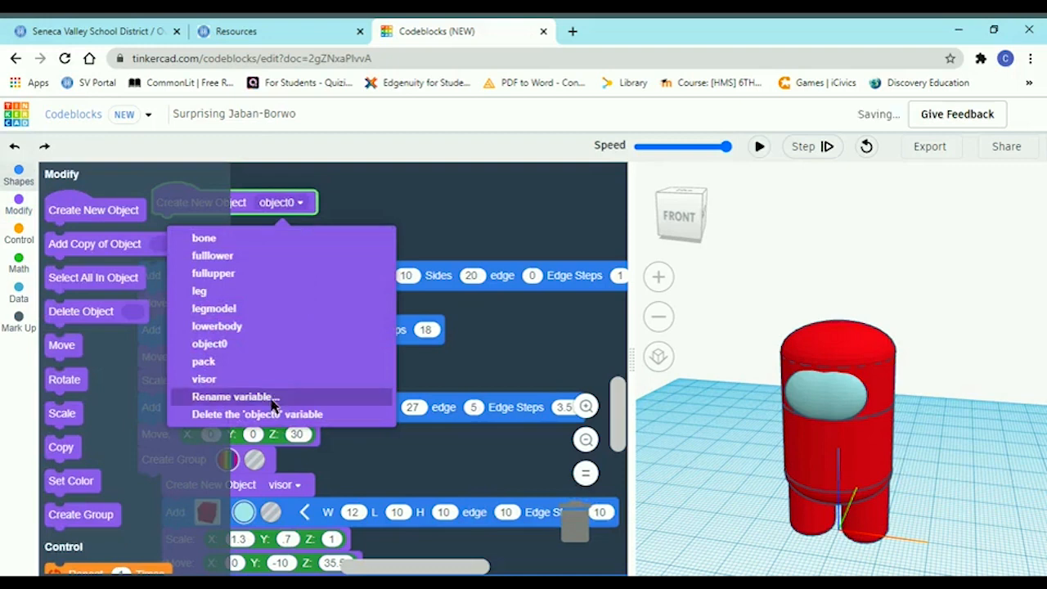
{"action": "left_click", "coordinate": [233, 396]}
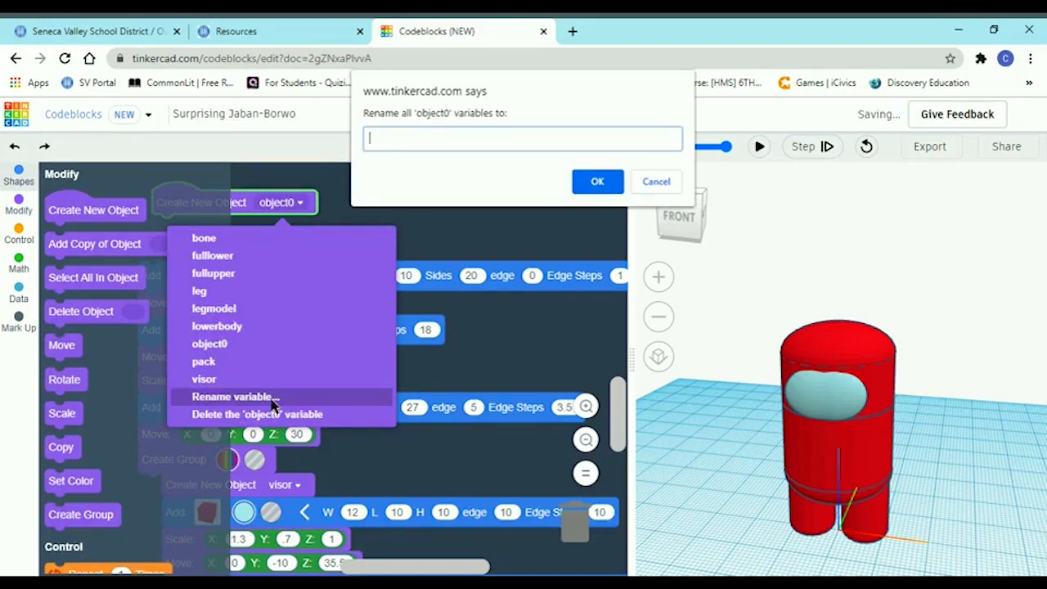
{"action": "type", "text": "upperbody"}
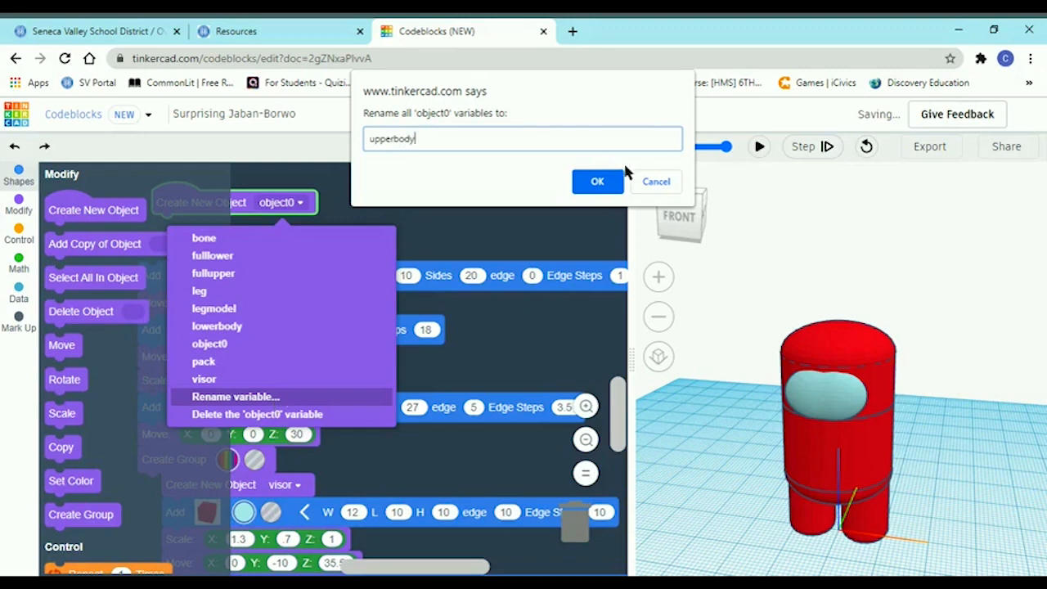
{"action": "left_click", "coordinate": [597, 180]}
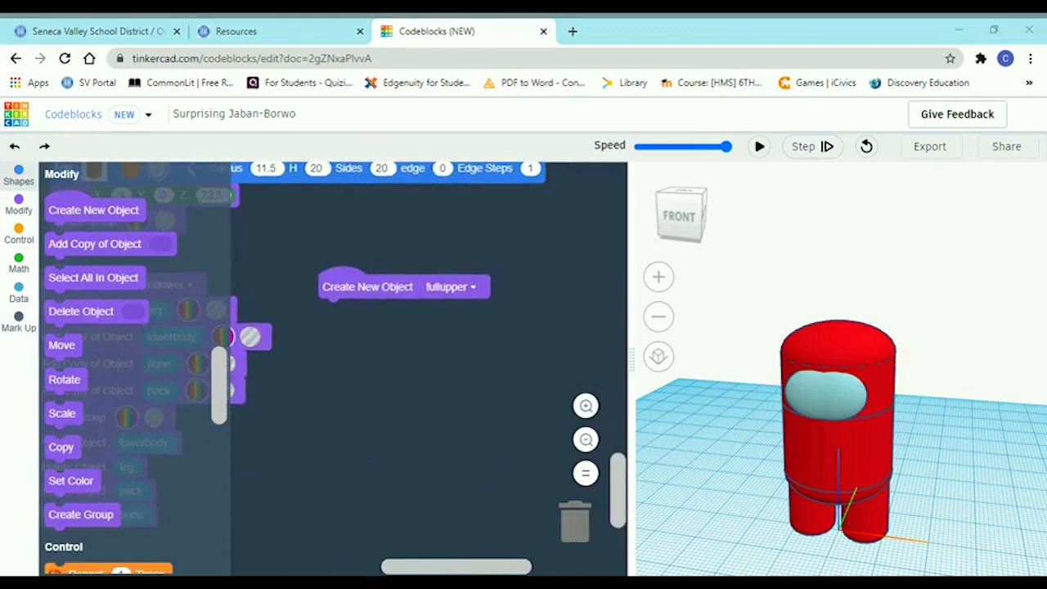
{"action": "mouse_move", "coordinate": [530, 425]}
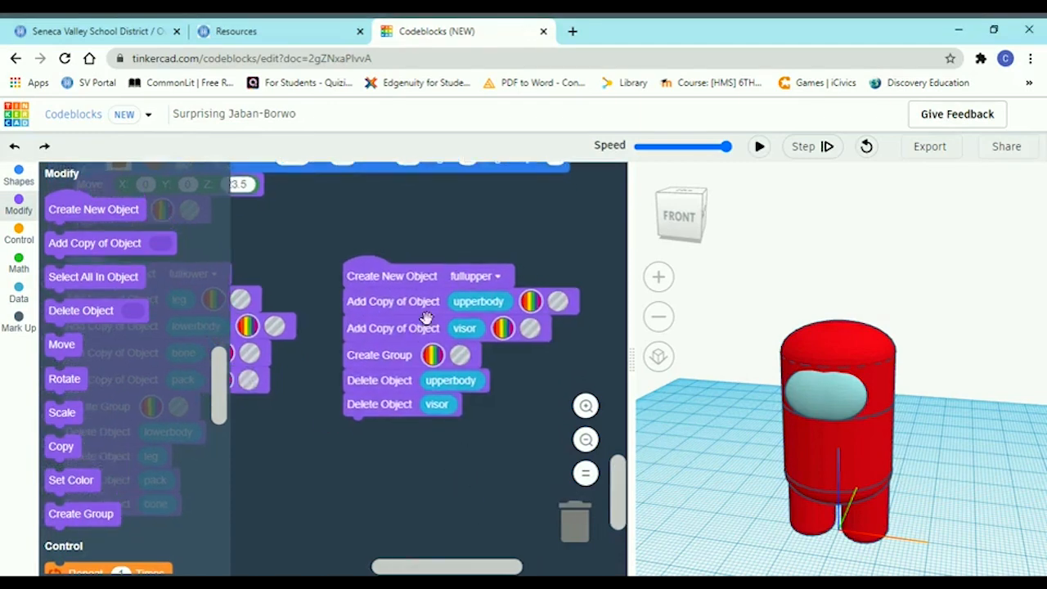
{"action": "mouse_move", "coordinate": [65, 344]}
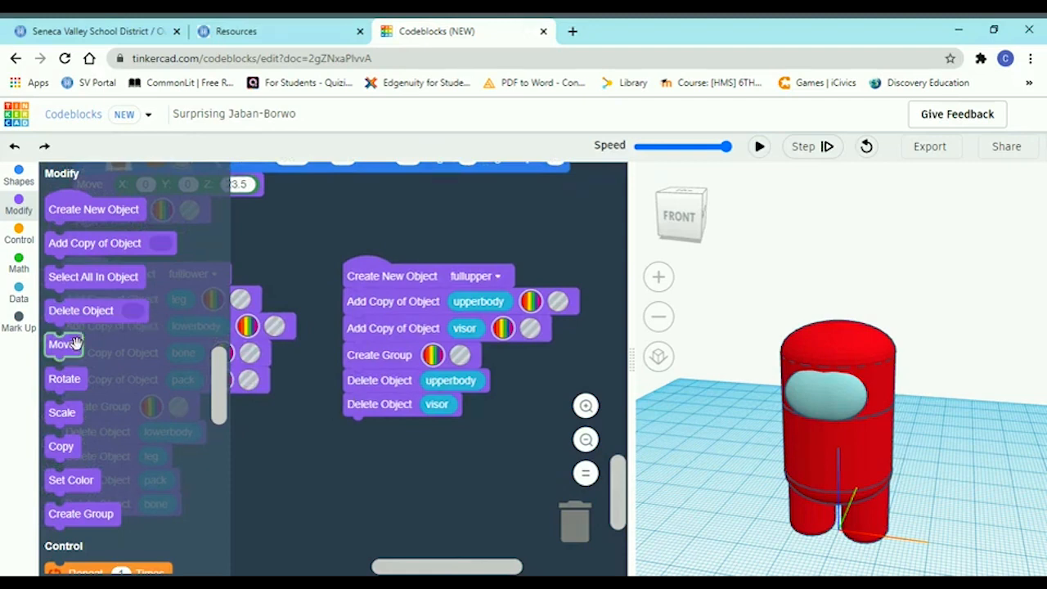
Add a Move block to the fullupper script and edit its Z distance
{"action": "left_click_drag", "start_coordinate": [63, 344], "coordinate": [425, 434]}
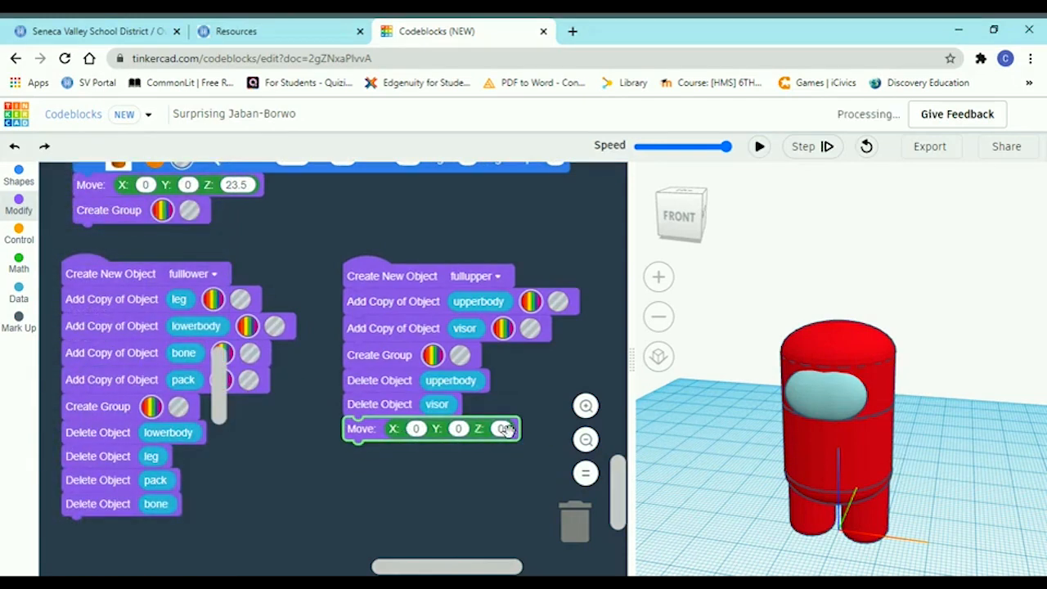
{"action": "left_click", "coordinate": [18, 203]}
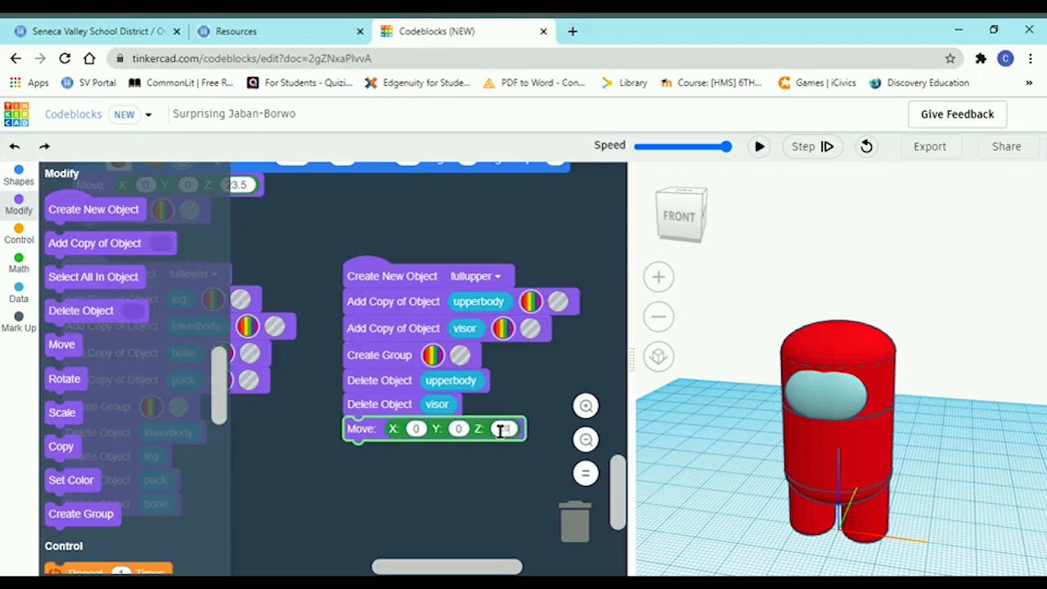
{"action": "left_click", "coordinate": [759, 146]}
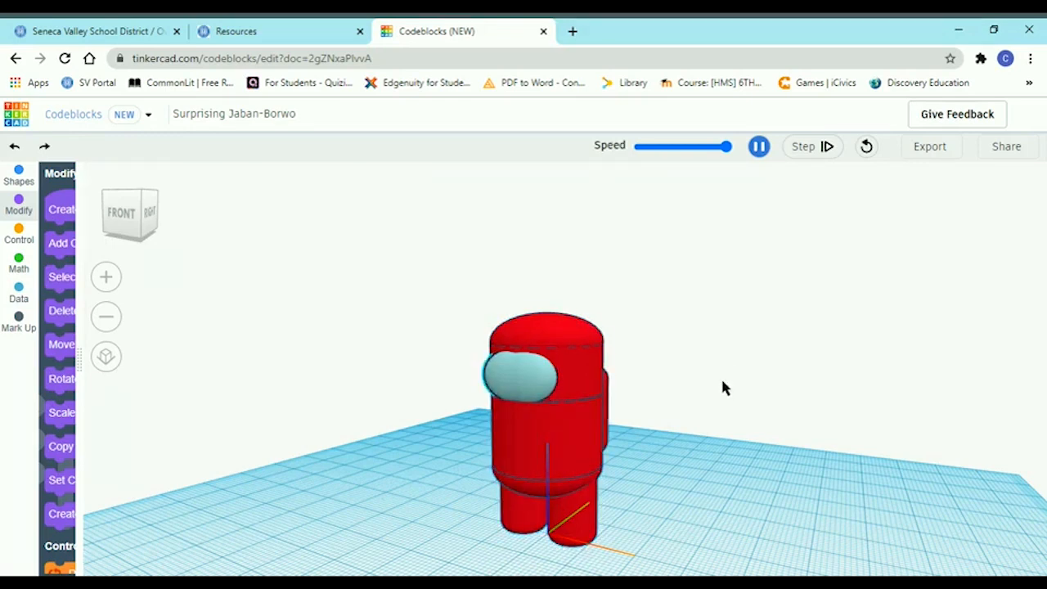
Run the program and watch the upper half with its visor lift off the bone
{"action": "left_click", "coordinate": [758, 147]}
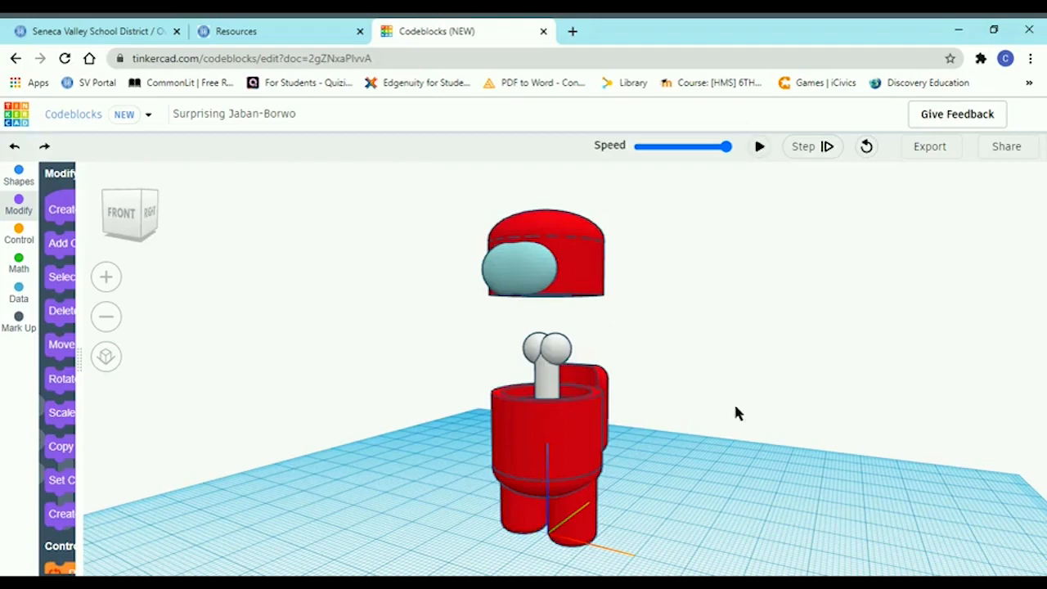